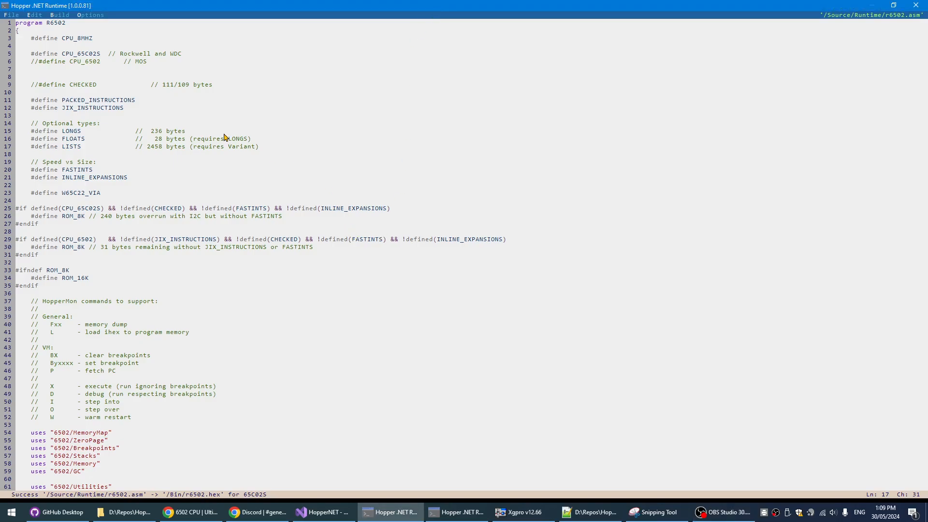
- Review r6502.asm's defines and uses, then switch to the lists.hs test program
double_click(54, 24)
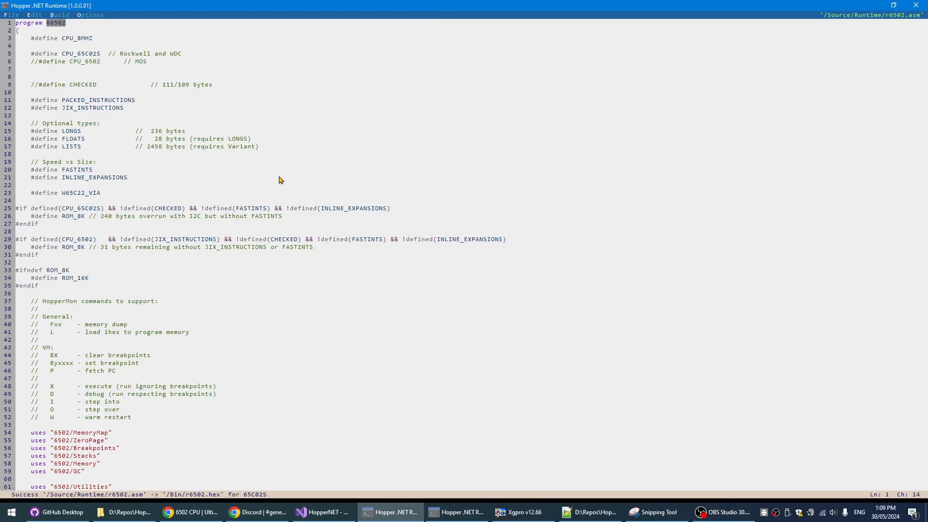
mouse_move(338, 319)
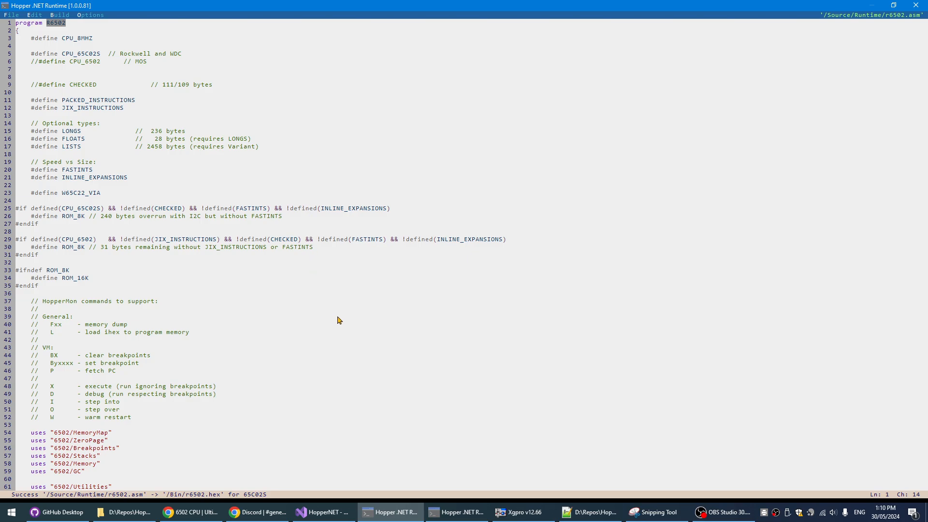
mouse_move(394, 352)
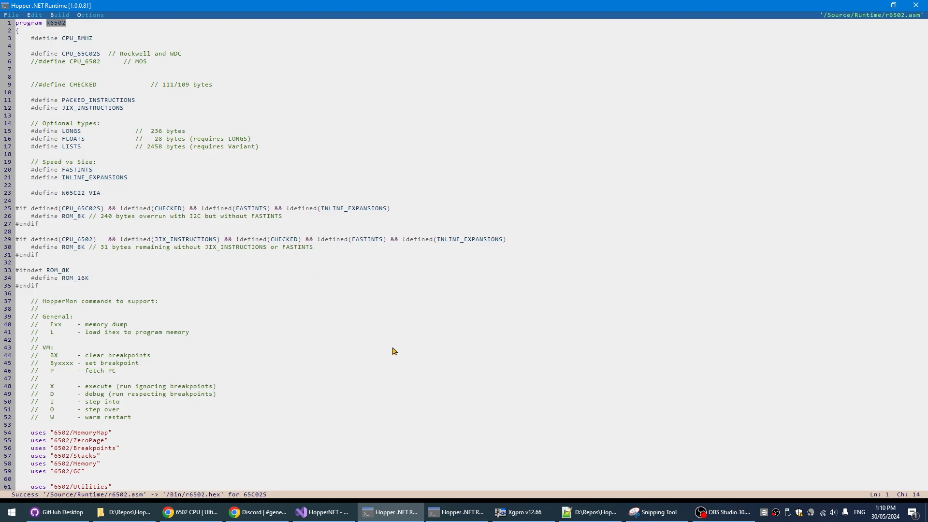
scroll(down, 3)
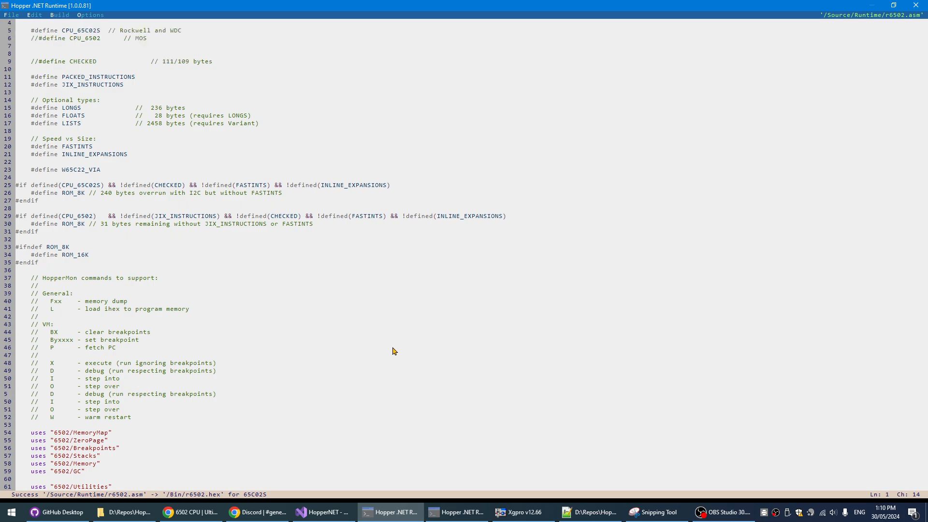
scroll(down, 3)
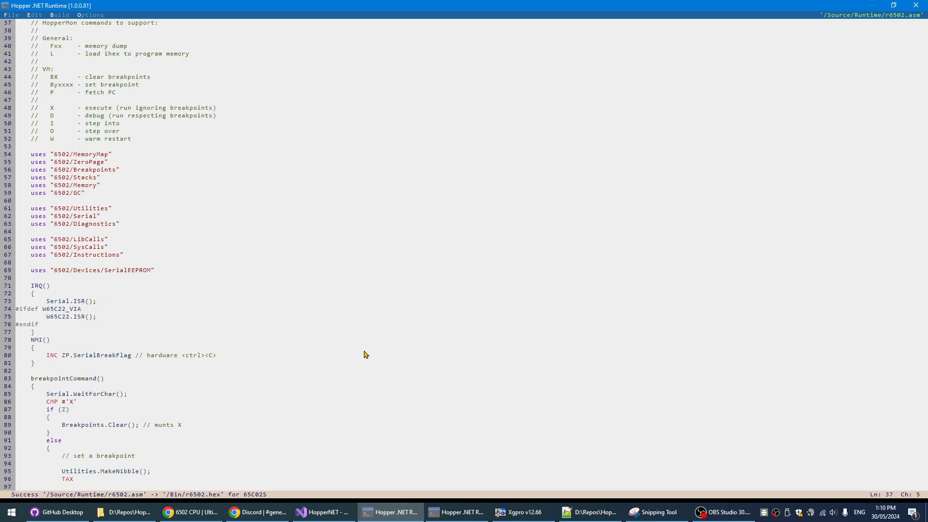
scroll(down, 3)
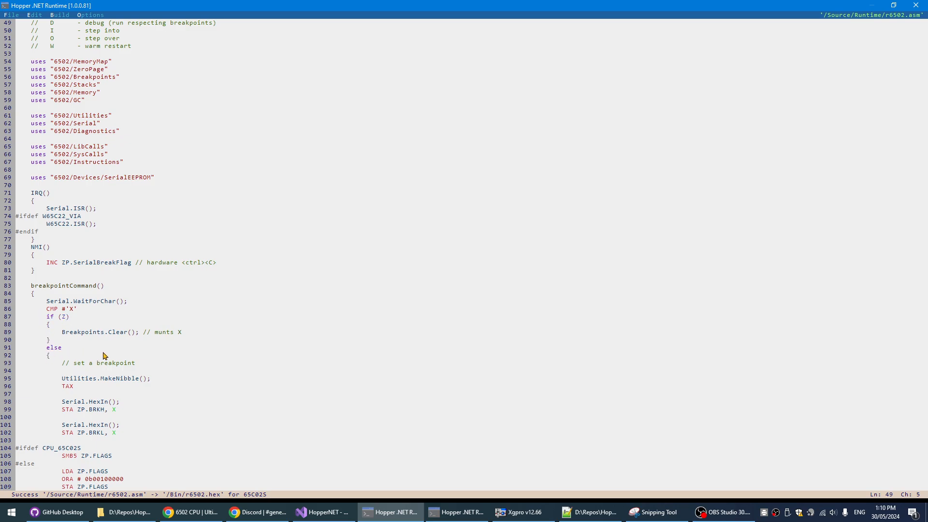
mouse_move(267, 392)
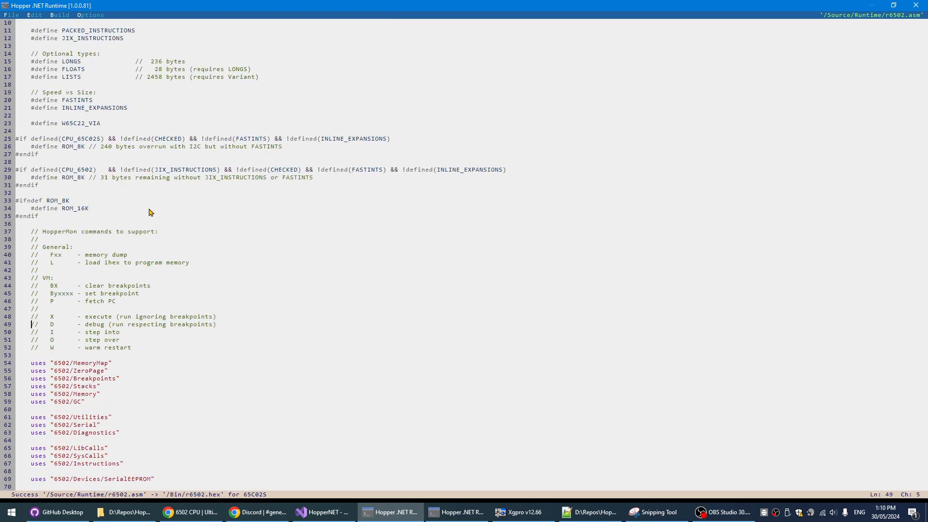
double_click(74, 209)
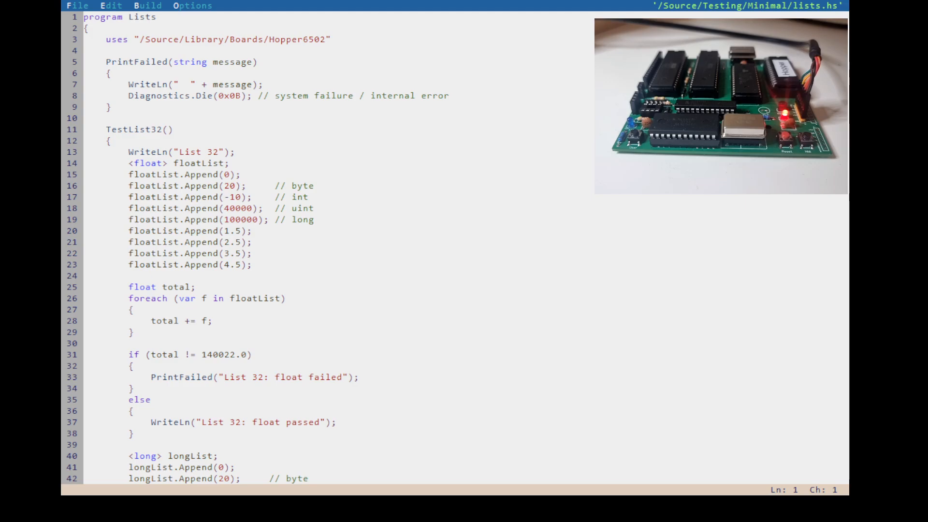
mouse_move(482, 322)
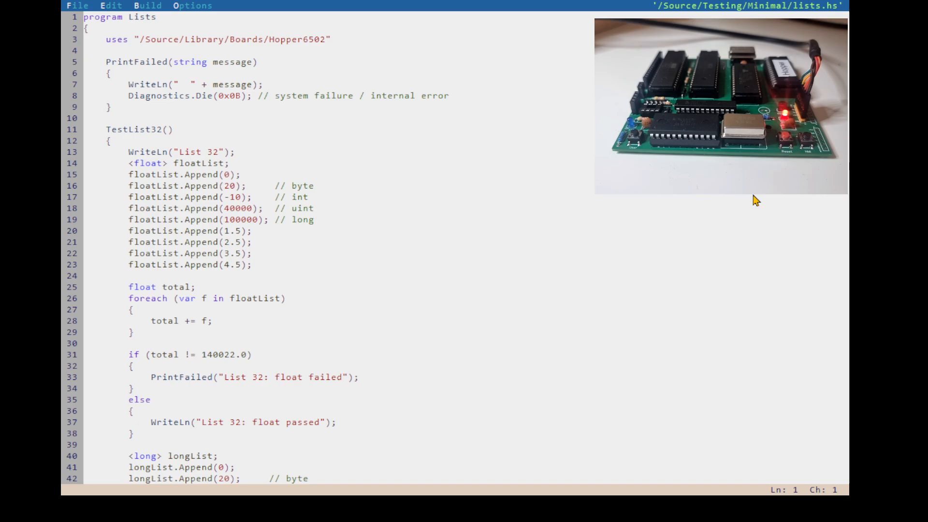
mouse_move(765, 216)
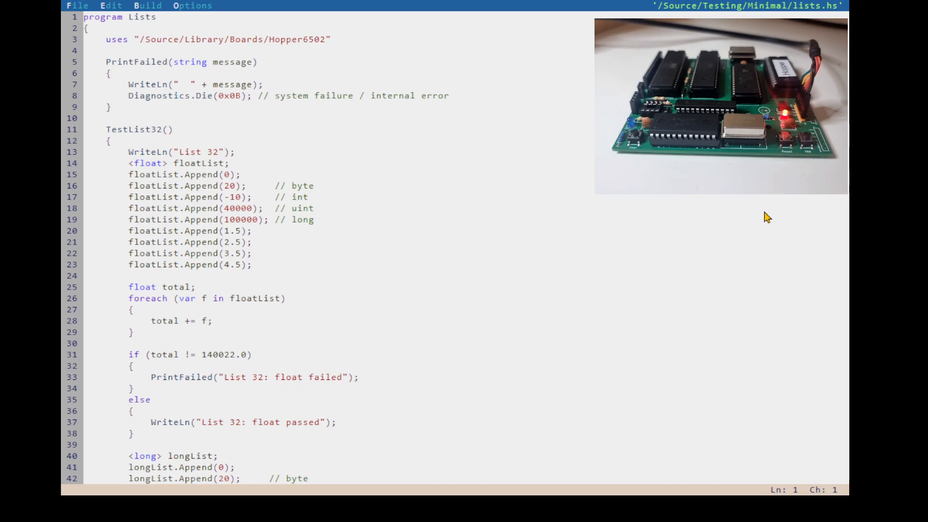
mouse_move(637, 290)
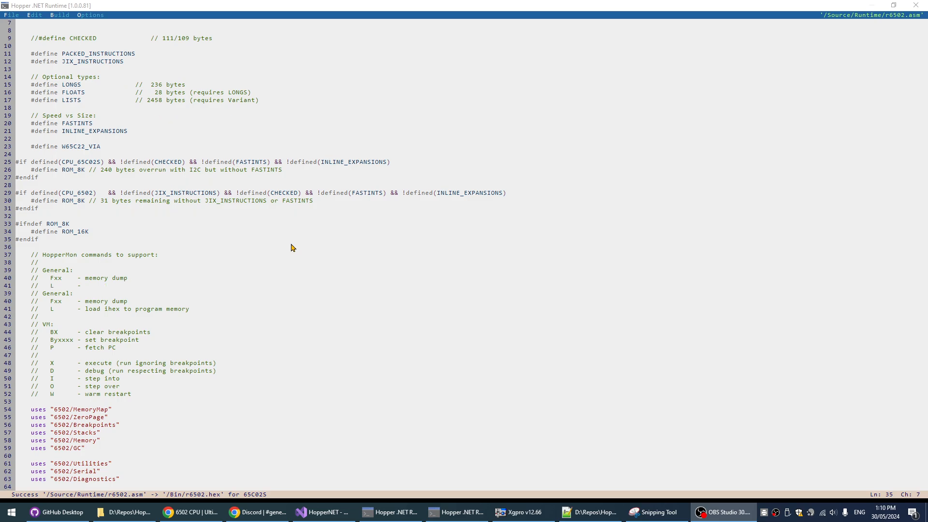
- Scroll r6502.asm down to its uses list before opening syscalls.asm
scroll(down, 3)
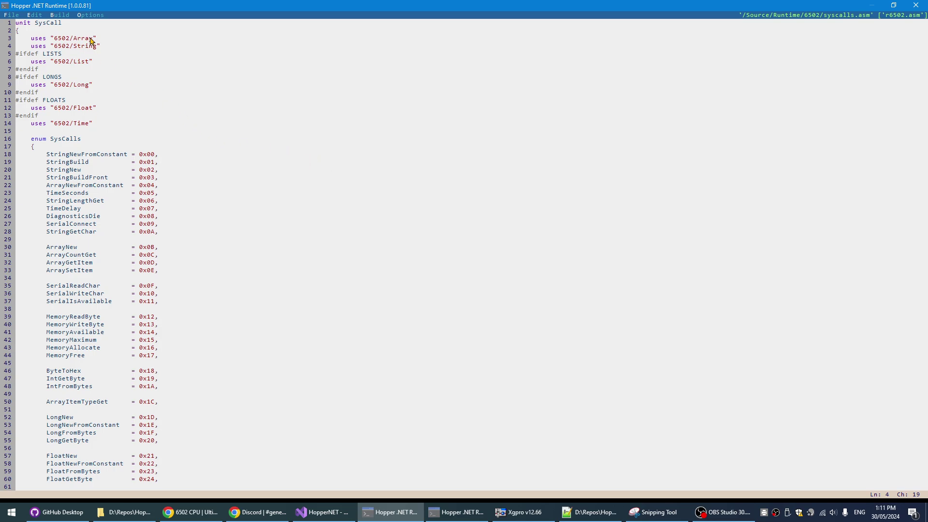
mouse_move(73, 40)
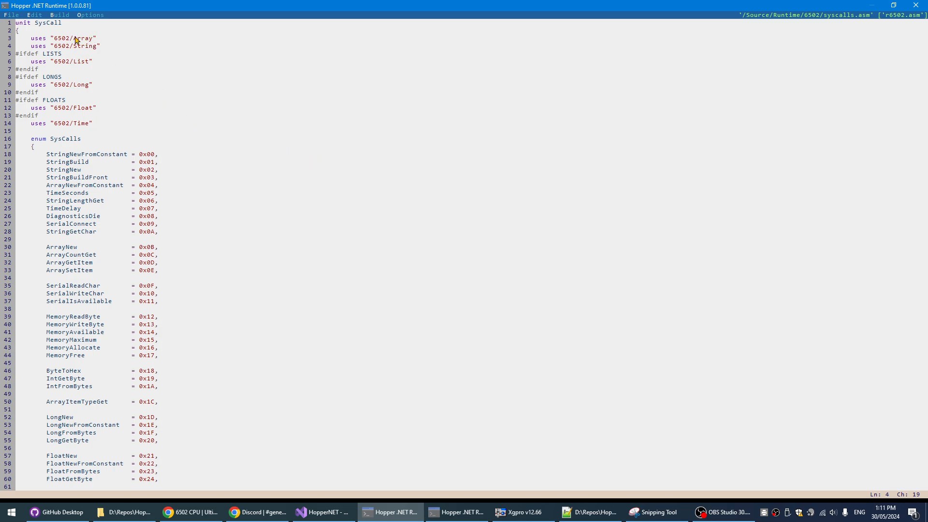
mouse_move(81, 44)
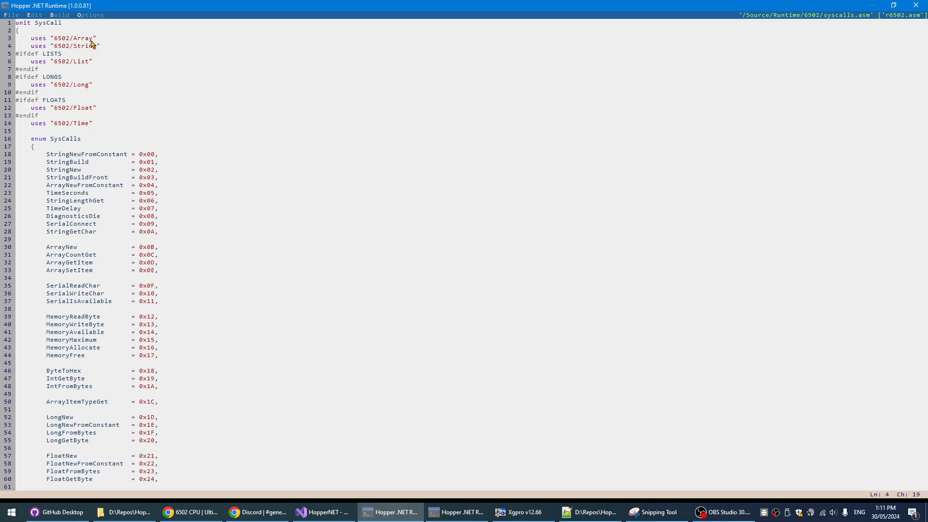
mouse_move(79, 45)
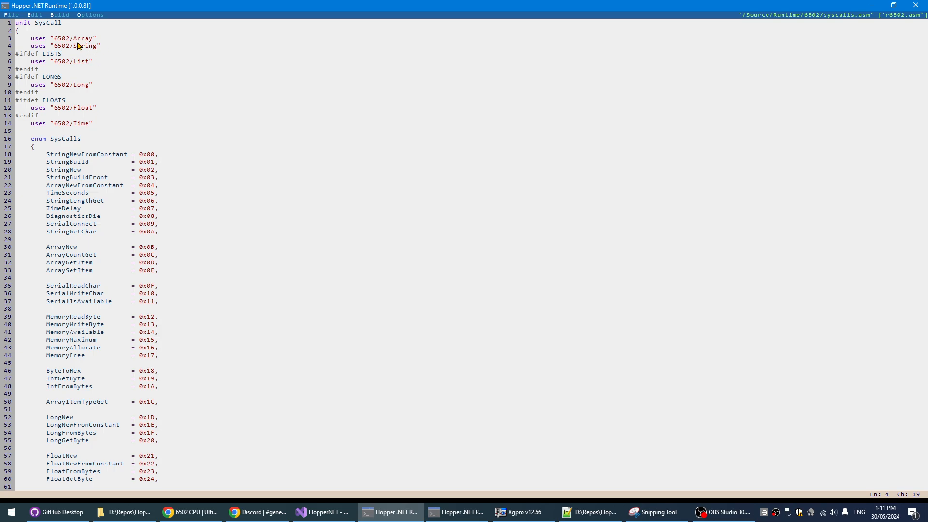
- Mark the 6502/Array unit name in syscalls.asm's first uses entry
click(96, 37)
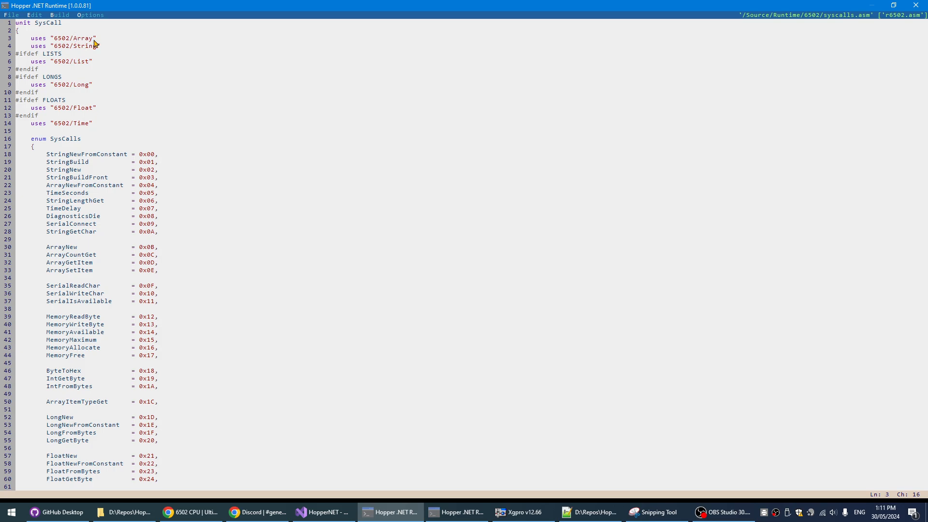
double_click(81, 38)
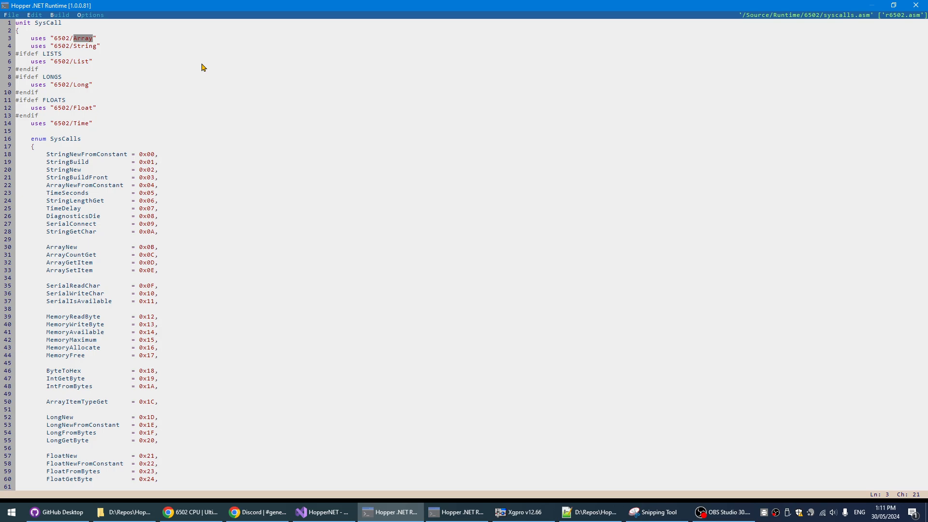
mouse_move(74, 48)
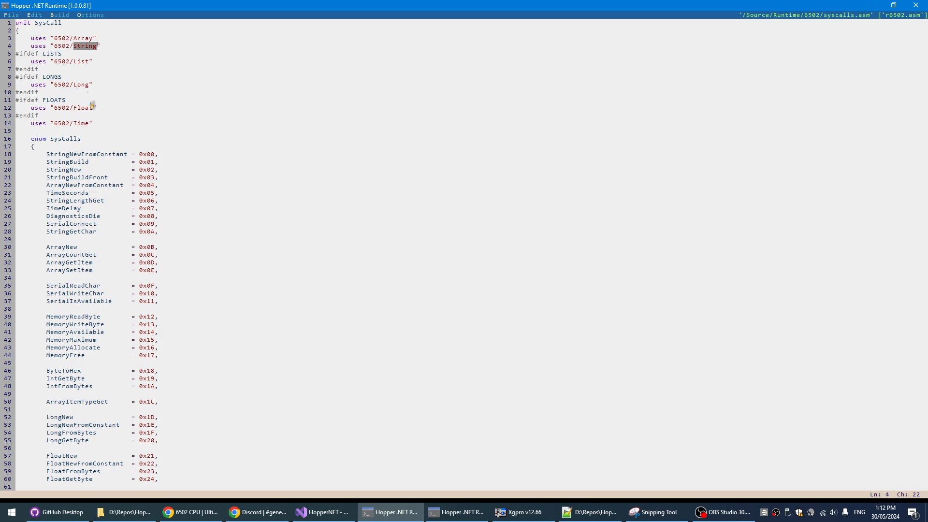
mouse_move(93, 86)
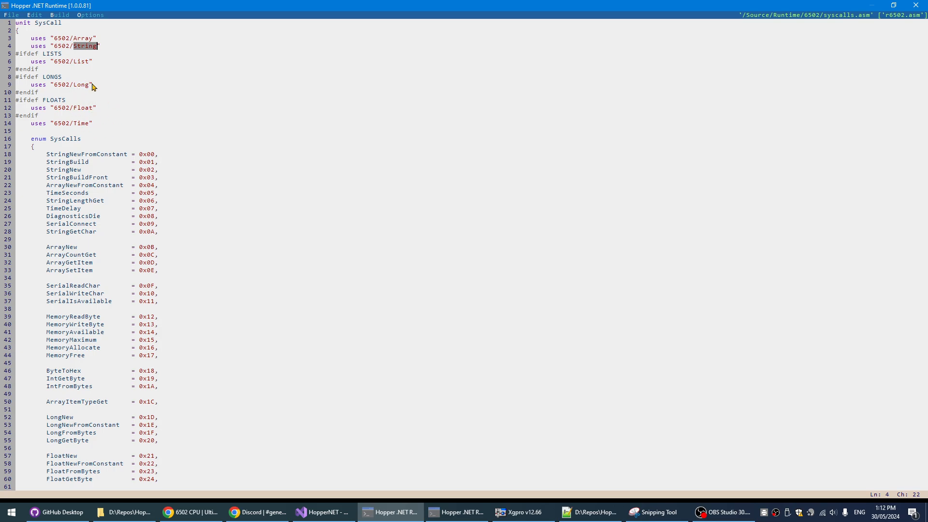
mouse_move(85, 90)
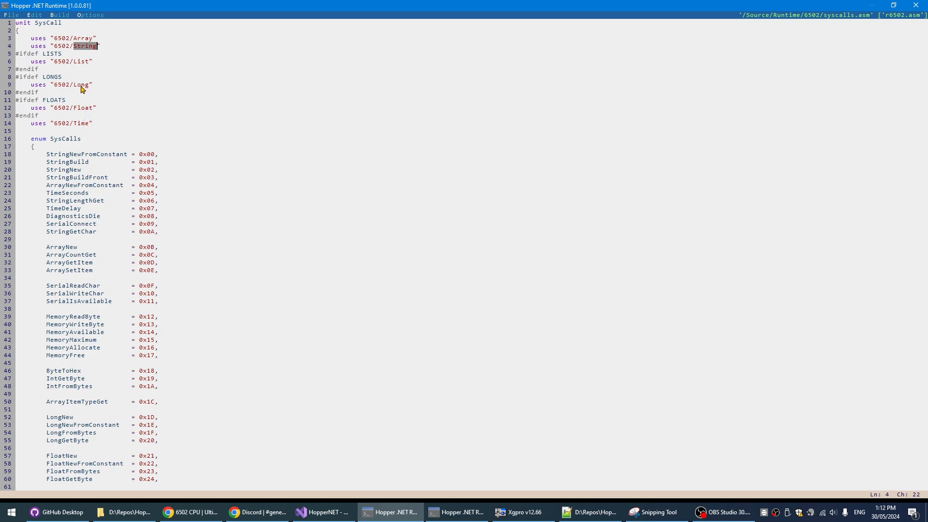
mouse_move(79, 97)
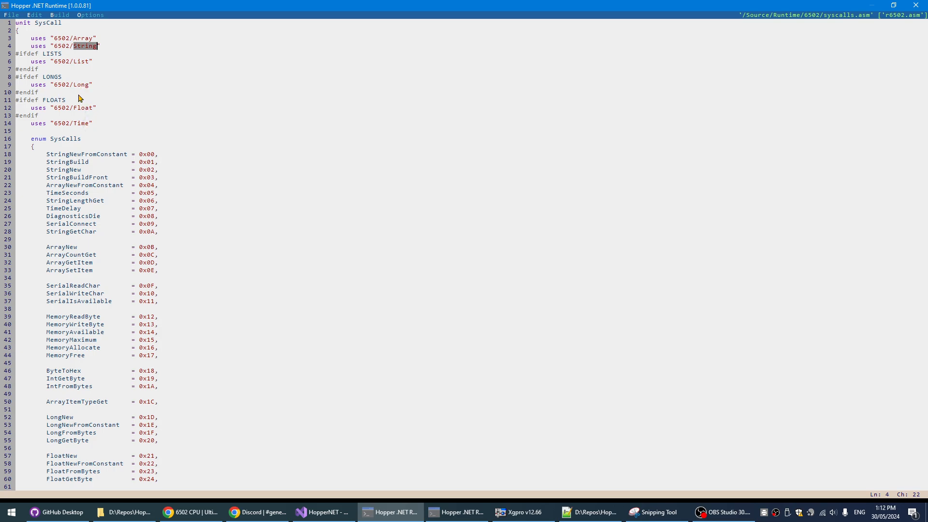
mouse_move(89, 106)
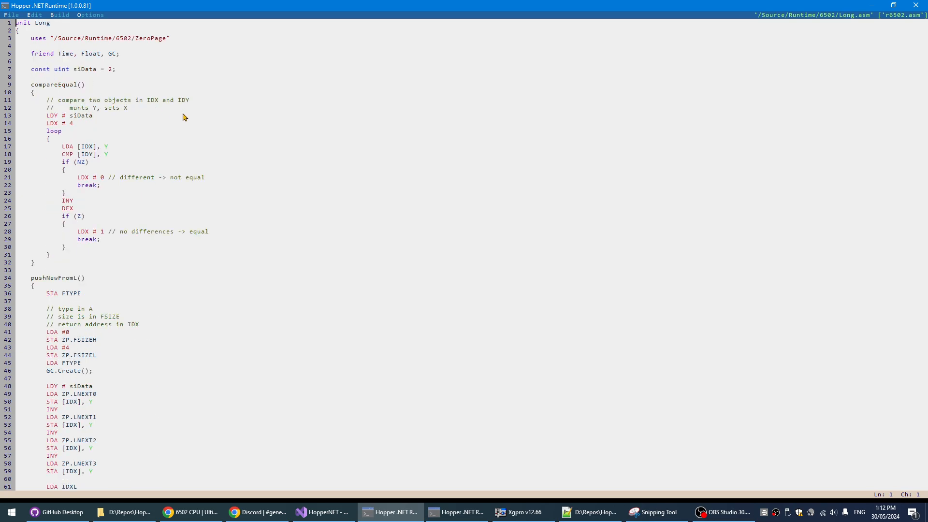
- Scroll through Float.asm's New/FromBytes/GetByte routines that delegate to Long
scroll(down, 3)
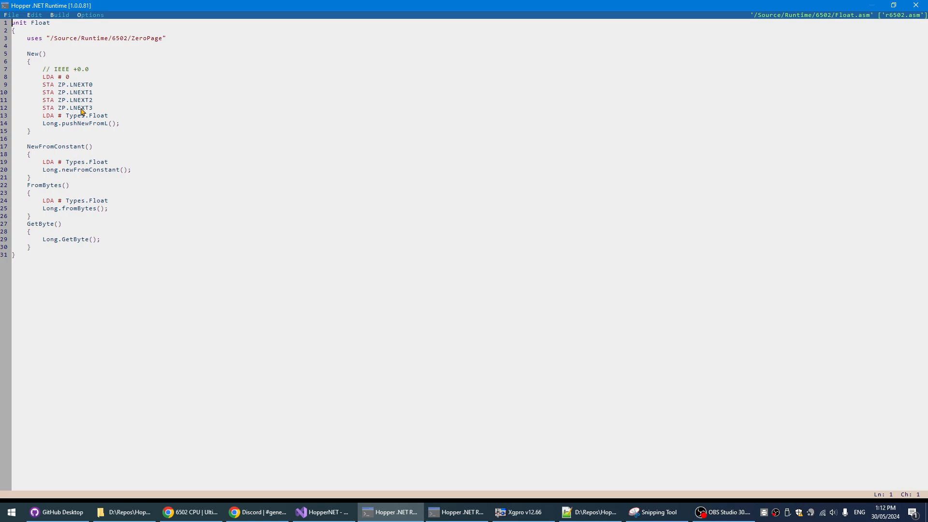
mouse_move(112, 127)
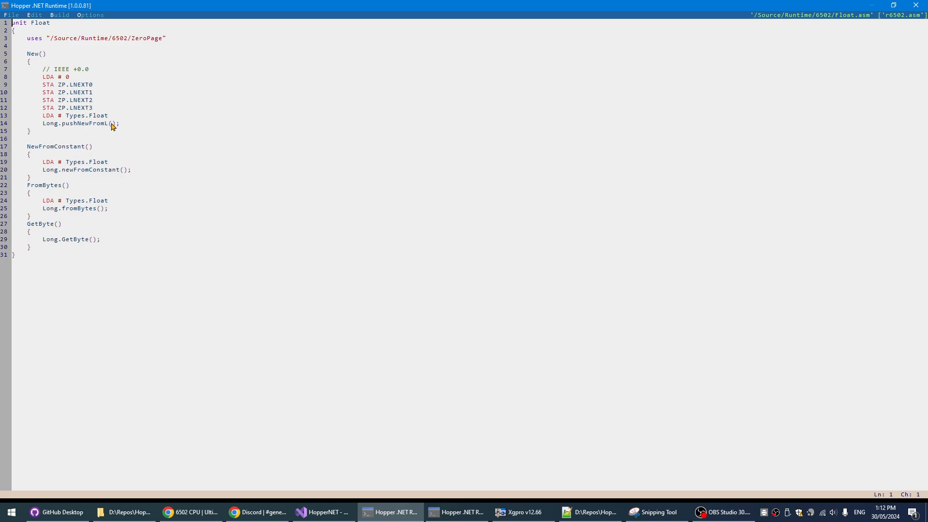
mouse_move(153, 213)
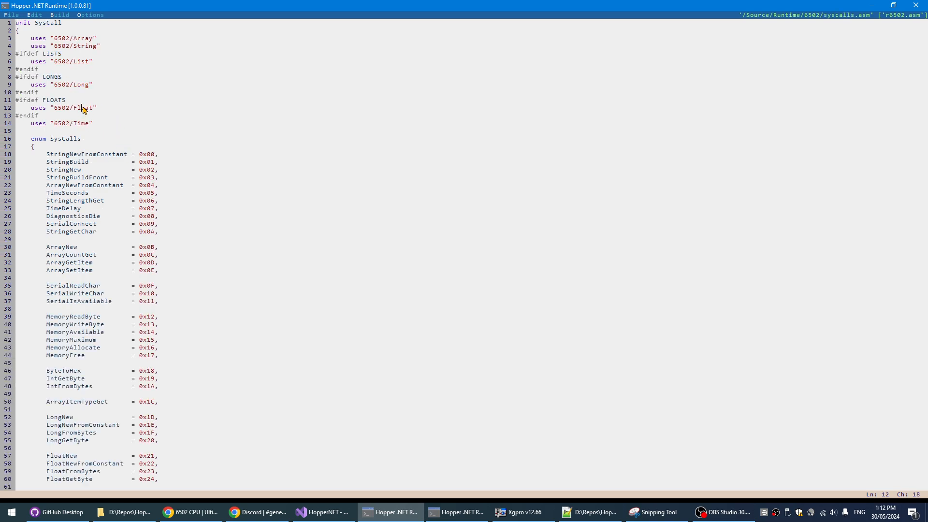
- Mark the 6502/Float and 6502/List unit includes in syscalls.asm
double_click(74, 107)
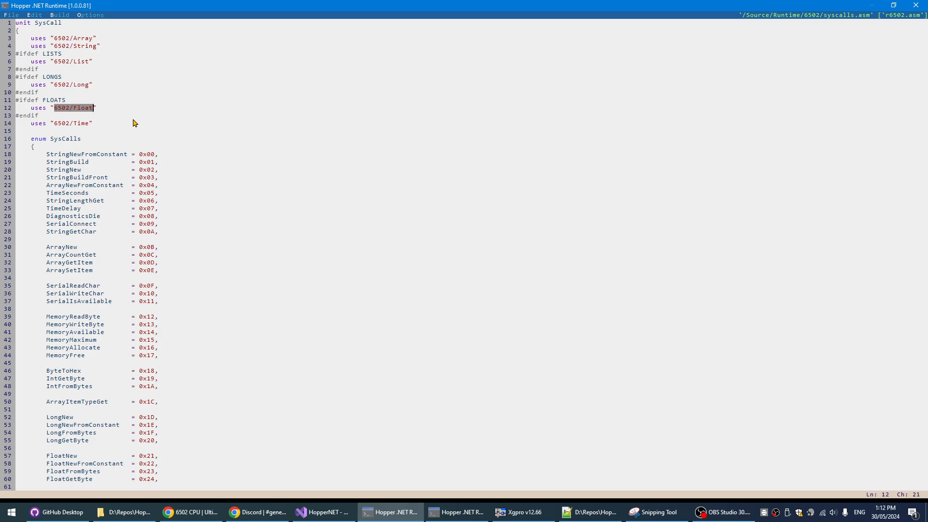
mouse_move(115, 113)
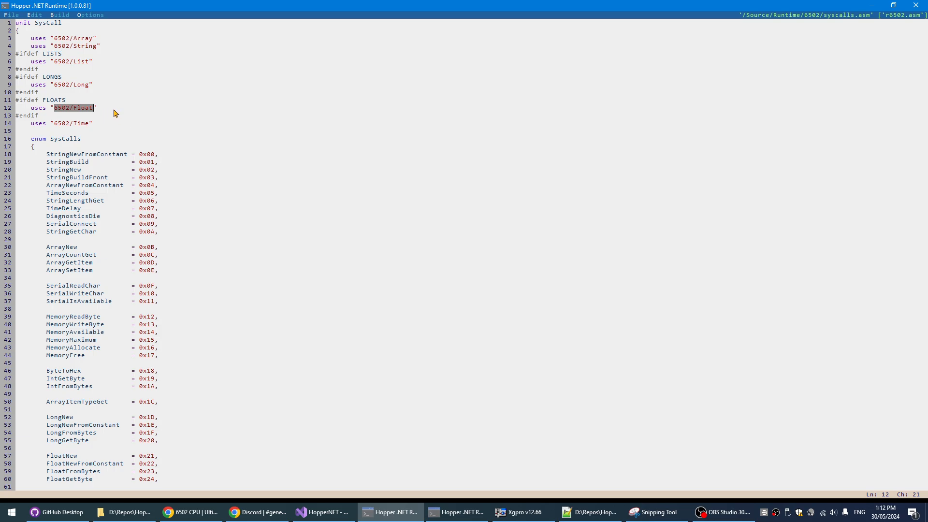
mouse_move(89, 95)
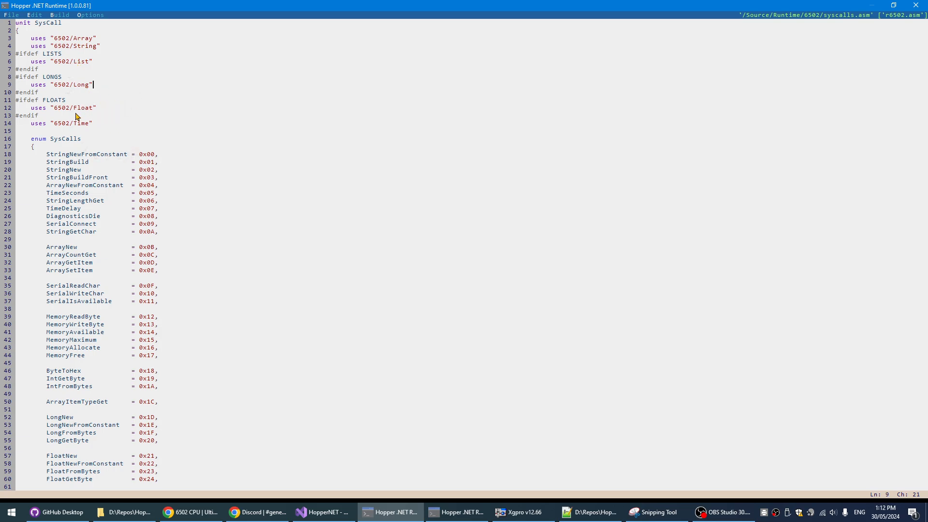
mouse_move(219, 122)
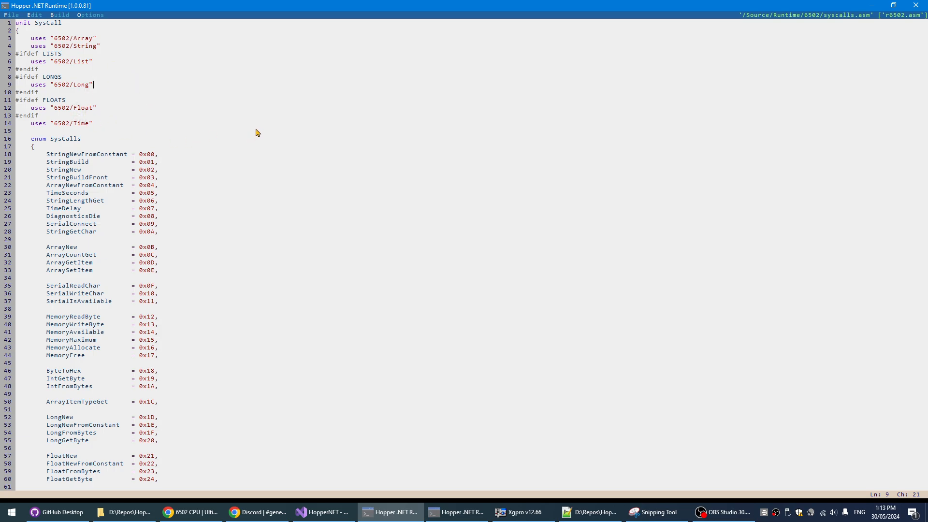
mouse_move(191, 116)
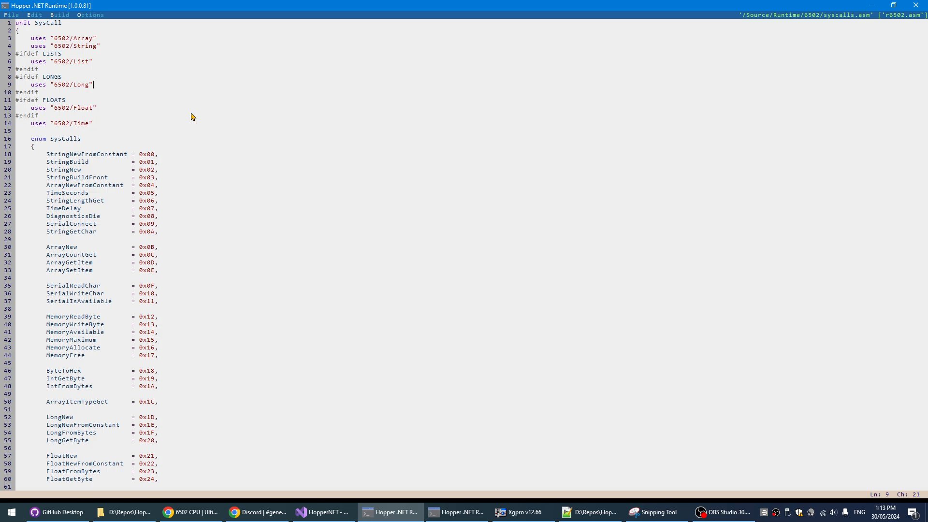
mouse_move(93, 67)
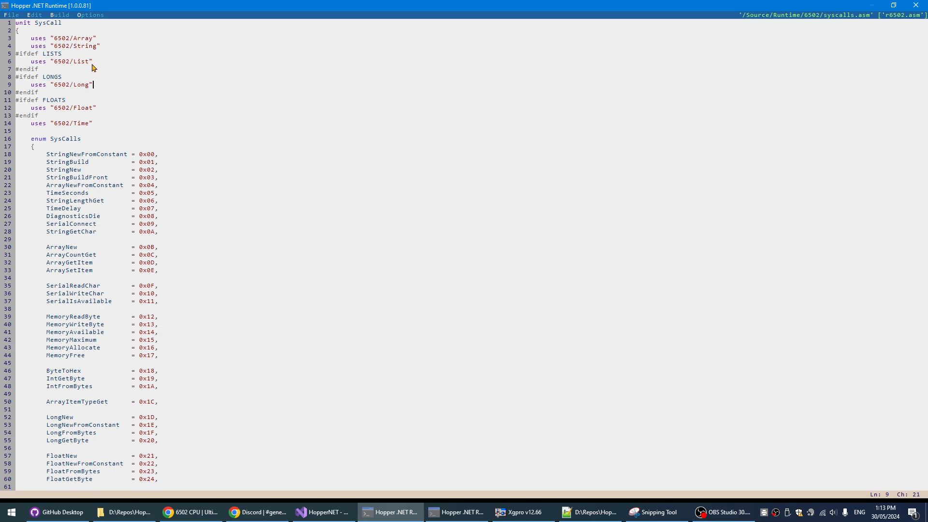
mouse_move(201, 100)
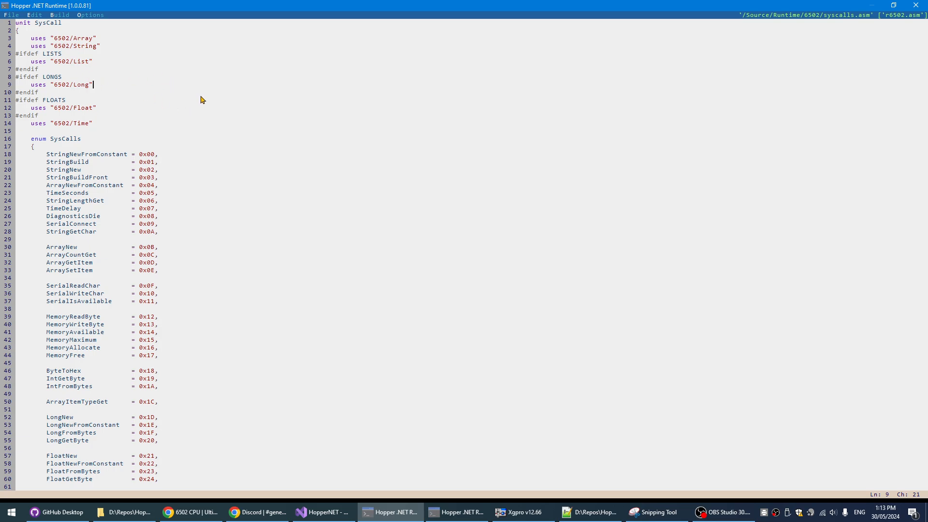
mouse_move(81, 88)
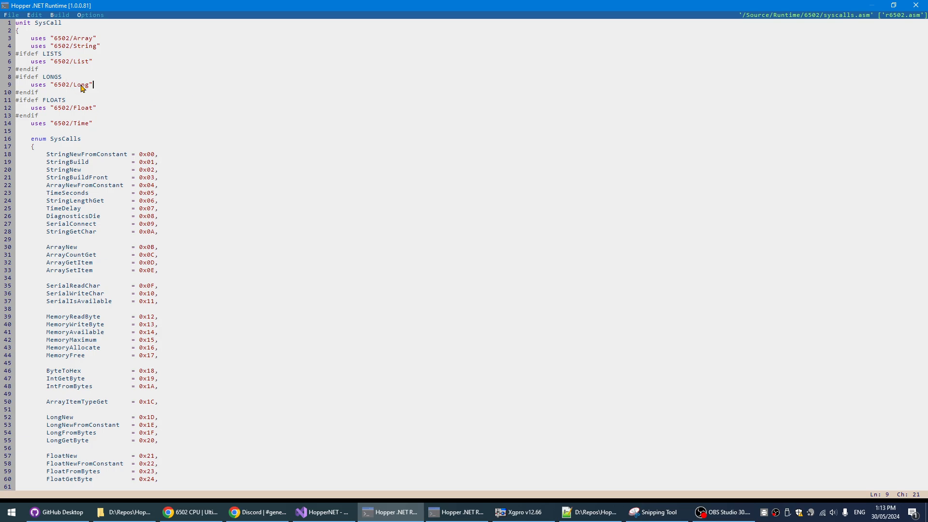
mouse_move(622, 70)
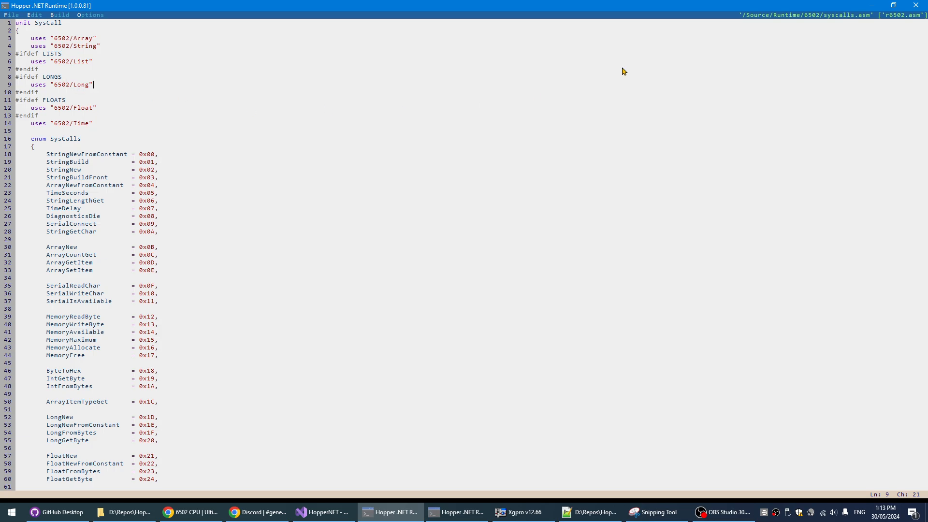
mouse_move(889, 21)
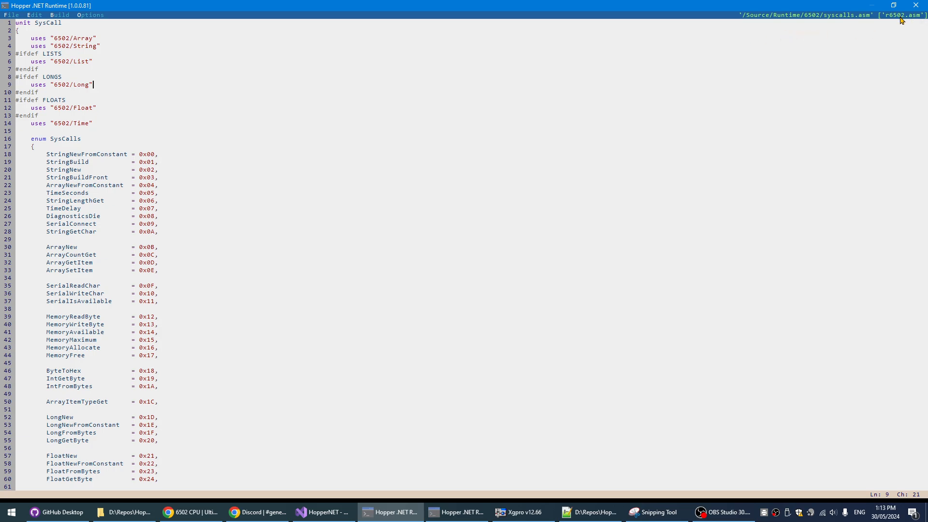
mouse_move(85, 92)
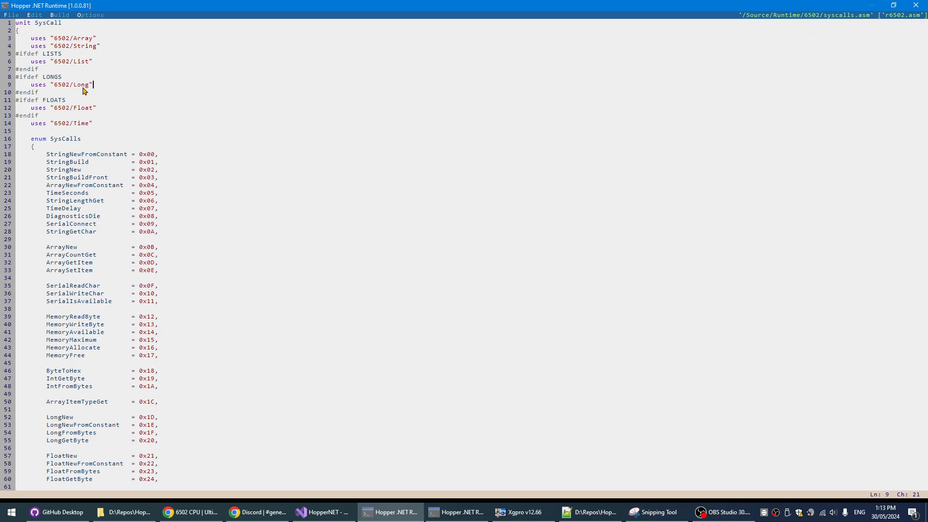
double_click(68, 62)
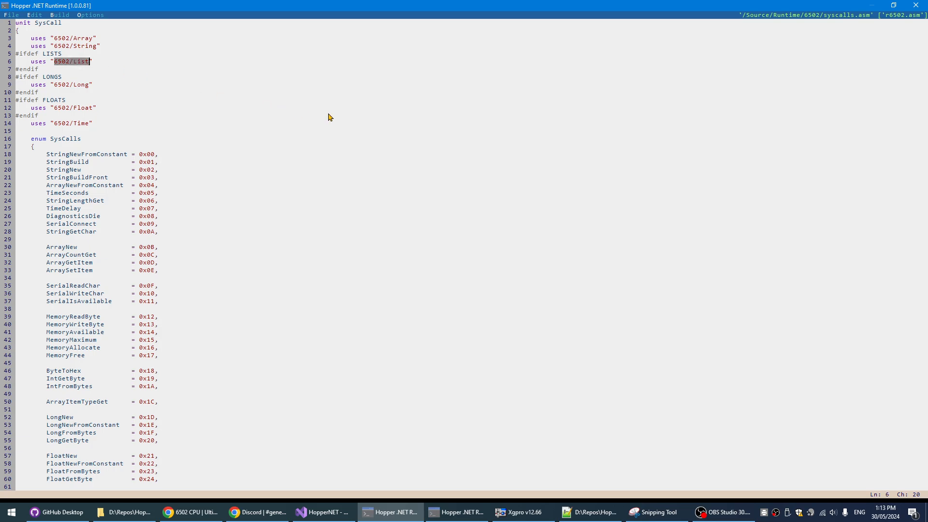
mouse_move(914, 27)
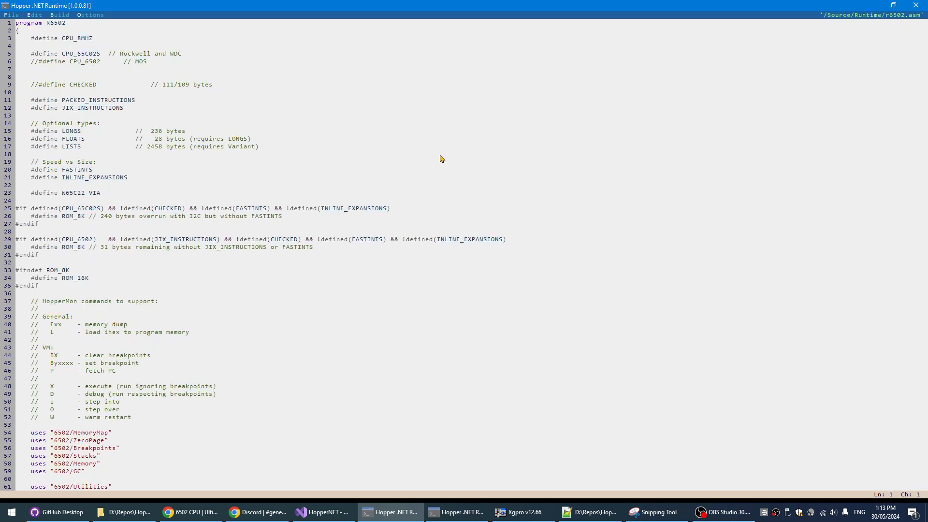
- Scroll gc.asm to Release's Types.List case calling List.clear(), then on to Clone
scroll(down, 3)
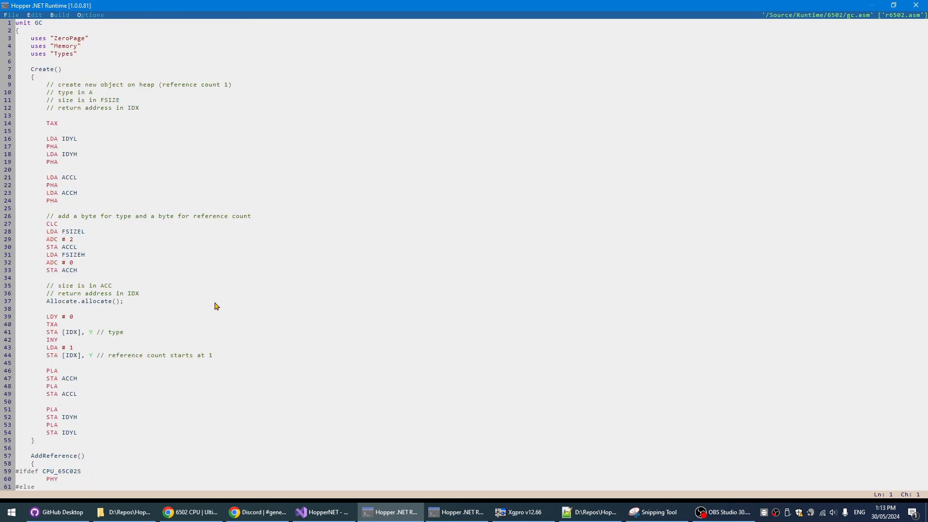
mouse_move(166, 332)
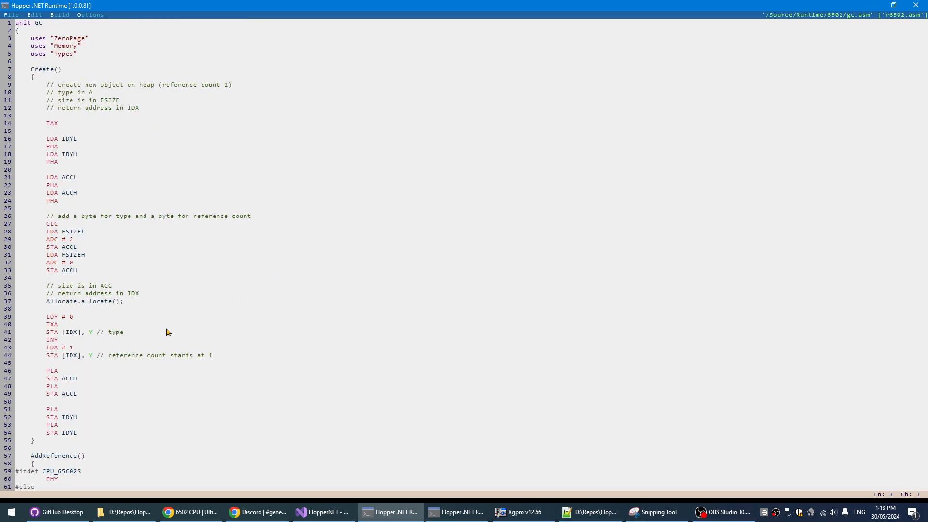
mouse_move(260, 330)
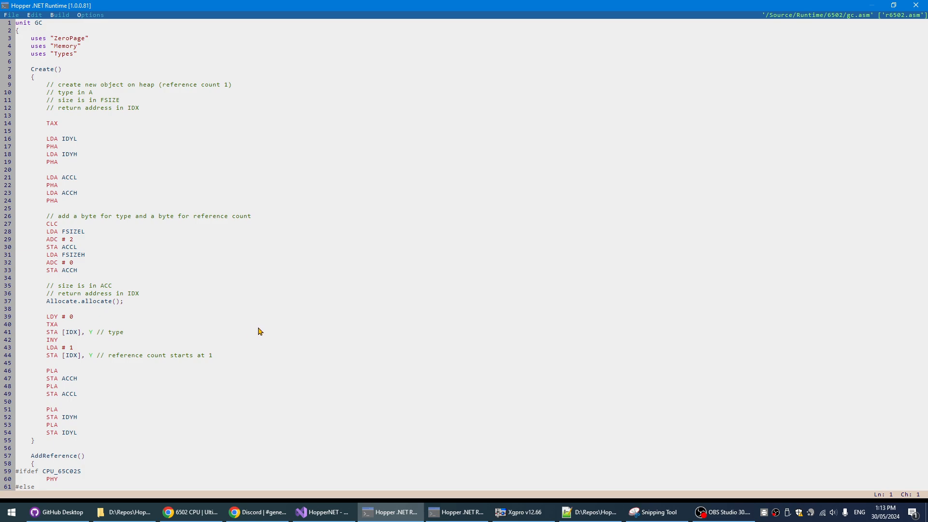
scroll(down, 3)
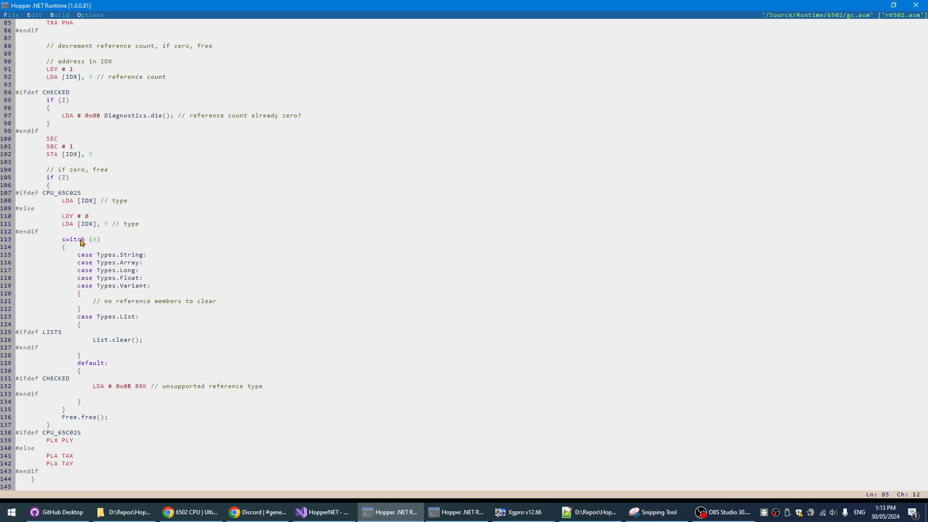
mouse_move(111, 376)
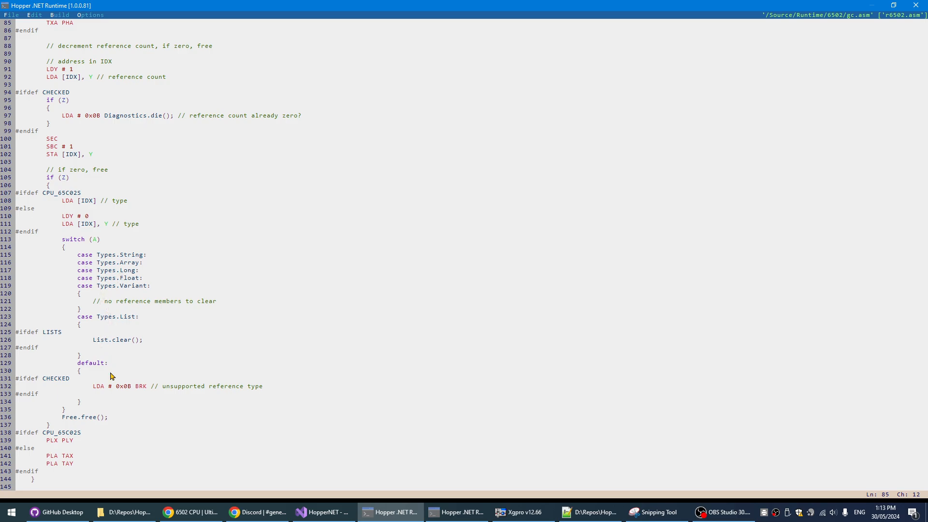
mouse_move(133, 386)
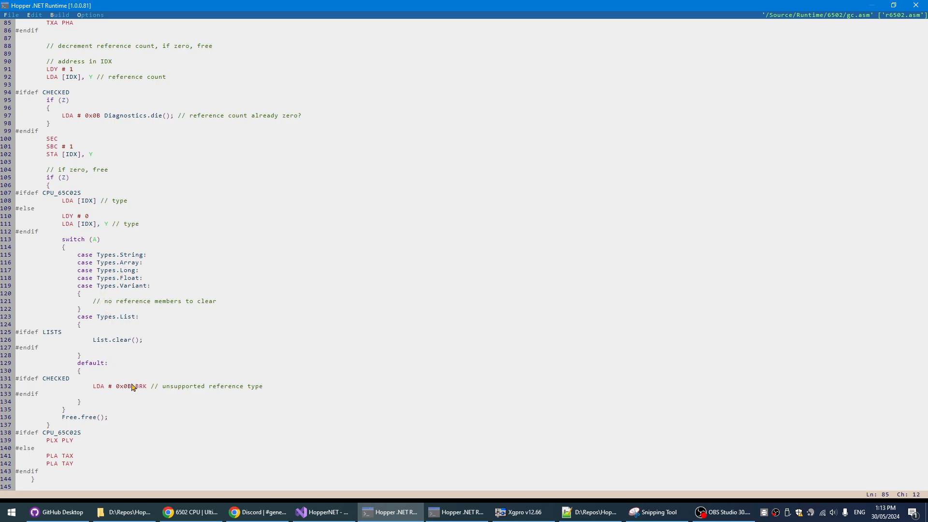
mouse_move(136, 262)
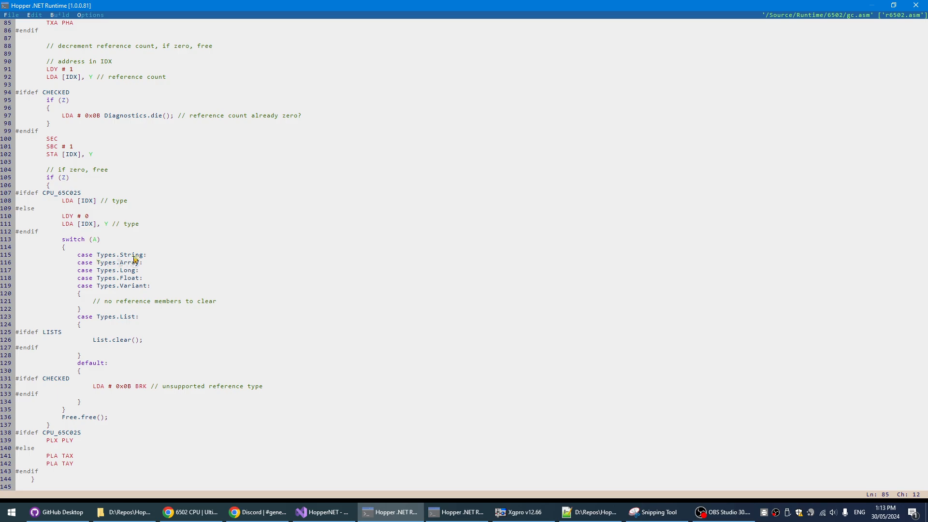
double_click(130, 263)
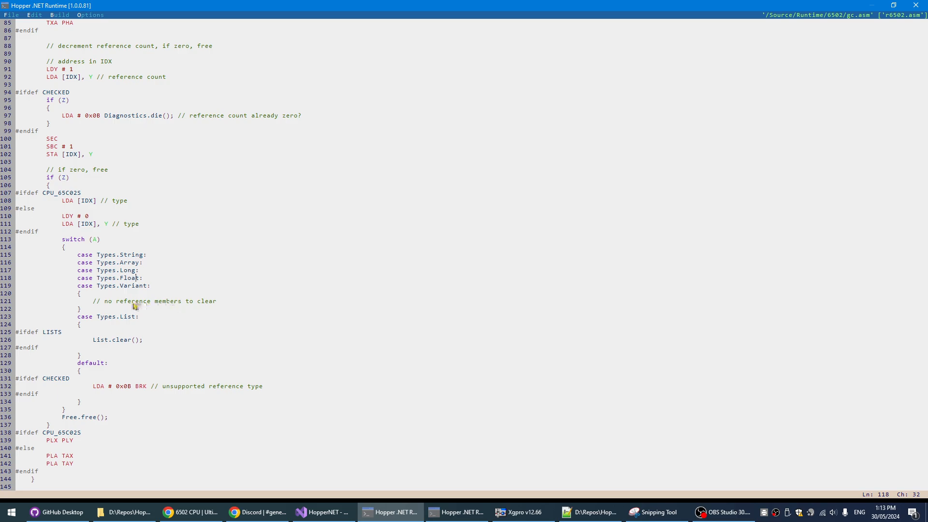
mouse_move(197, 311)
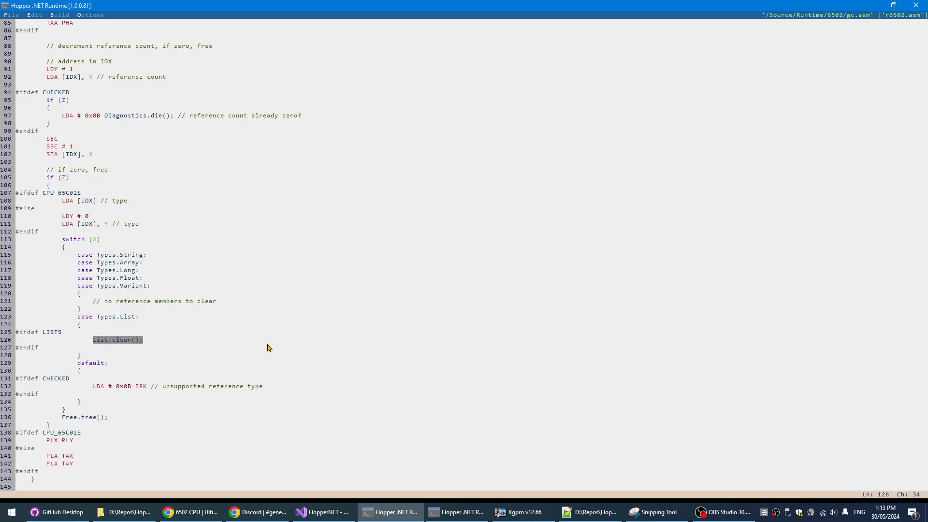
mouse_move(357, 376)
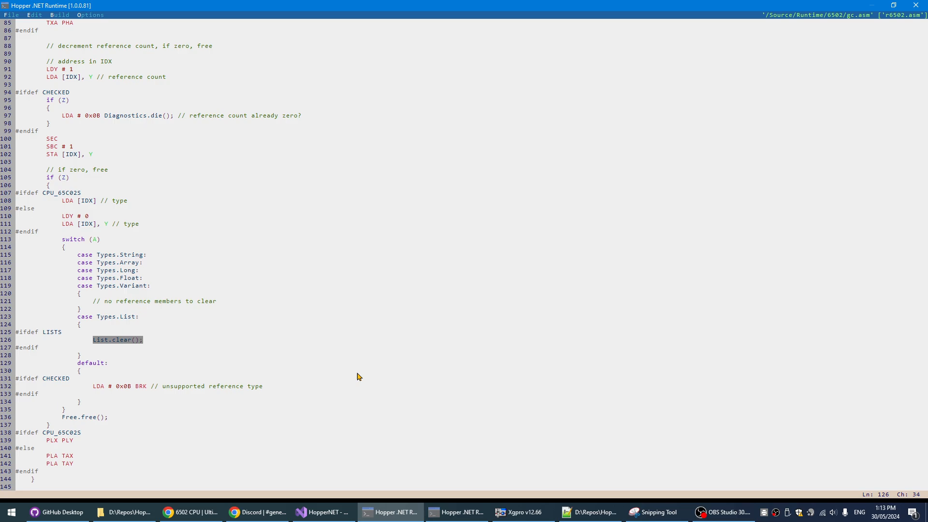
mouse_move(197, 353)
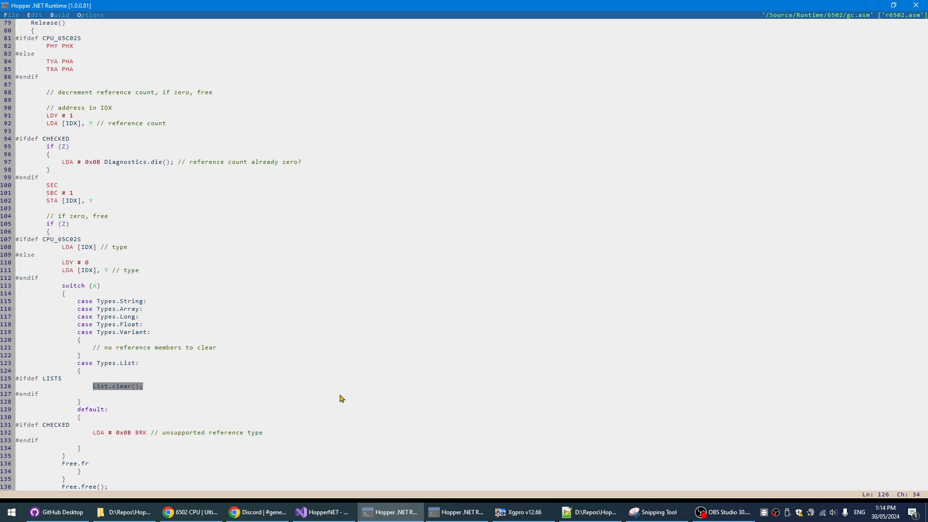
scroll(down, 3)
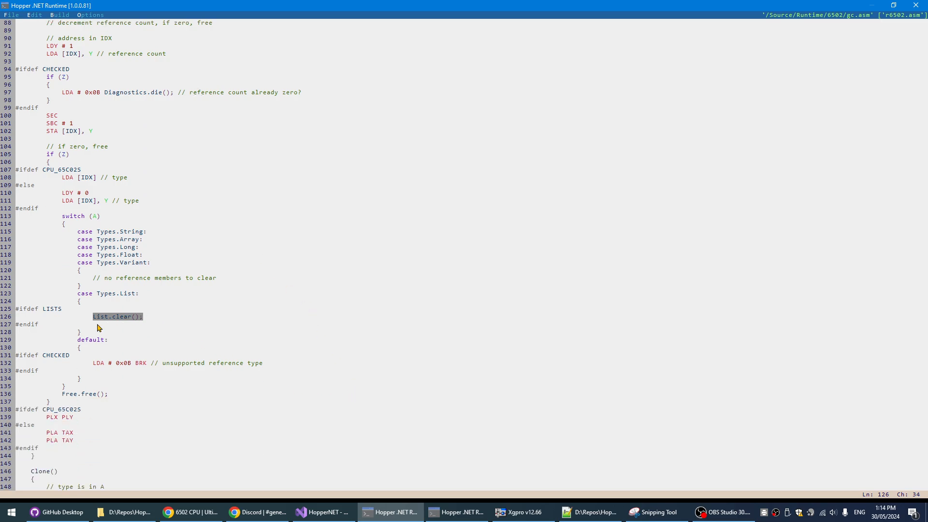
mouse_move(275, 422)
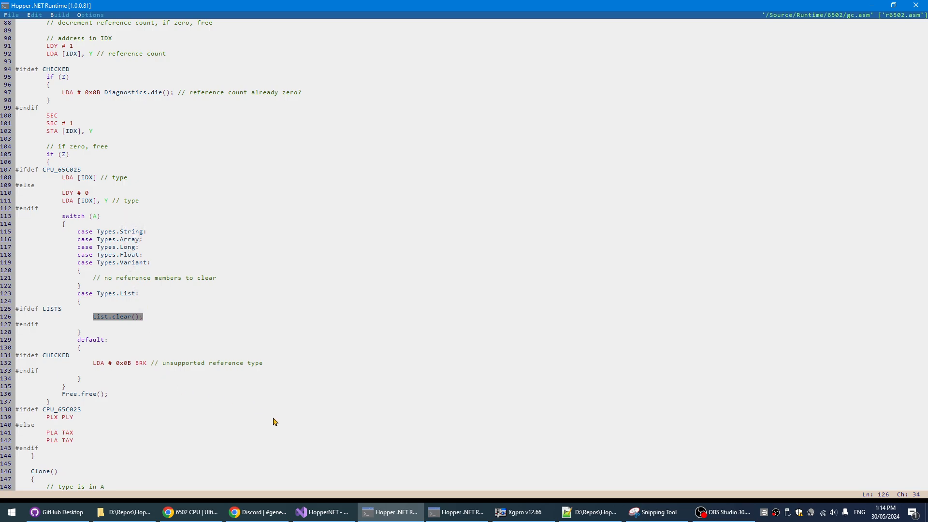
mouse_move(277, 441)
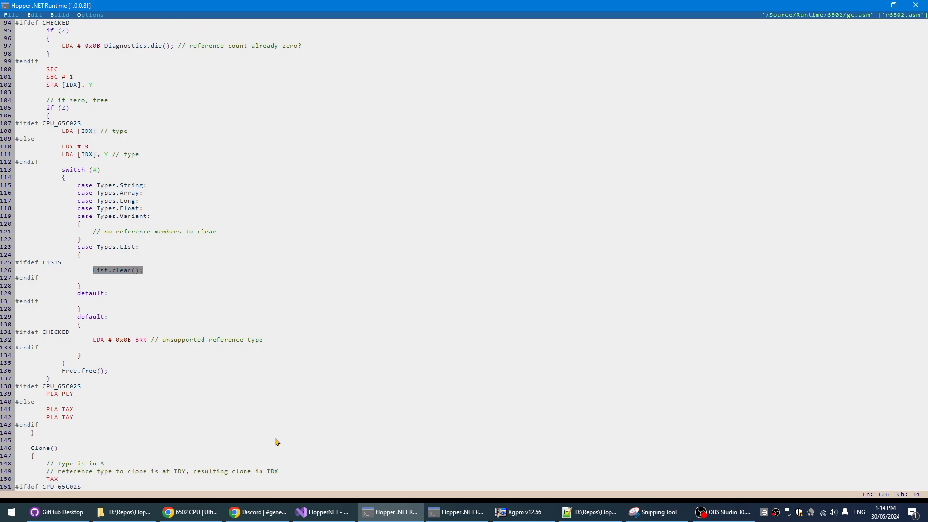
scroll(down, 3)
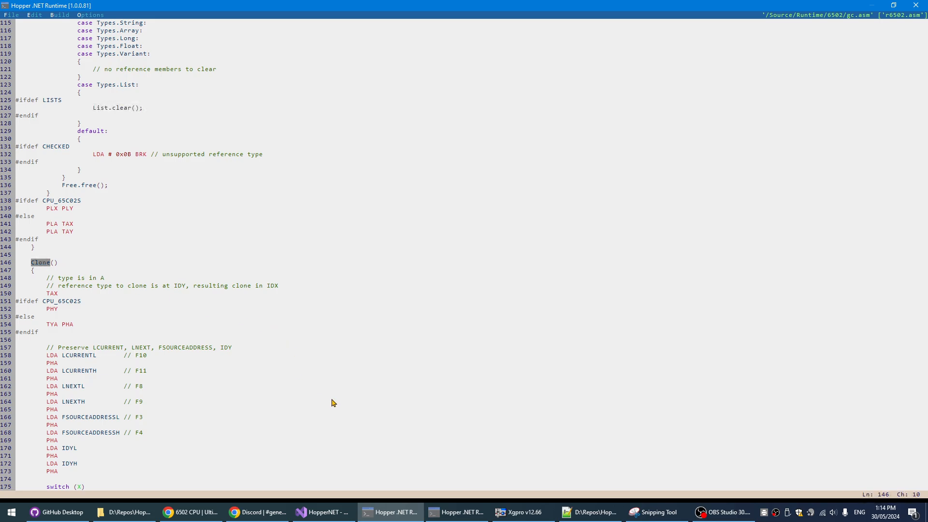
mouse_move(325, 398)
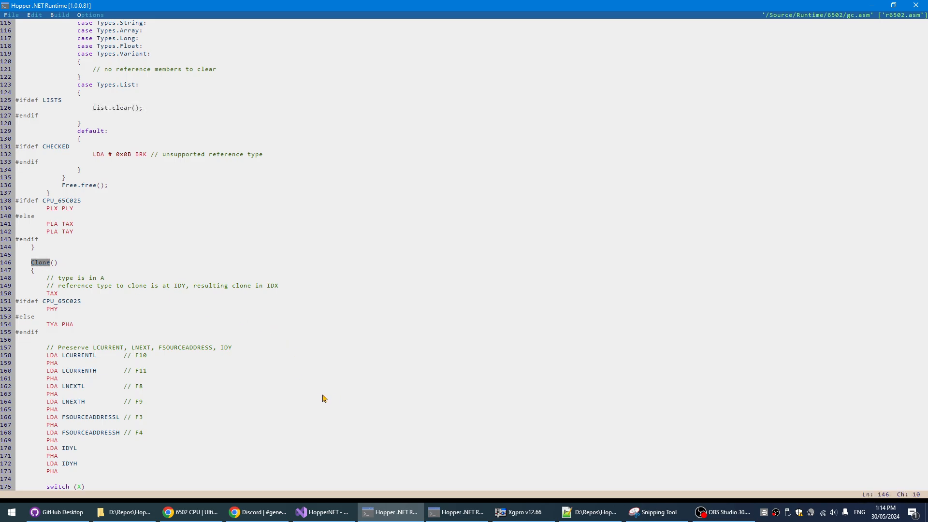
mouse_move(330, 399)
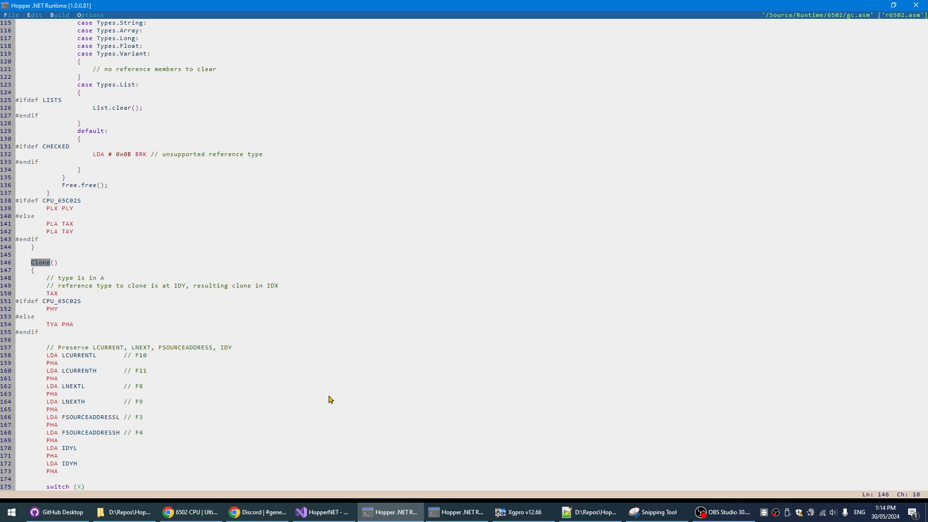
mouse_move(348, 367)
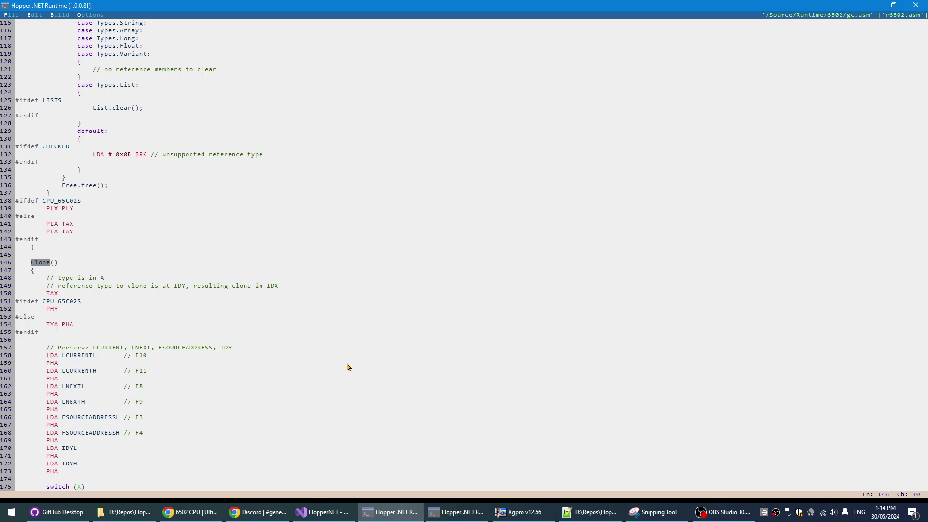
scroll(down, 3)
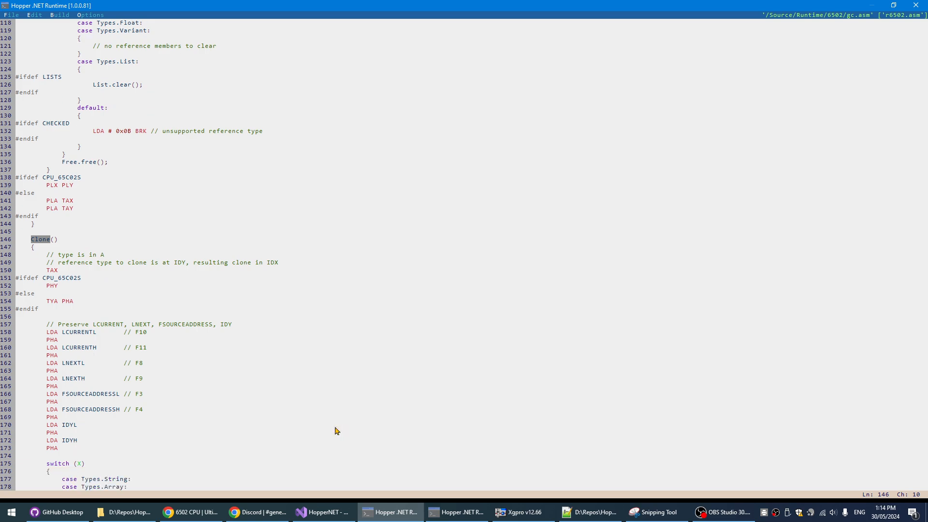
scroll(down, 3)
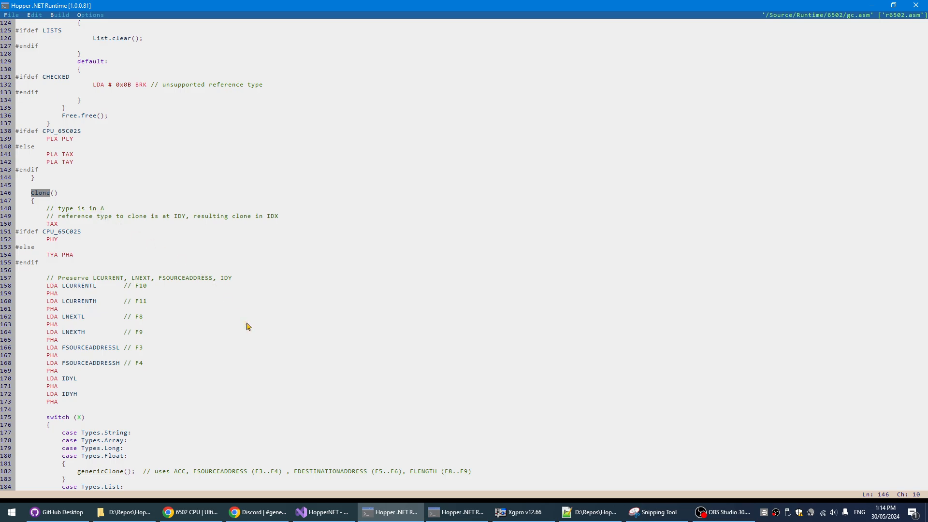
scroll(down, 3)
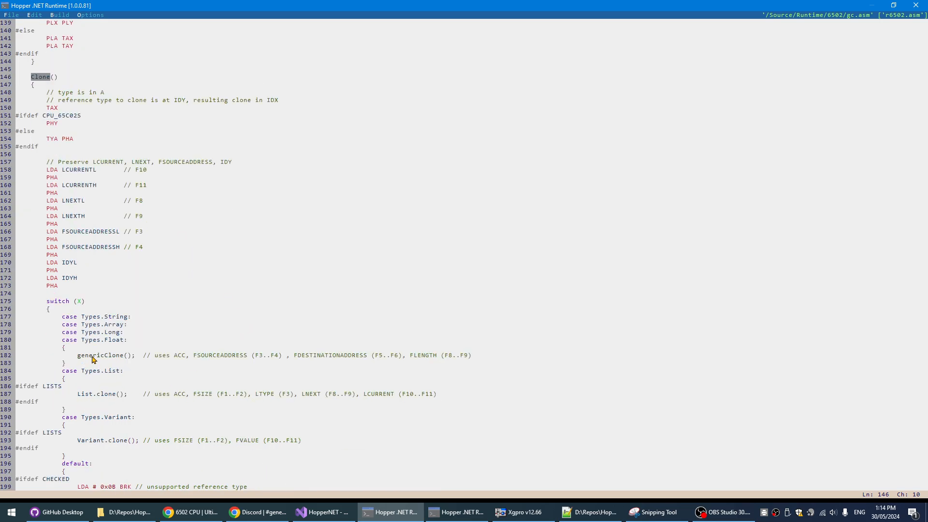
double_click(101, 356)
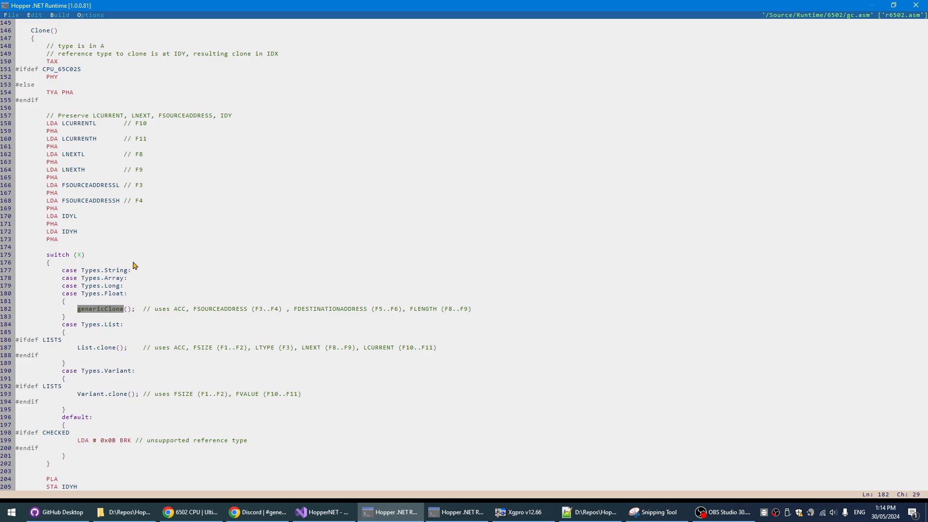
mouse_move(132, 269)
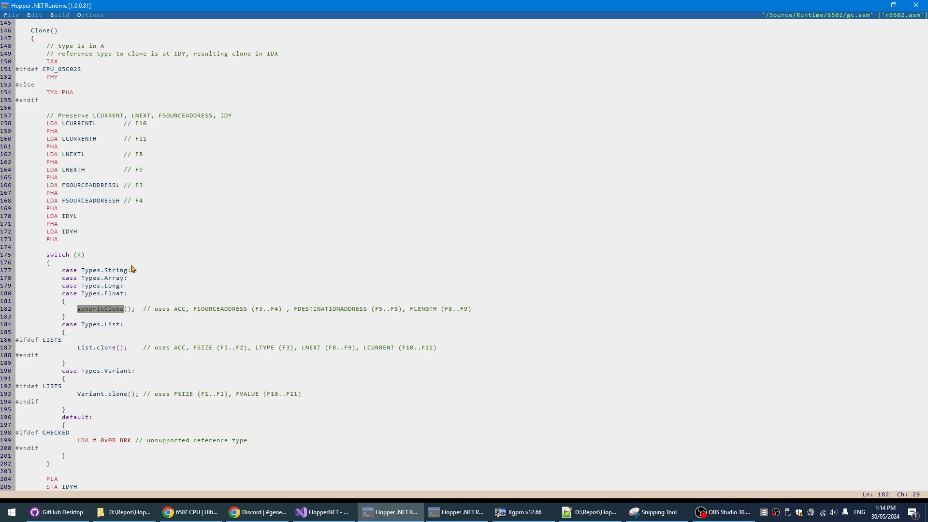
mouse_move(246, 334)
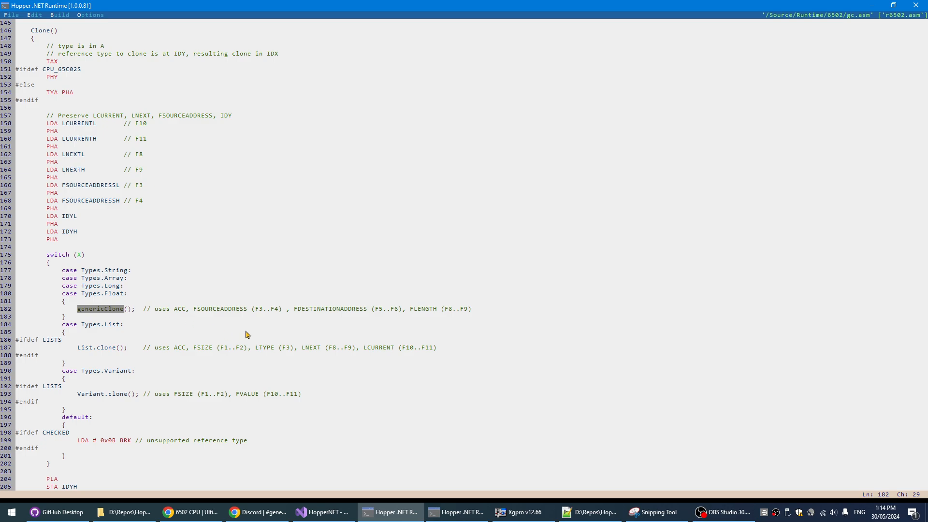
scroll(down, 3)
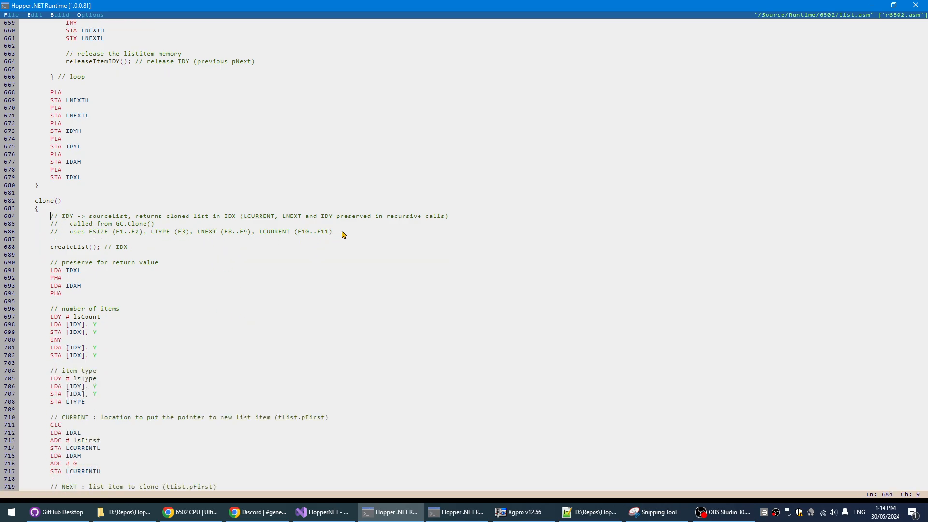
- Select clone()'s header comment in list.asm and read down to the GC.CompareEqual search loop
drag(51, 216, 333, 231)
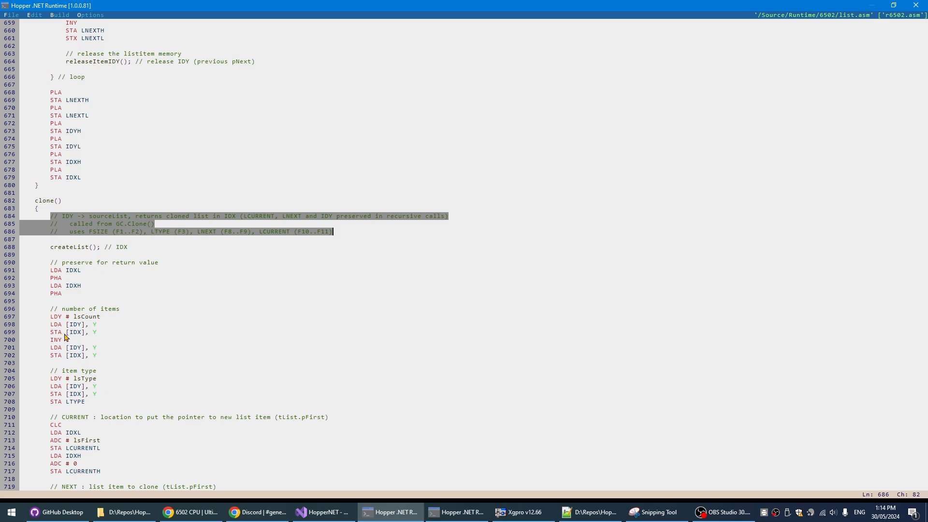
mouse_move(83, 267)
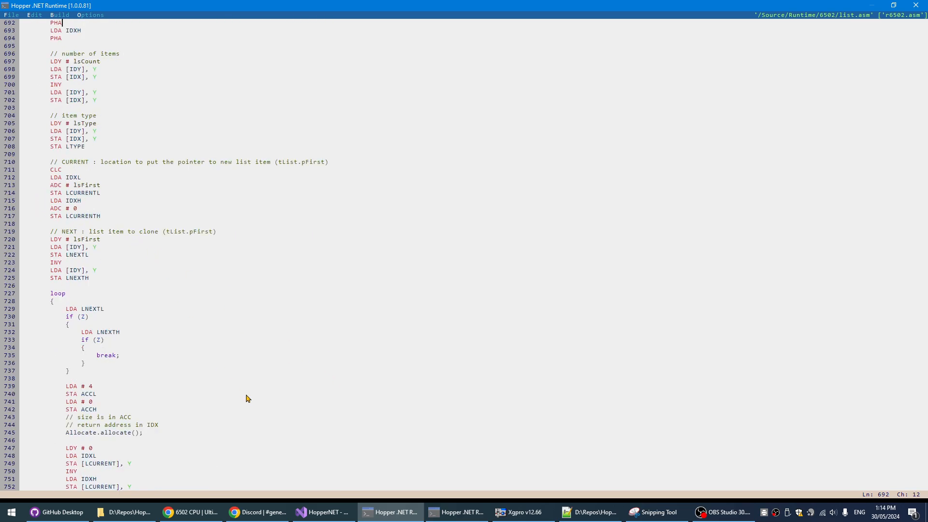
scroll(down, 3)
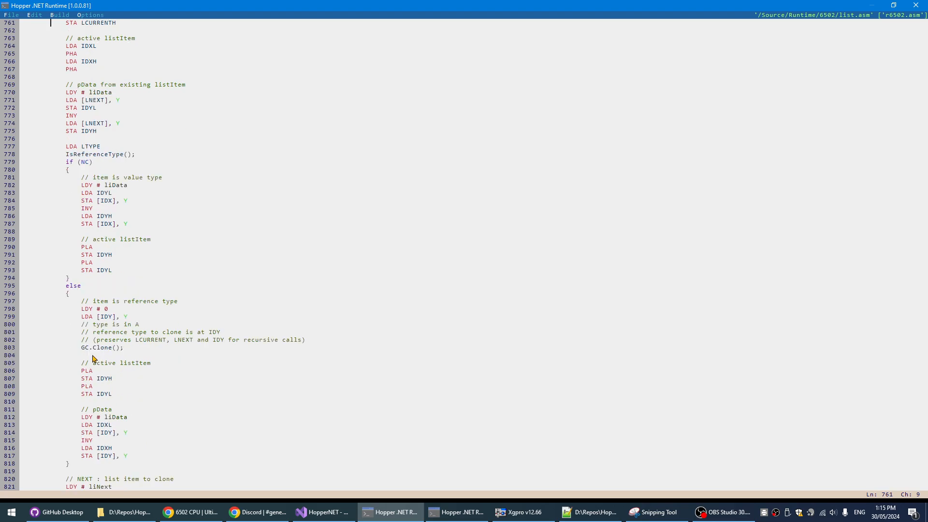
double_click(103, 347)
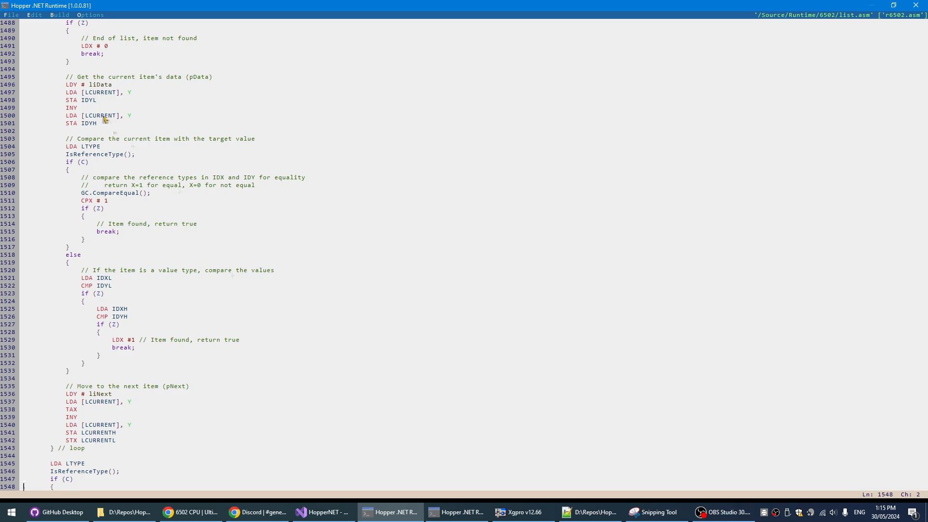
mouse_move(90, 147)
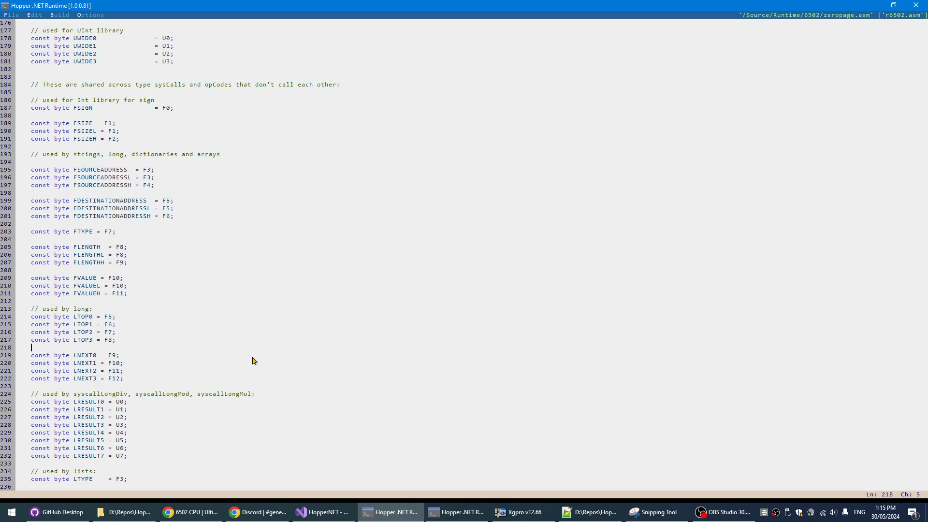
- Scroll zeropage.asm down to the 'used by lists' zero page constants
scroll(down, 3)
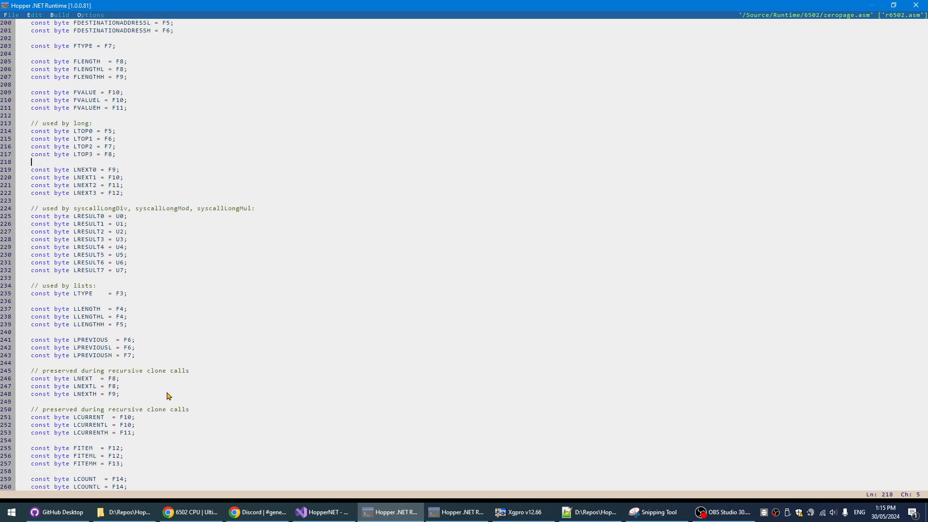
scroll(down, 3)
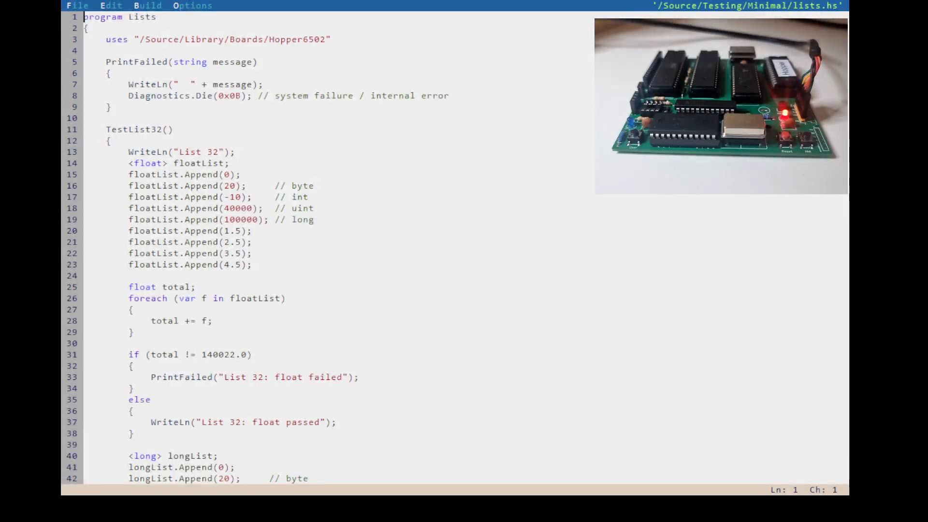
mouse_move(292, 257)
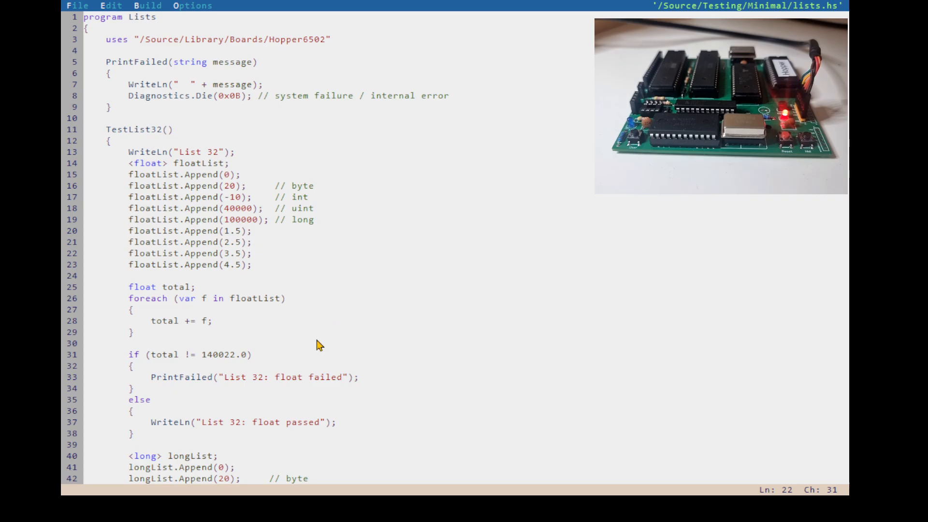
mouse_move(443, 234)
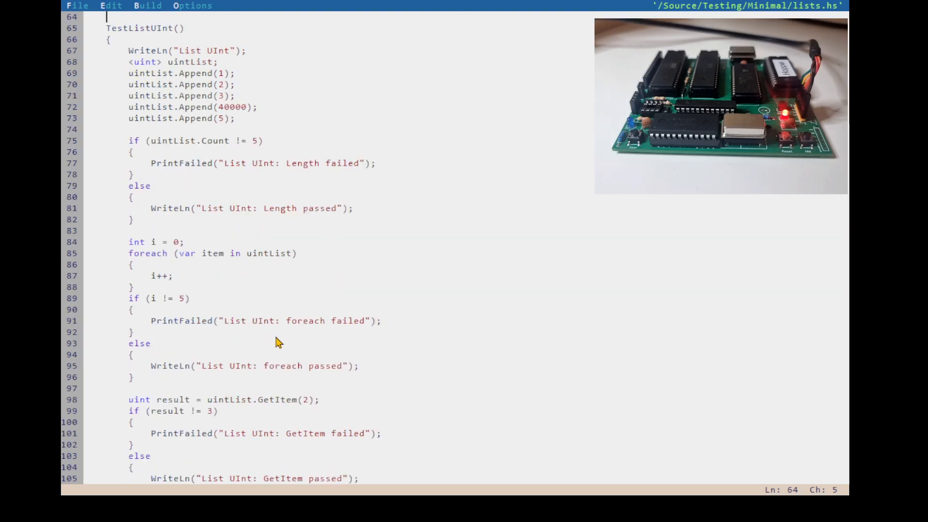
mouse_move(398, 388)
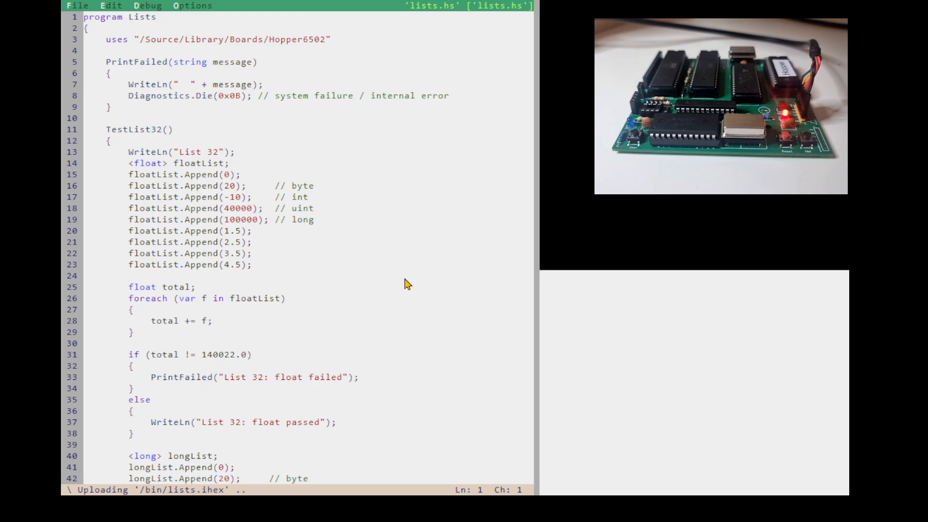
mouse_move(681, 235)
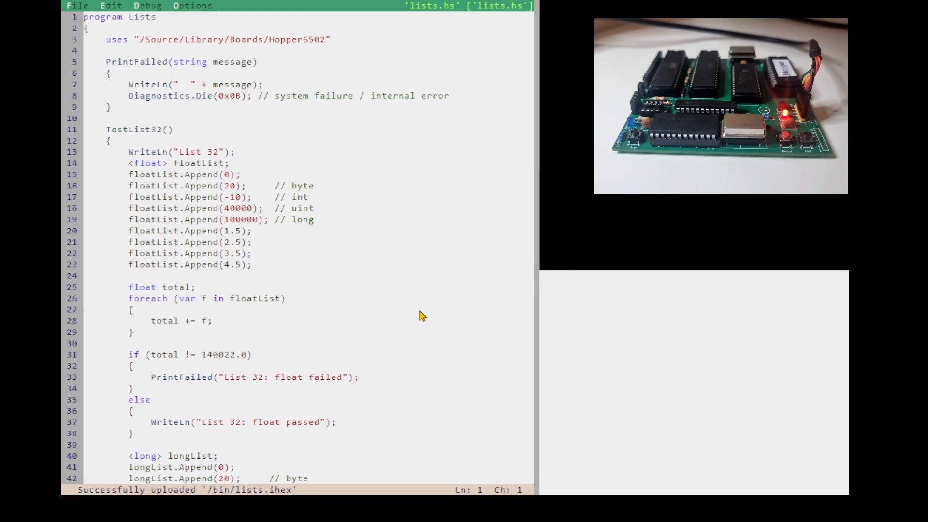
- Scroll lists.hs in the debugger while lists.ihex uploads to the board
scroll(down, 3)
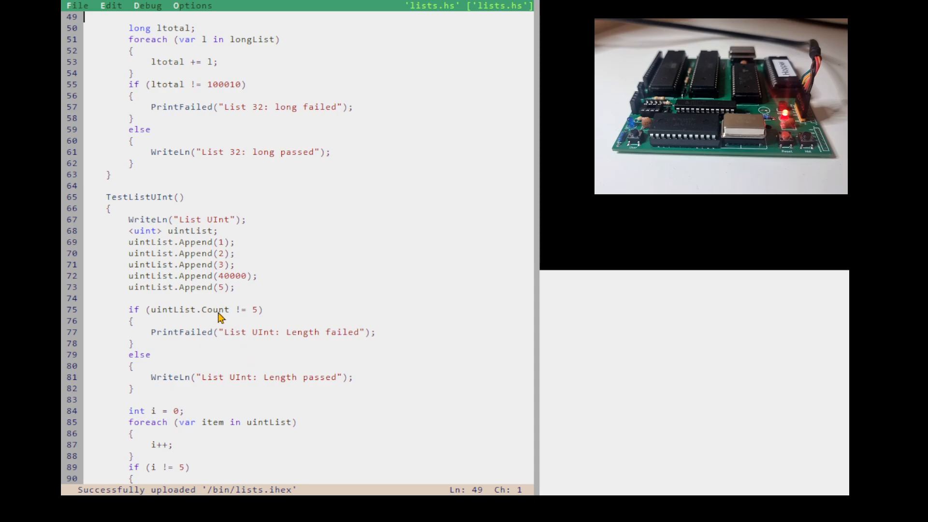
- Breakpoint line 75's uintList.Count check, find 'plainls' to breakpoint line 386, then go to Options
click(178, 309)
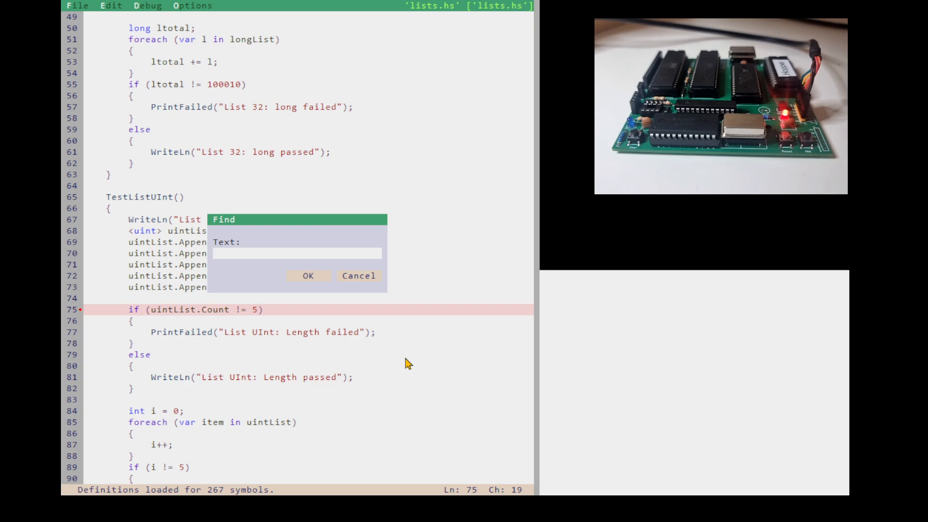
text(plainls)
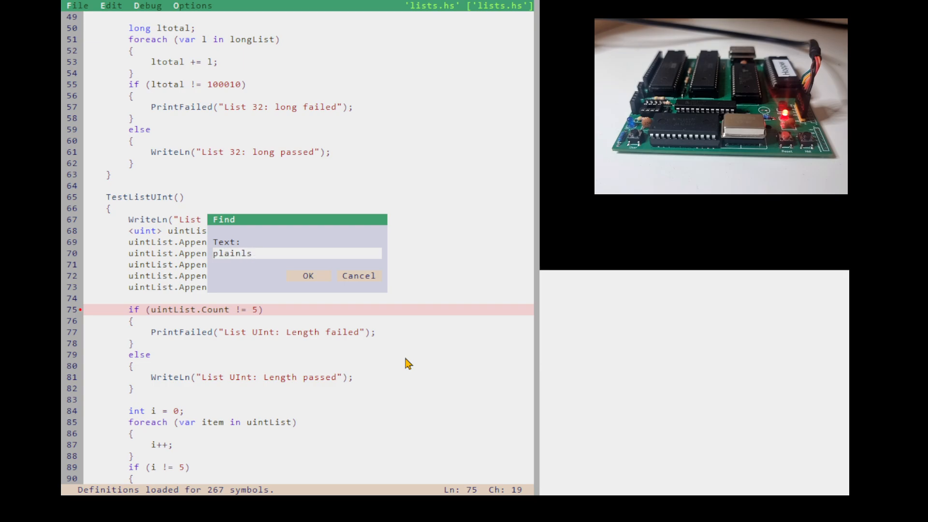
click(307, 275)
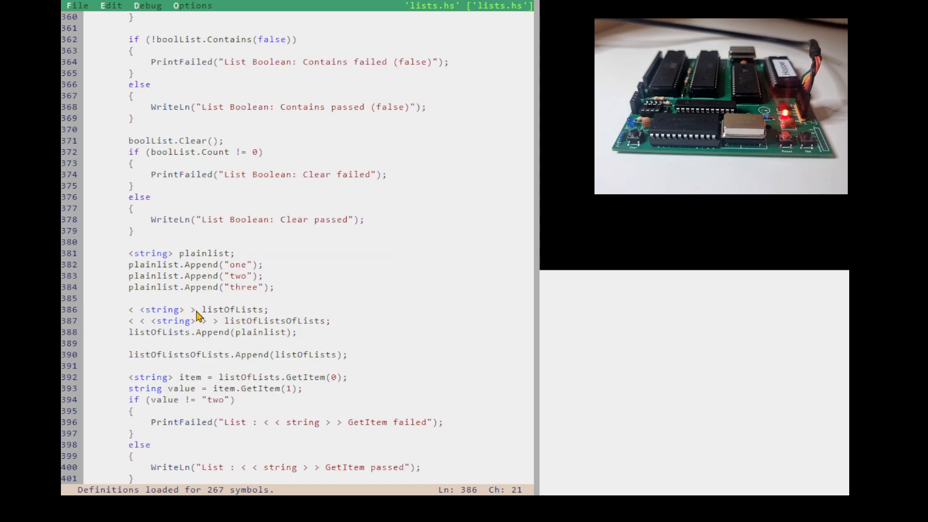
click(58, 309)
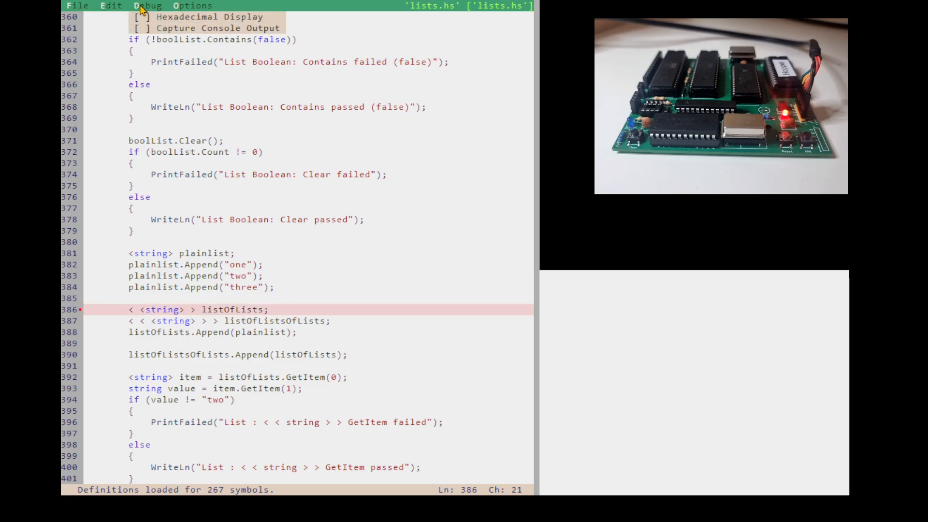
click(146, 4)
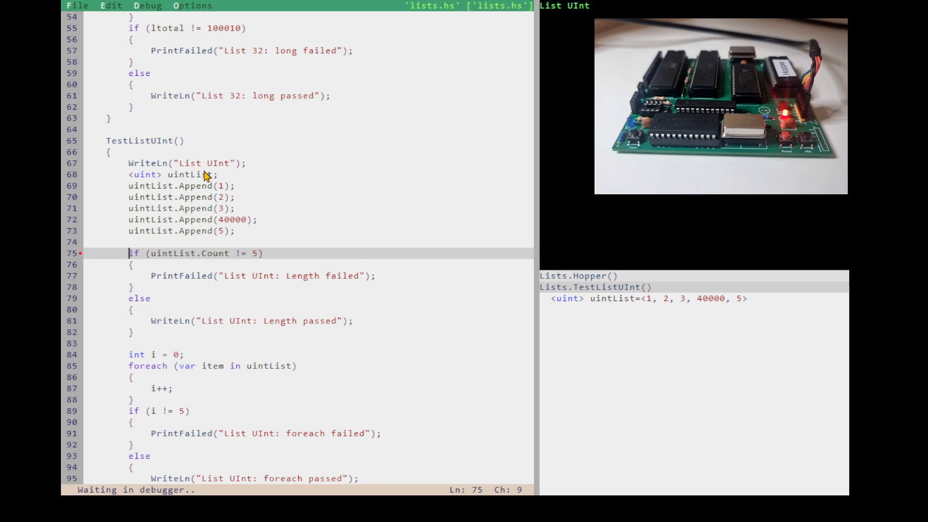
mouse_move(156, 211)
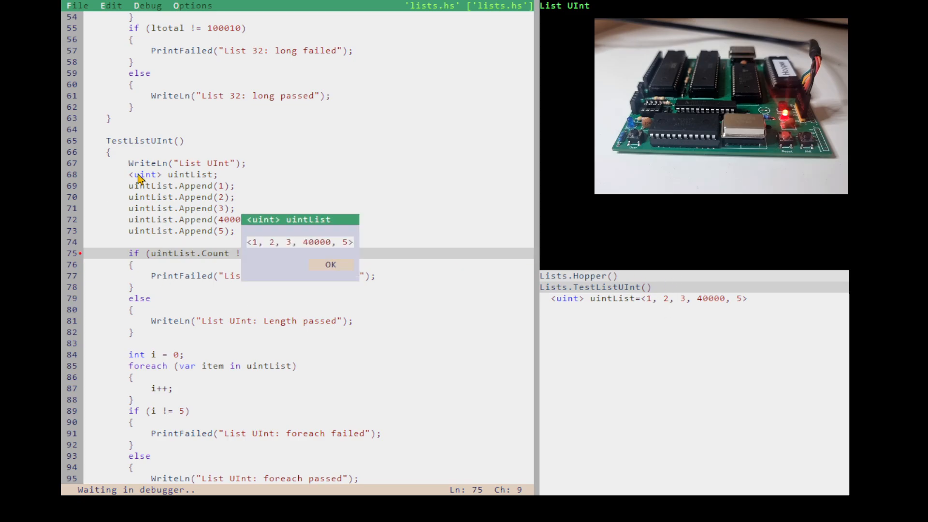
mouse_move(337, 272)
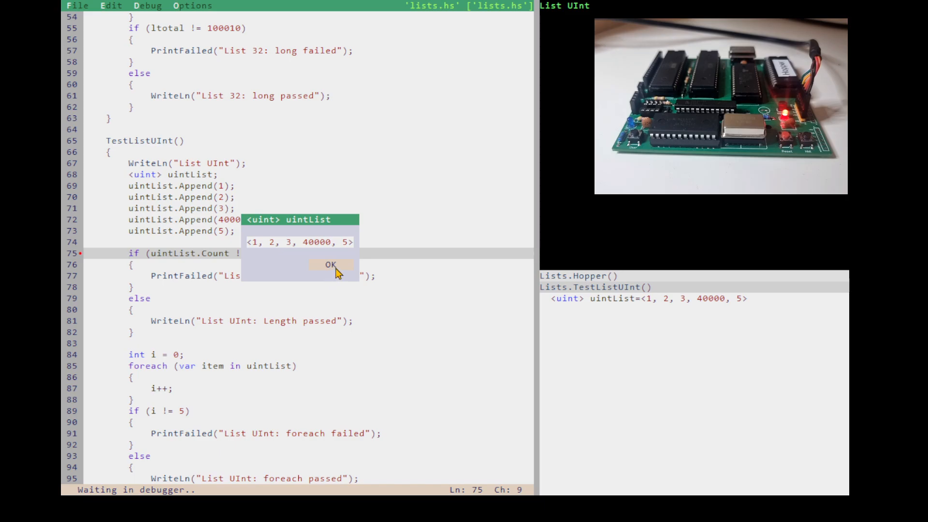
- Dismiss the uintList value popup and break on the foreach loop at line 85
click(330, 264)
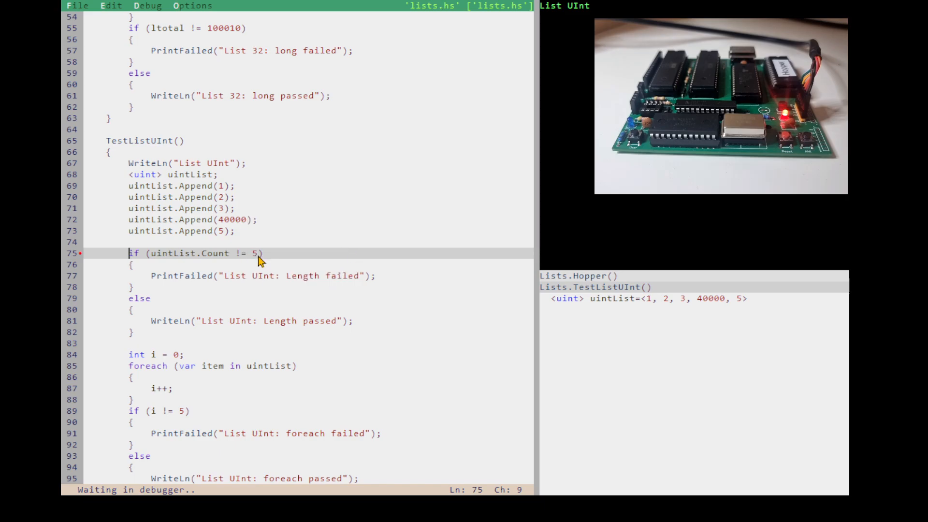
mouse_move(232, 244)
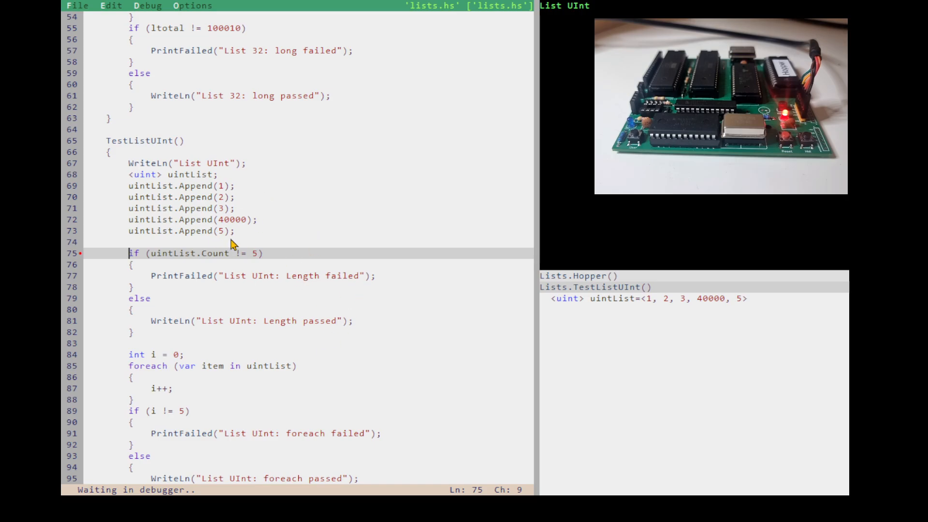
scroll(down, 3)
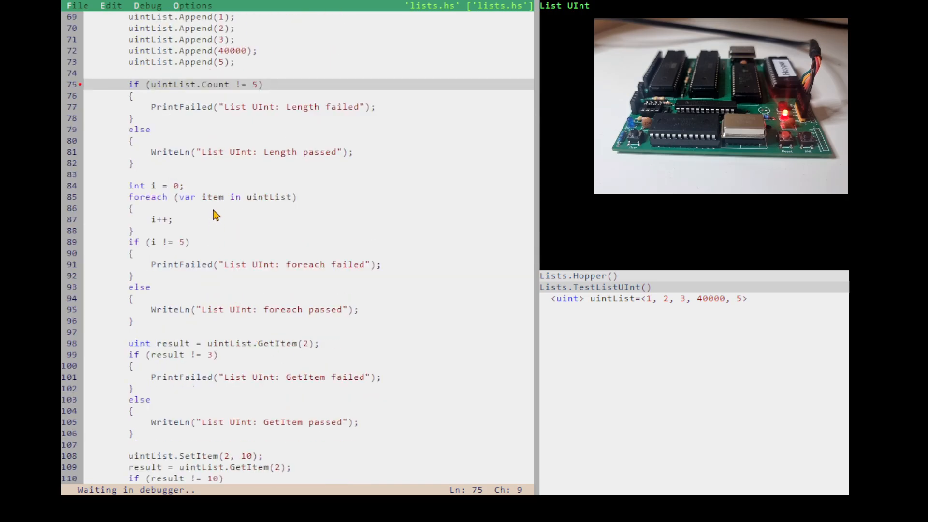
click(205, 197)
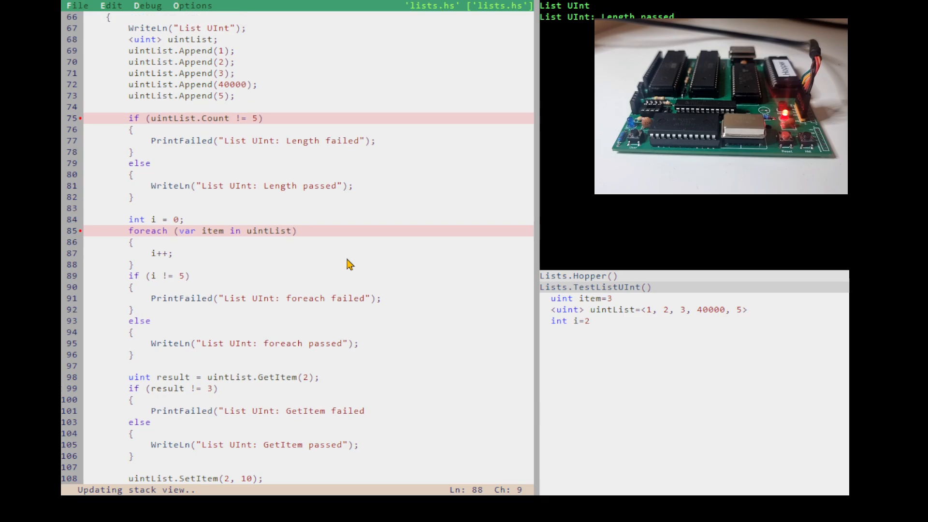
- Step the loop to the next item and break at the Contains(999) check at line 139
key(F10)
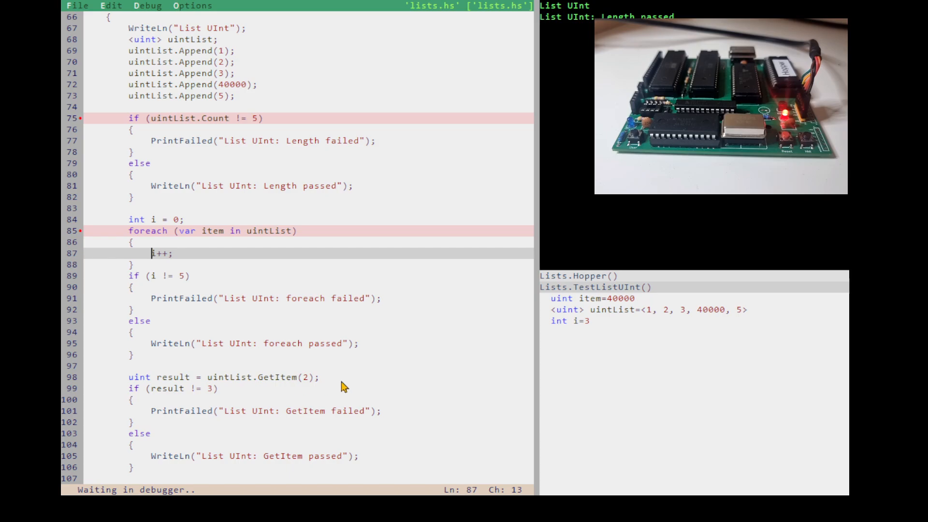
scroll(down, 3)
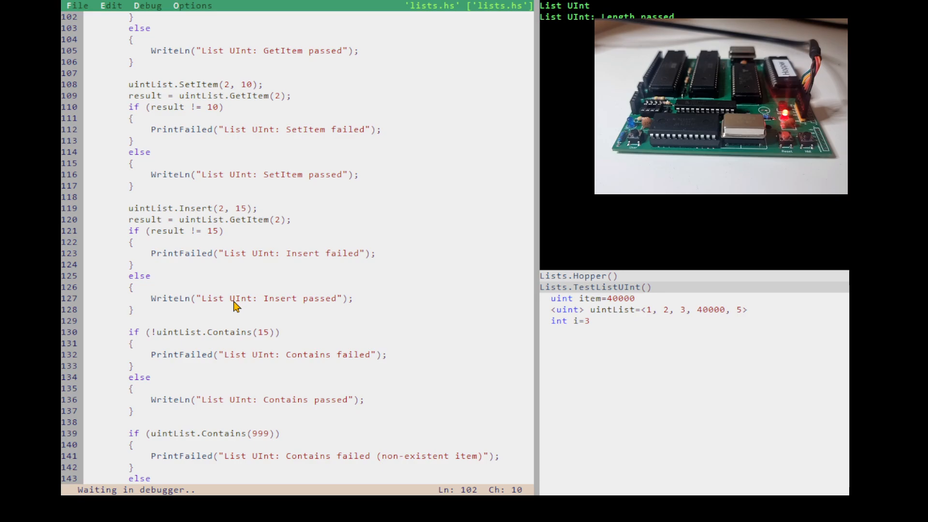
click(331, 465)
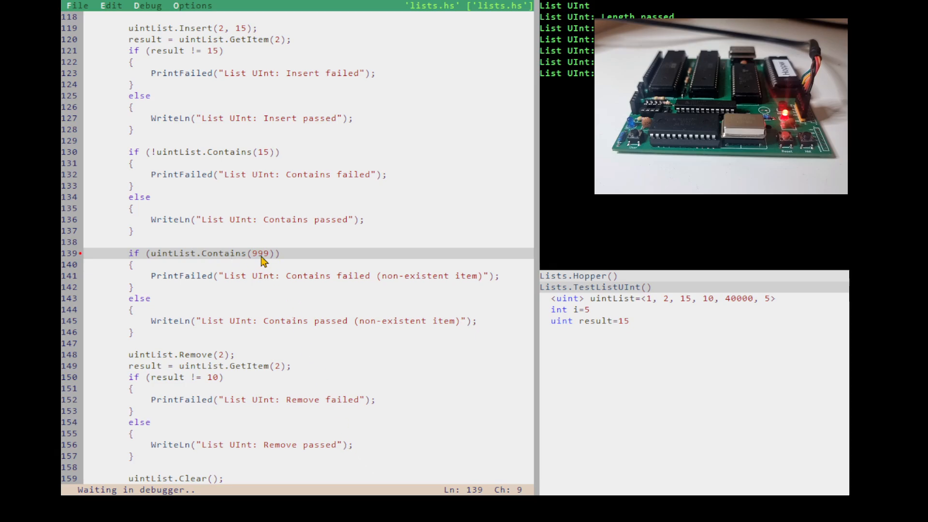
mouse_move(250, 177)
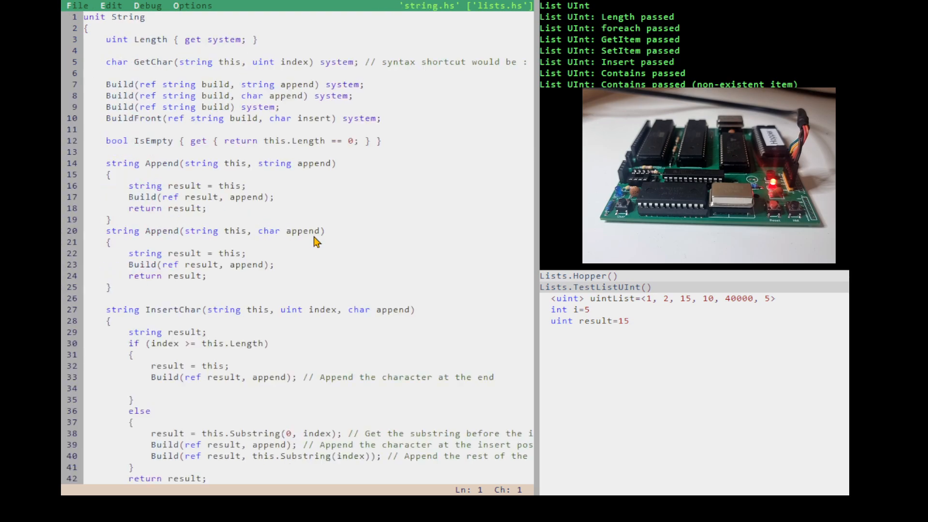
- Search the string source for 'Compare' and jump to the Compare routine
click(327, 231)
text(Comp)
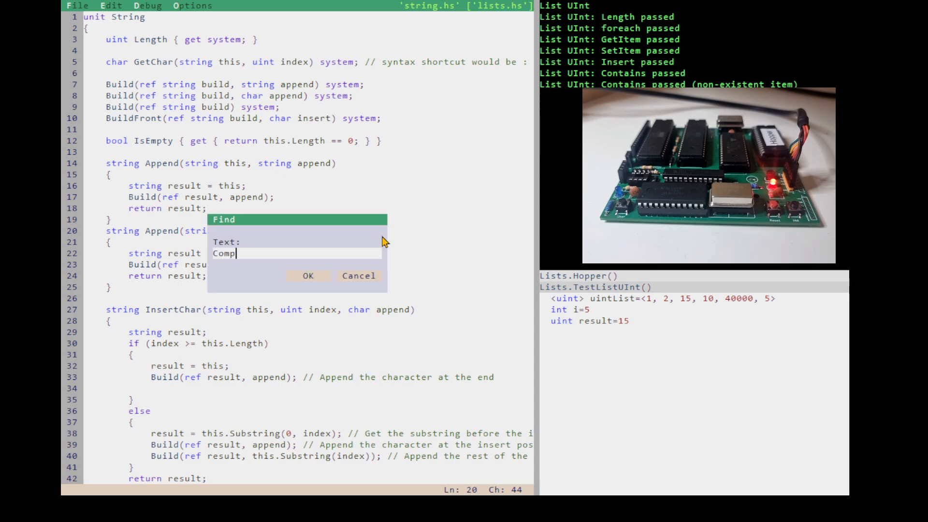
text(are)
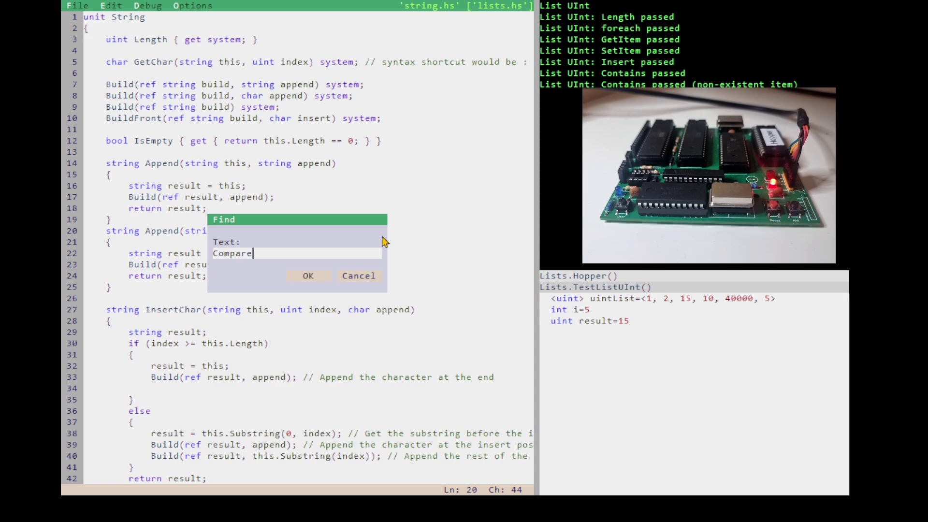
click(308, 275)
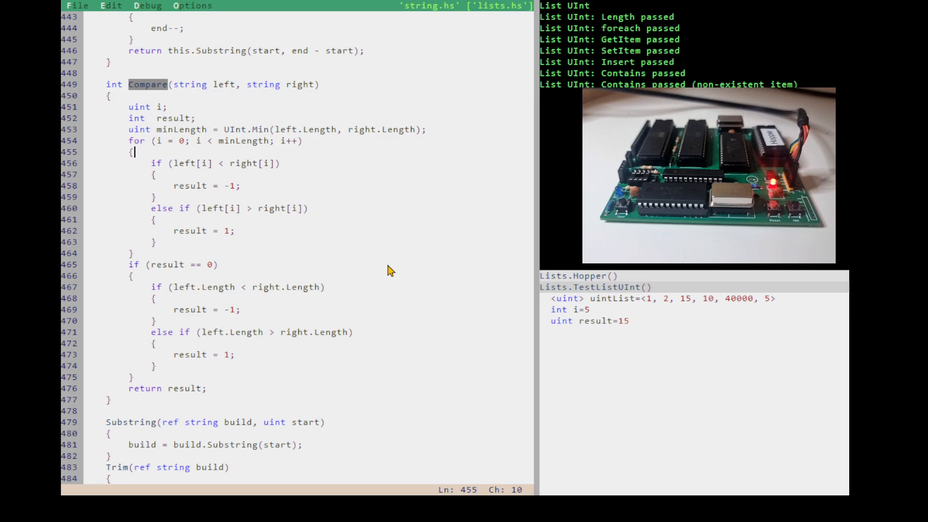
mouse_move(695, 311)
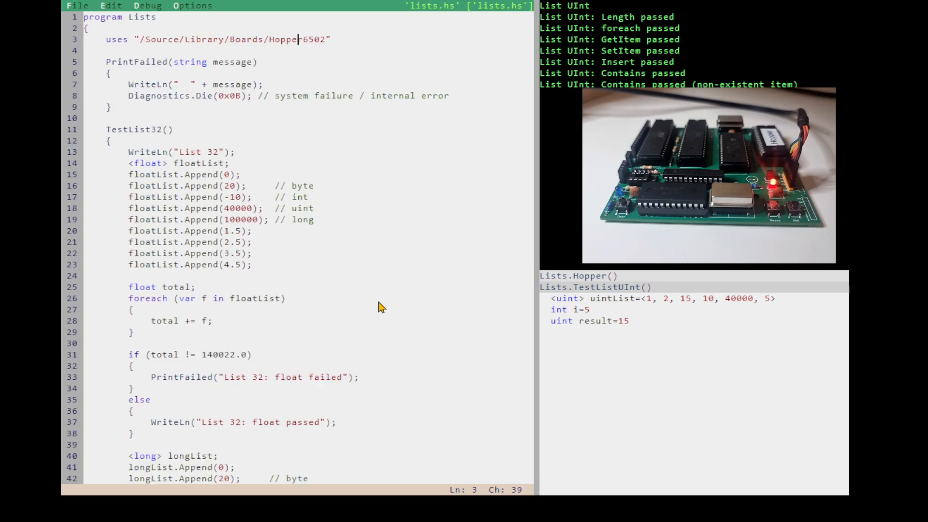
mouse_move(607, 307)
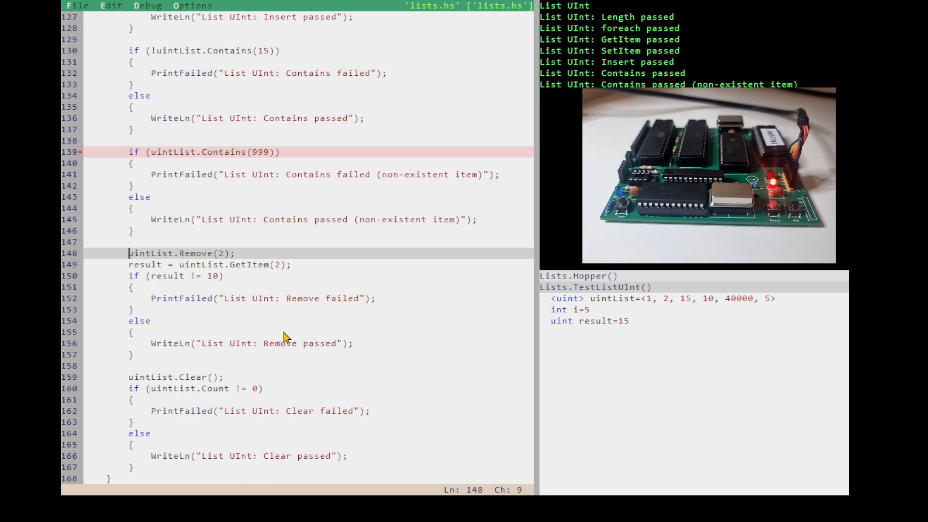
mouse_move(660, 321)
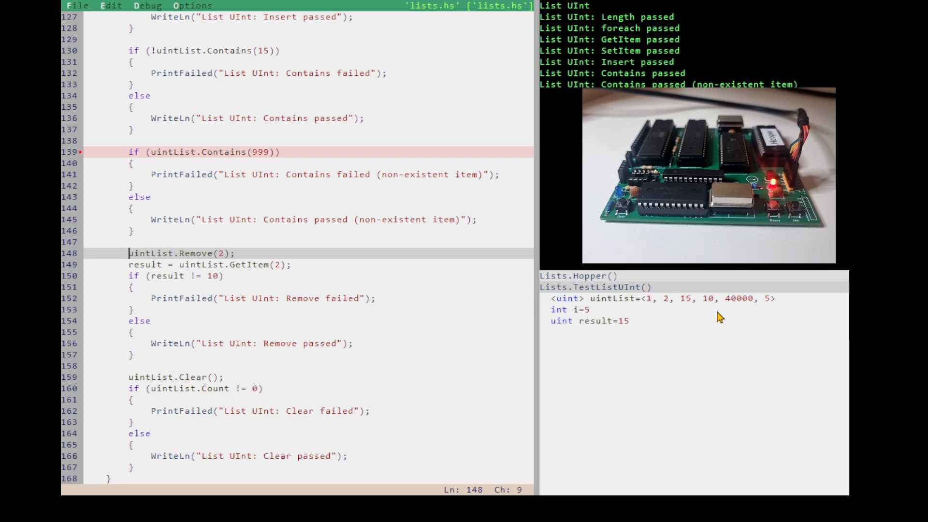
mouse_move(657, 307)
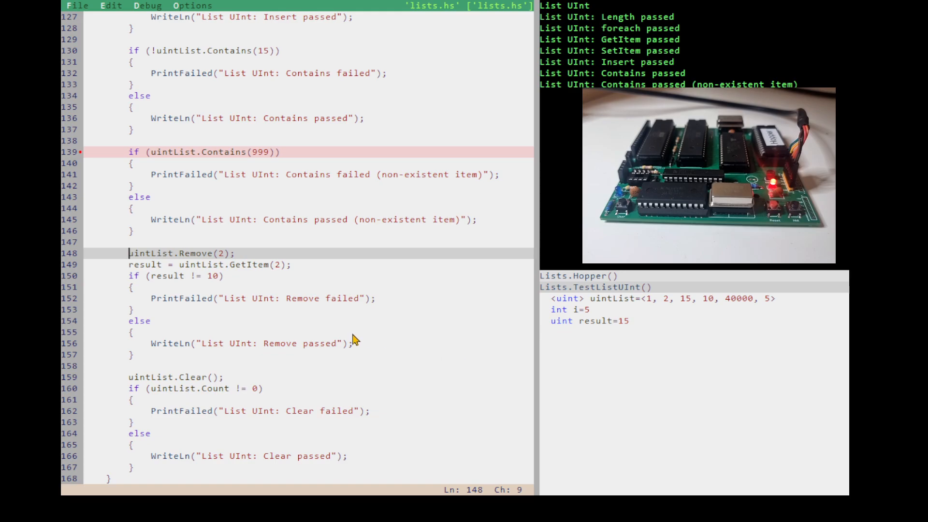
mouse_move(297, 340)
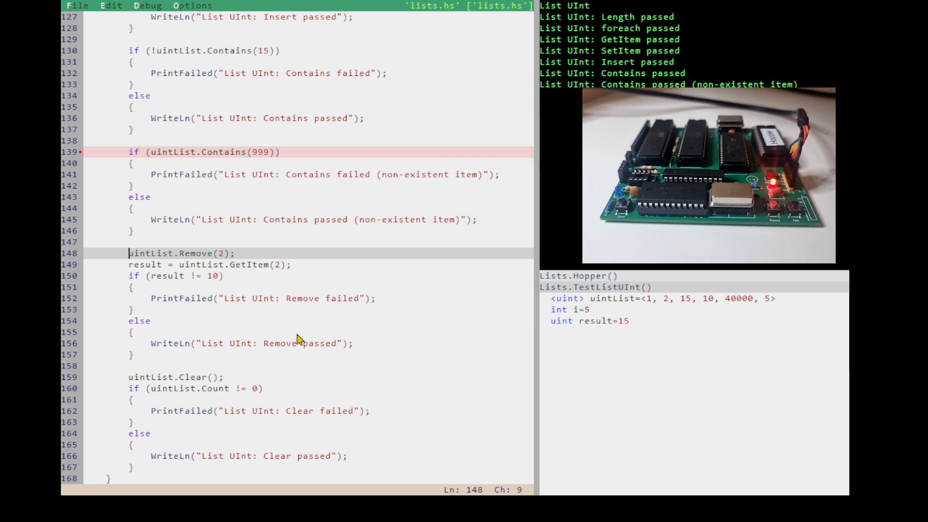
mouse_move(383, 402)
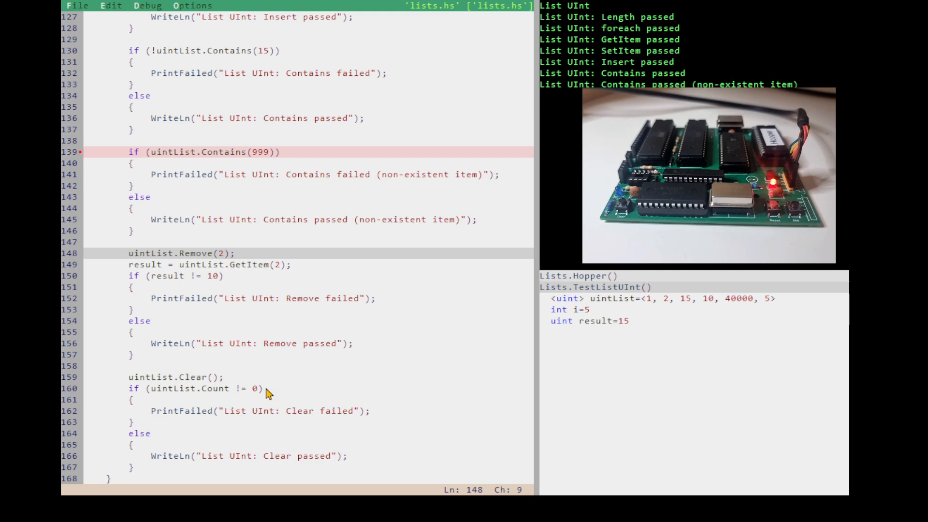
mouse_move(339, 392)
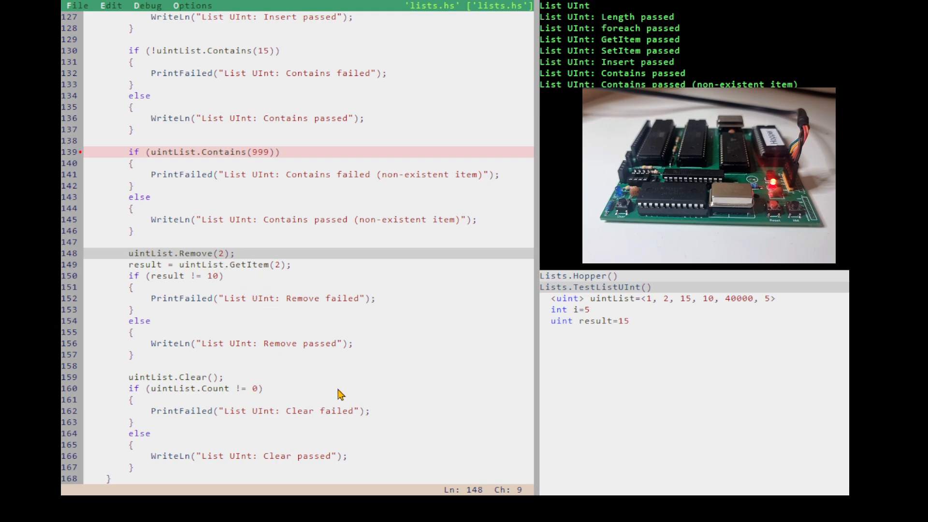
mouse_move(325, 188)
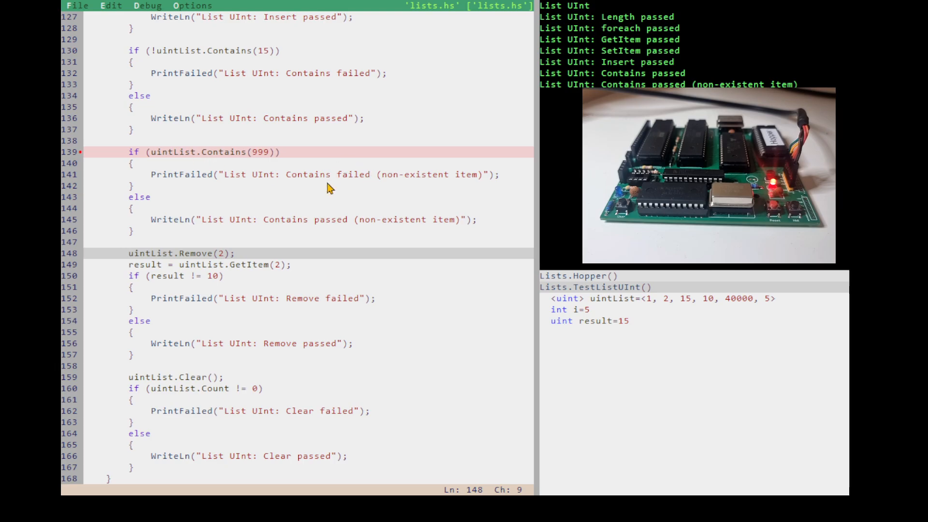
mouse_move(324, 407)
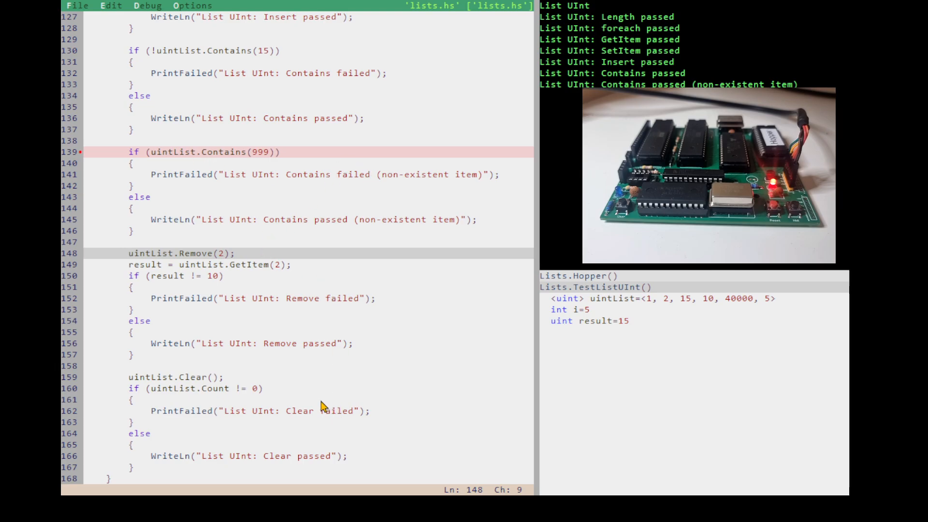
mouse_move(383, 399)
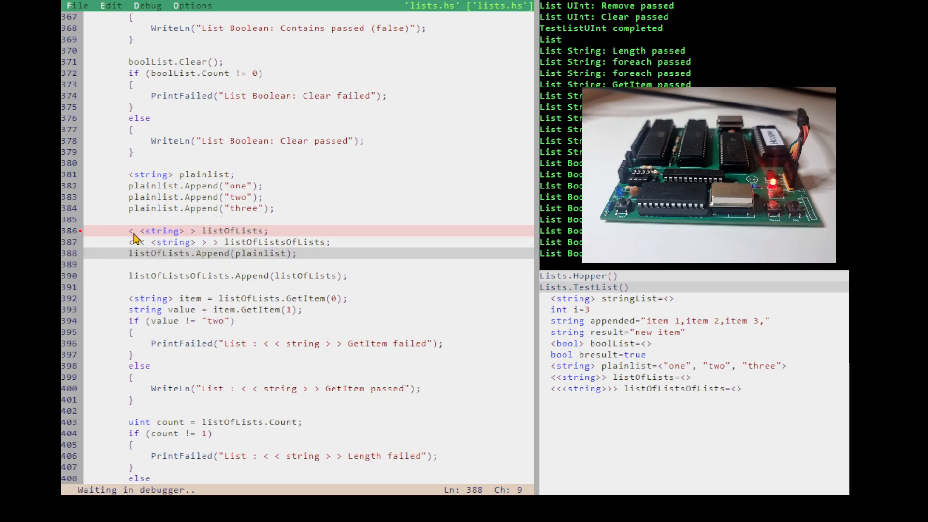
mouse_move(630, 381)
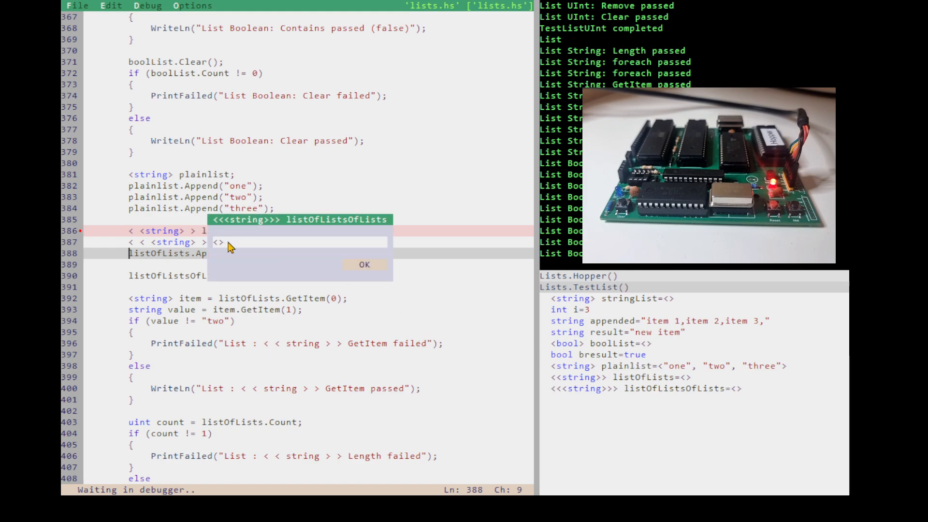
- Dismiss the listOfListsOfLists popup, inspect listOfLists showing "one", "two", "three", then dismiss it
click(363, 264)
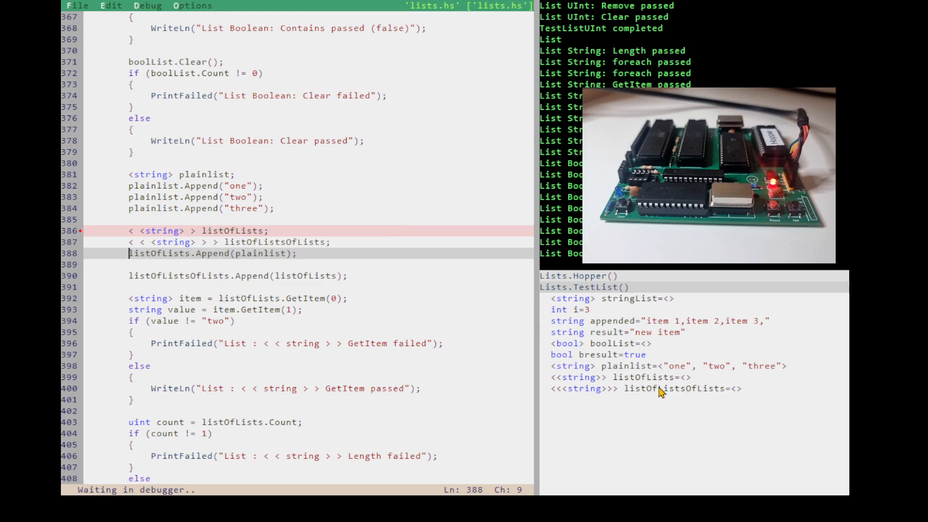
mouse_move(651, 381)
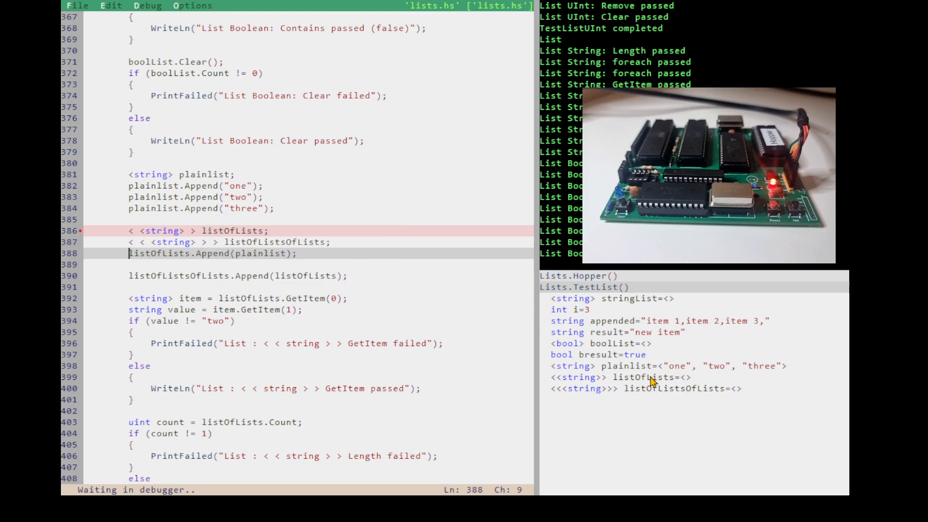
click(286, 253)
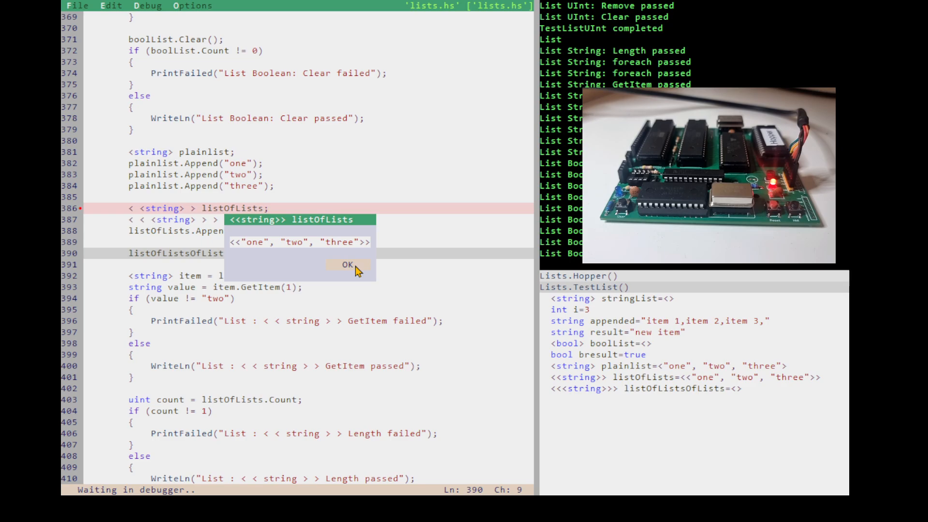
click(348, 264)
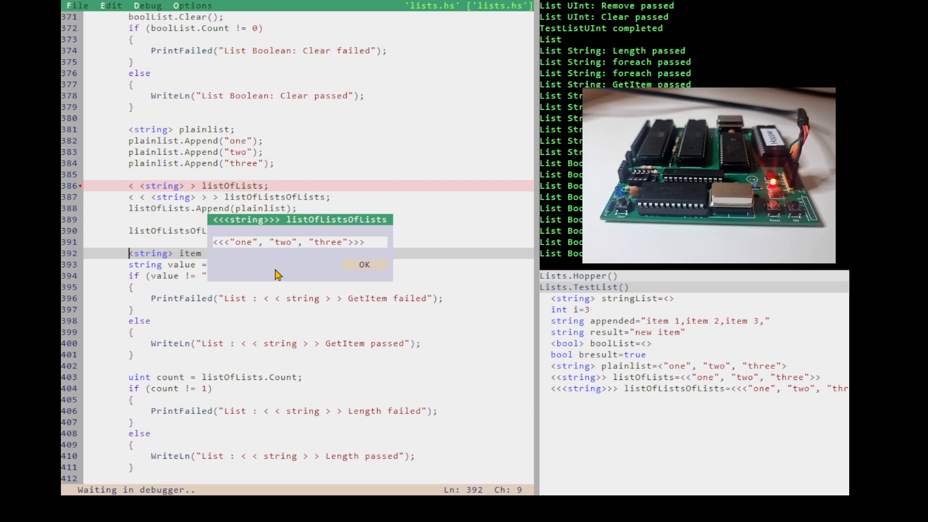
mouse_move(363, 271)
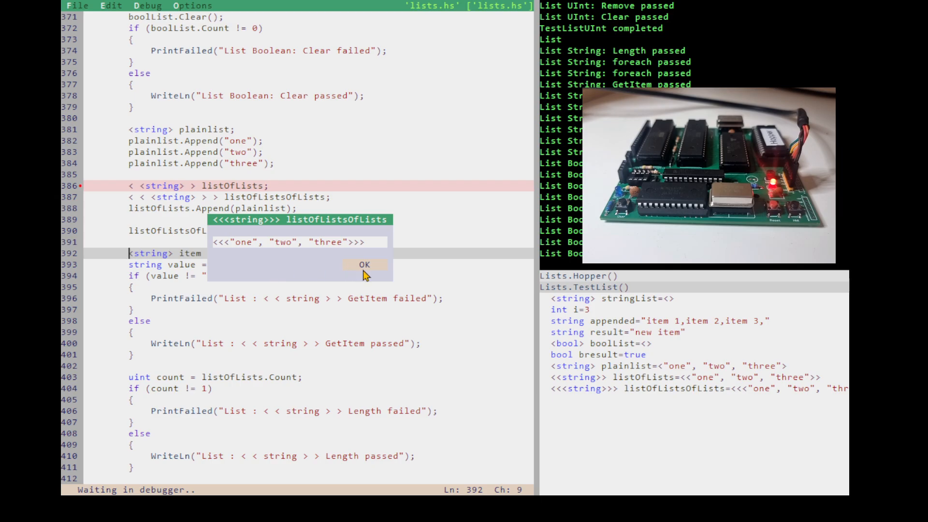
mouse_move(375, 268)
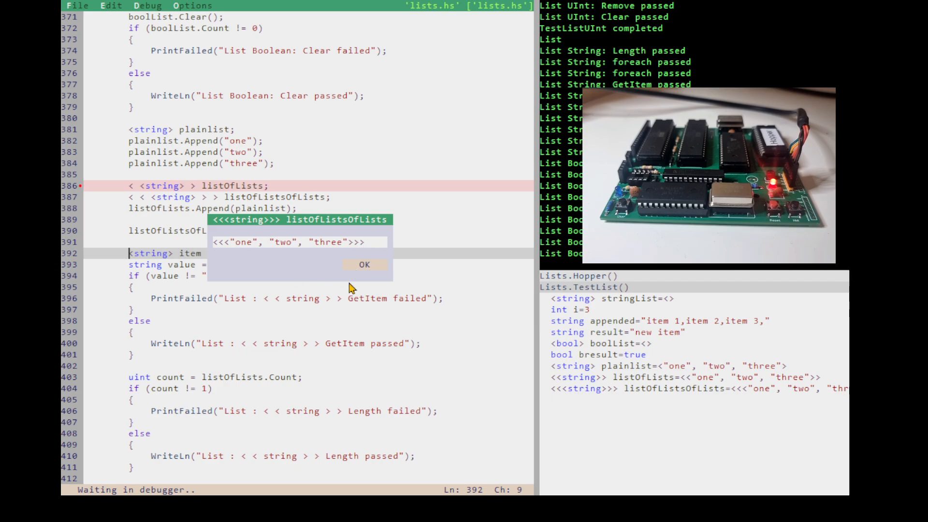
mouse_move(378, 263)
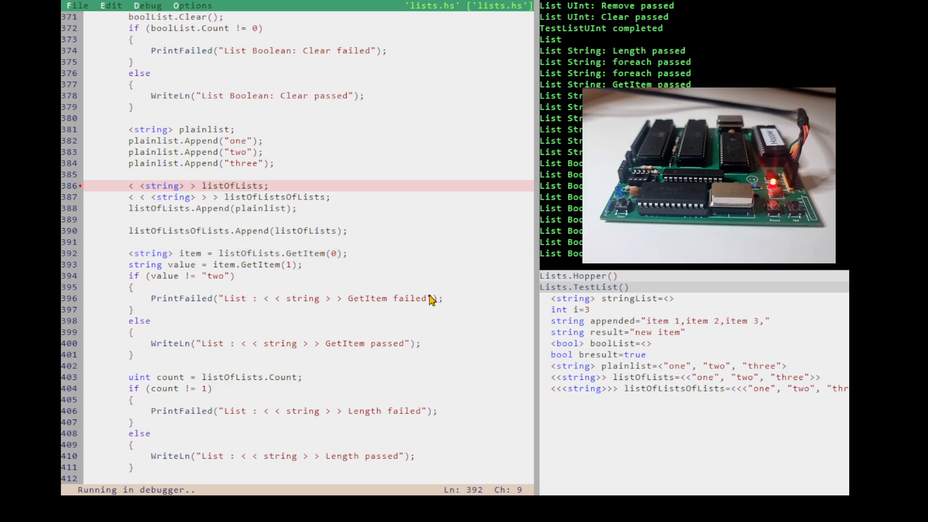
- Run to a breakpoint at the floatList declaration and step through its appends toward 0, 20, -10, 40000
key(F10)
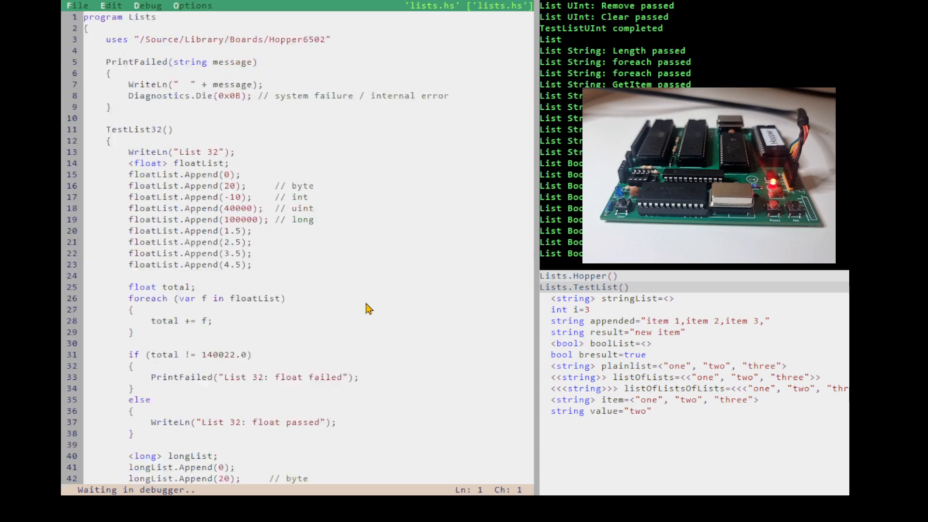
click(222, 162)
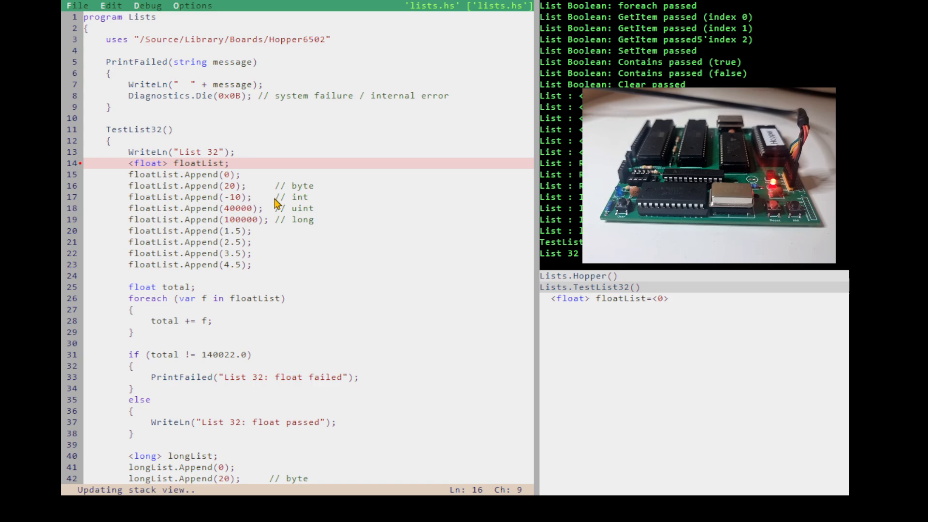
key(F10)
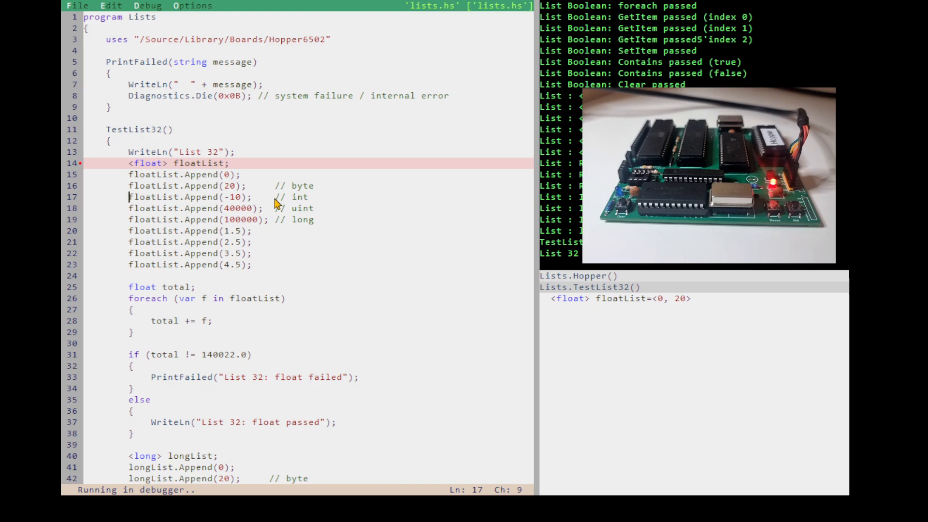
key(F10)
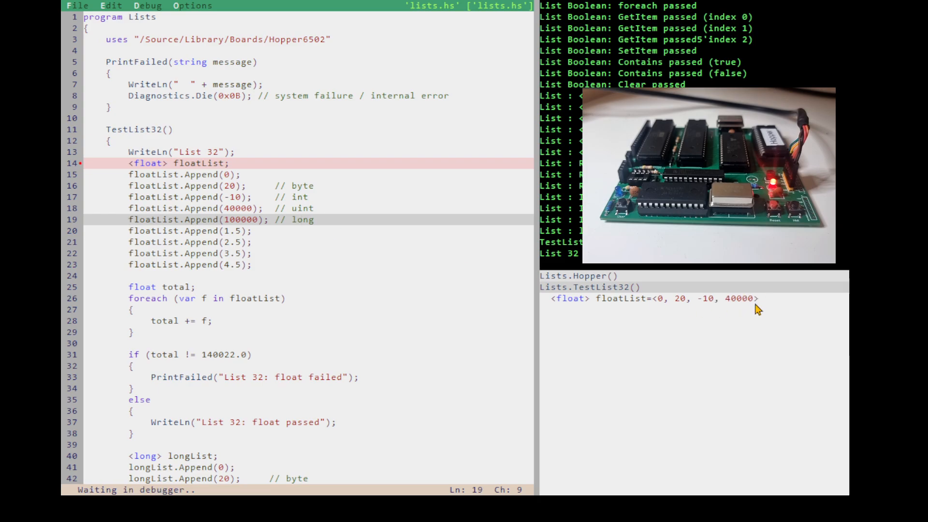
mouse_move(232, 277)
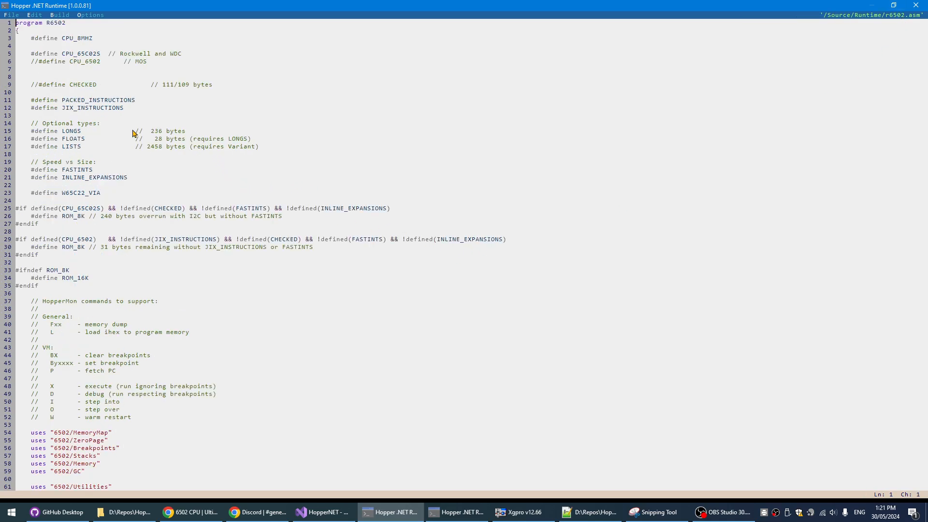
mouse_move(158, 151)
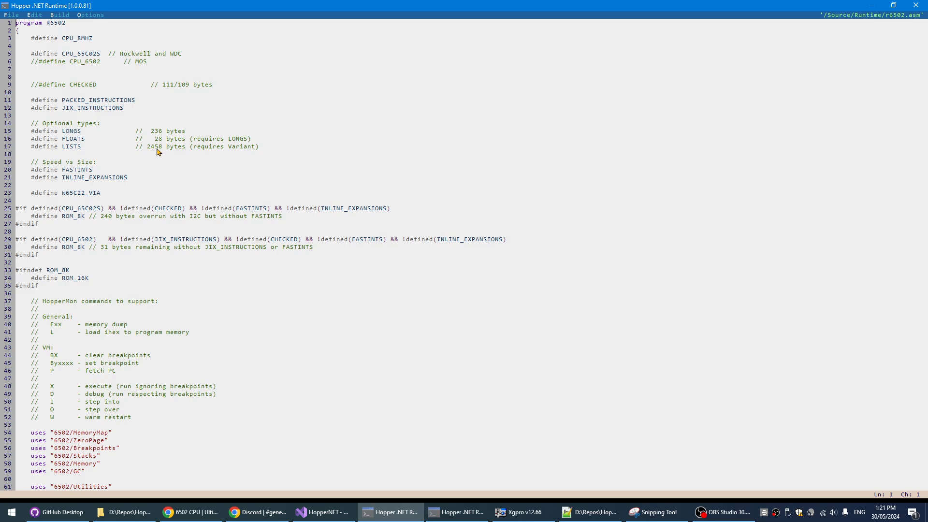
- Select the 2458-byte size figure in the LISTS optional-types comment of r6502.asm
click(159, 147)
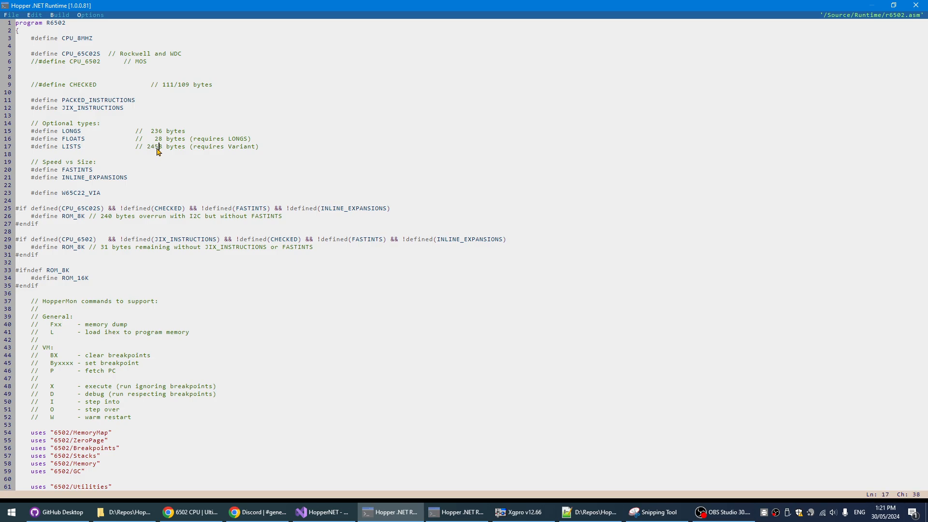
double_click(156, 147)
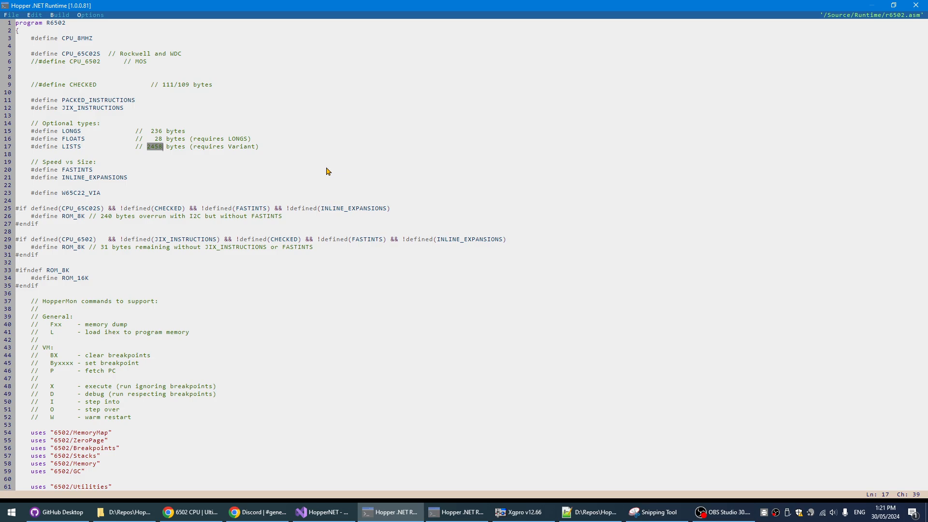
mouse_move(344, 170)
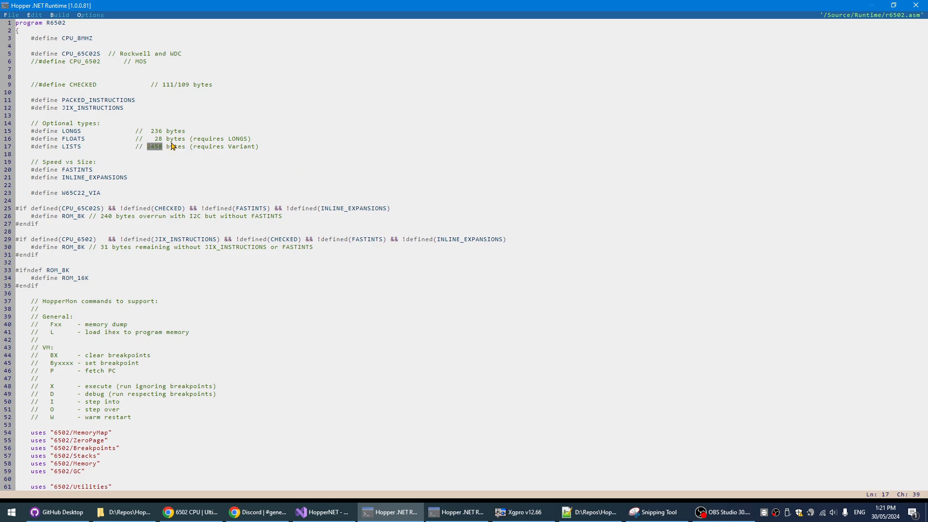
mouse_move(166, 168)
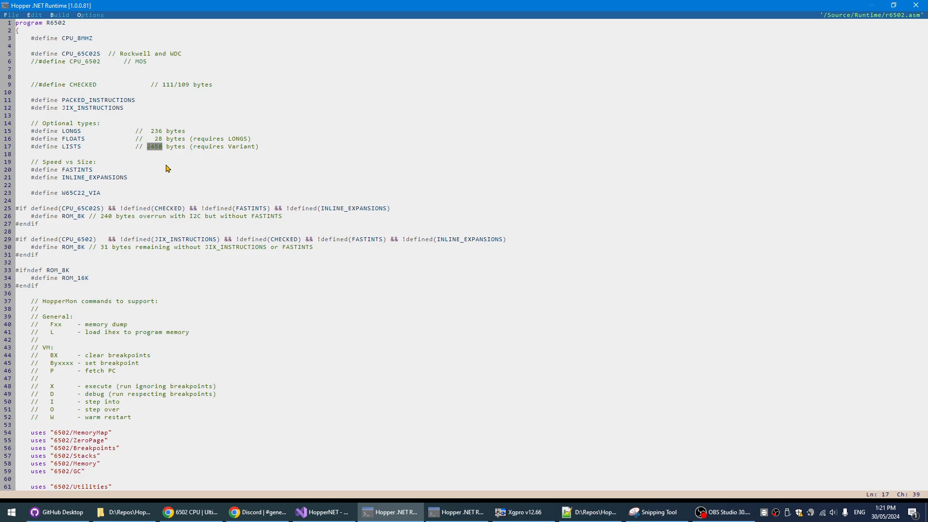
mouse_move(145, 155)
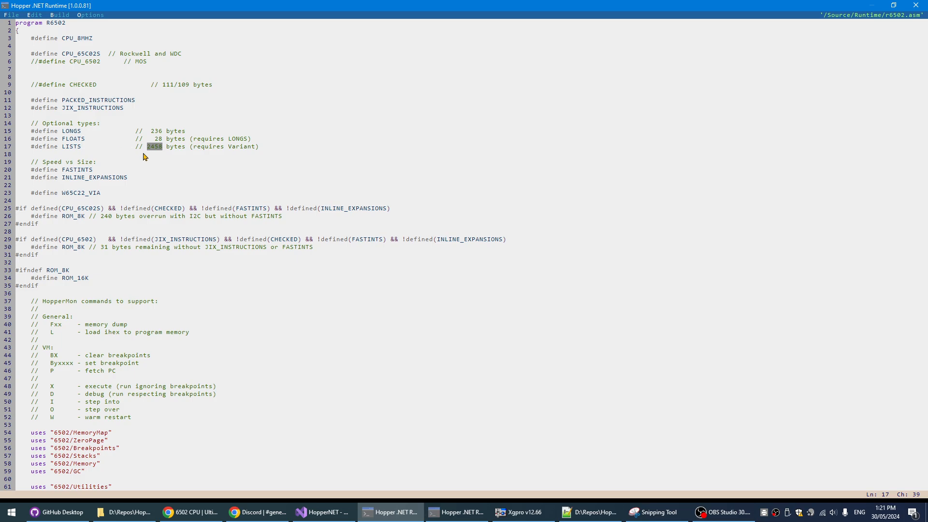
mouse_move(168, 153)
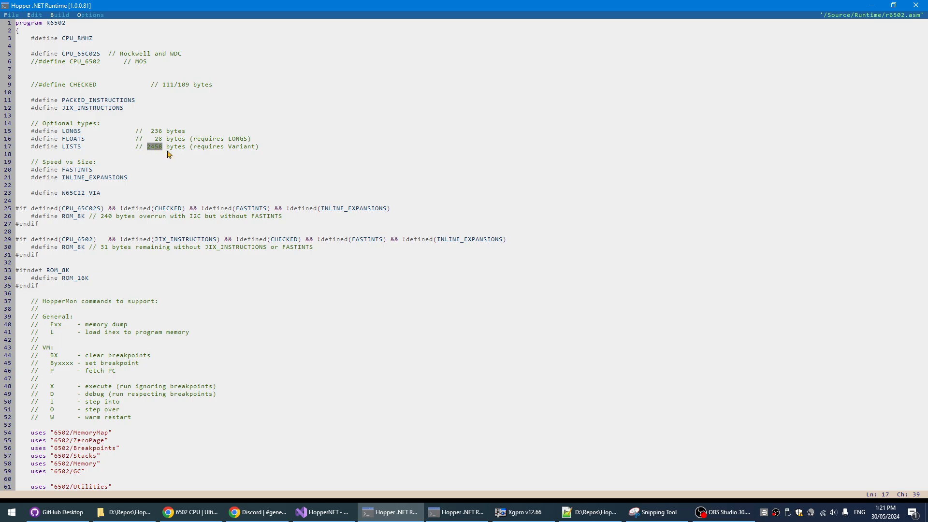
mouse_move(83, 155)
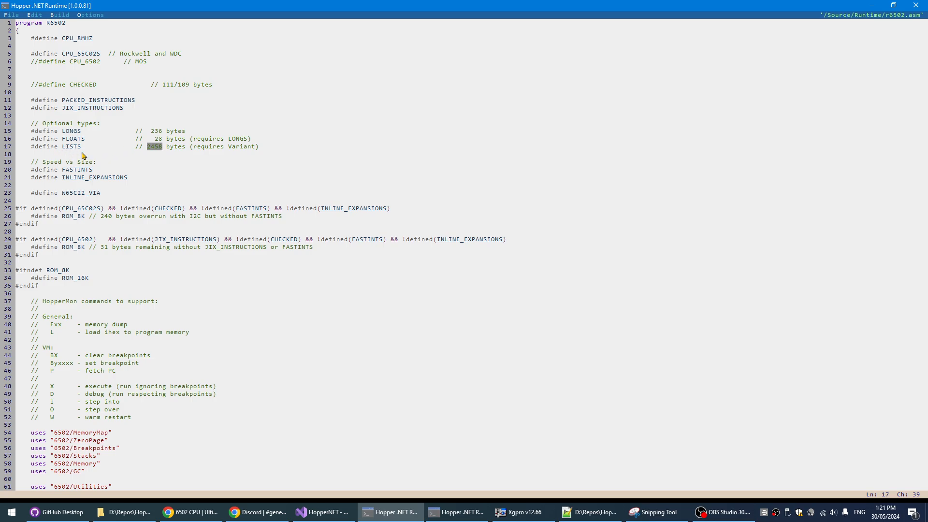
mouse_move(137, 149)
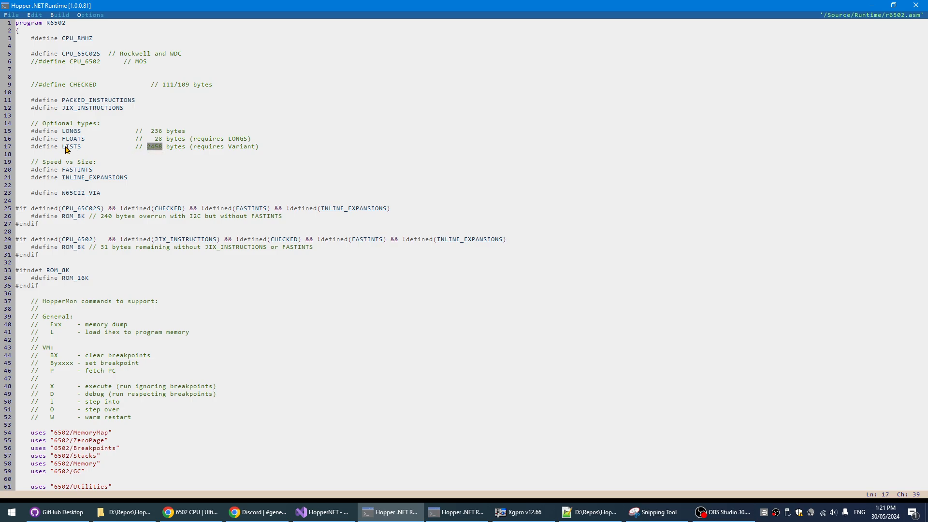
mouse_move(79, 149)
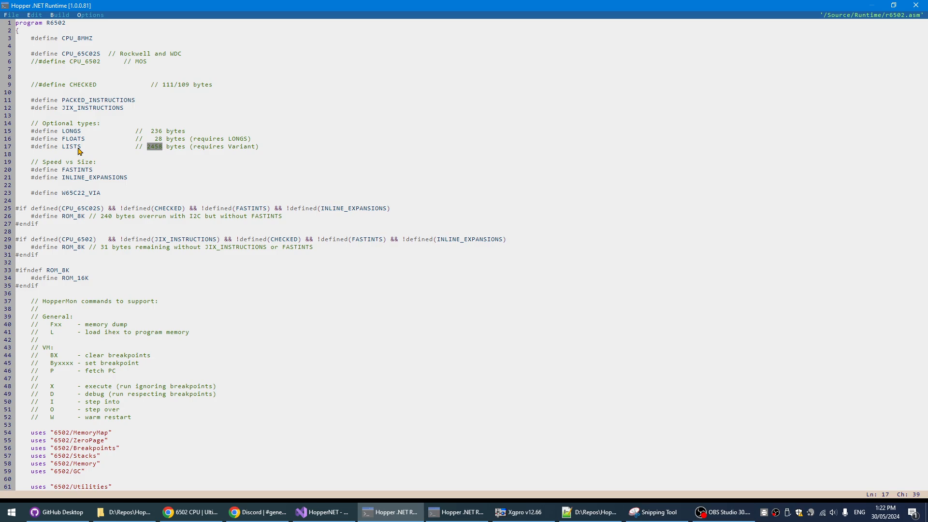
mouse_move(78, 149)
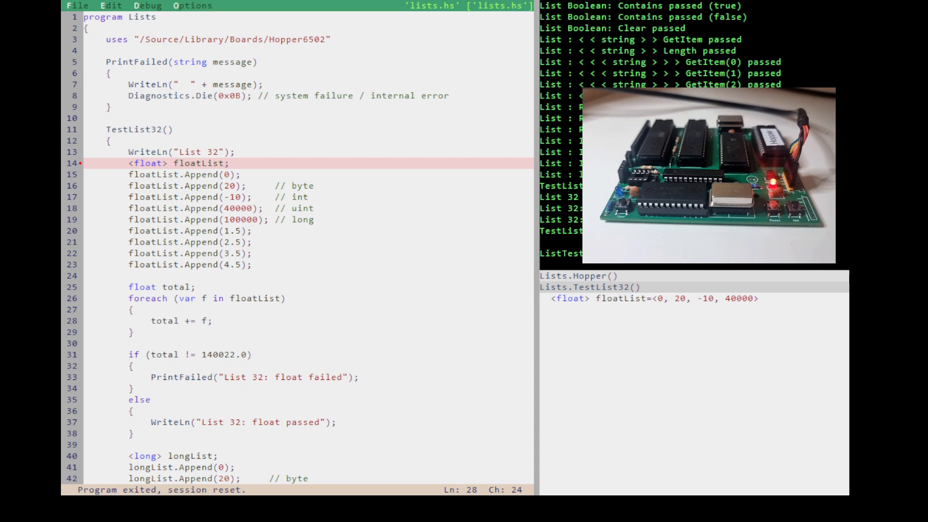
mouse_move(452, 376)
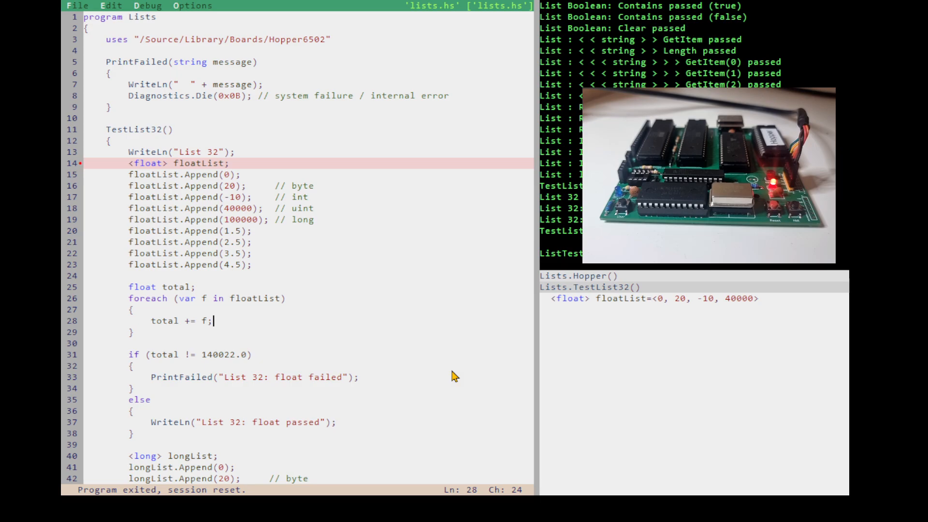
mouse_move(471, 272)
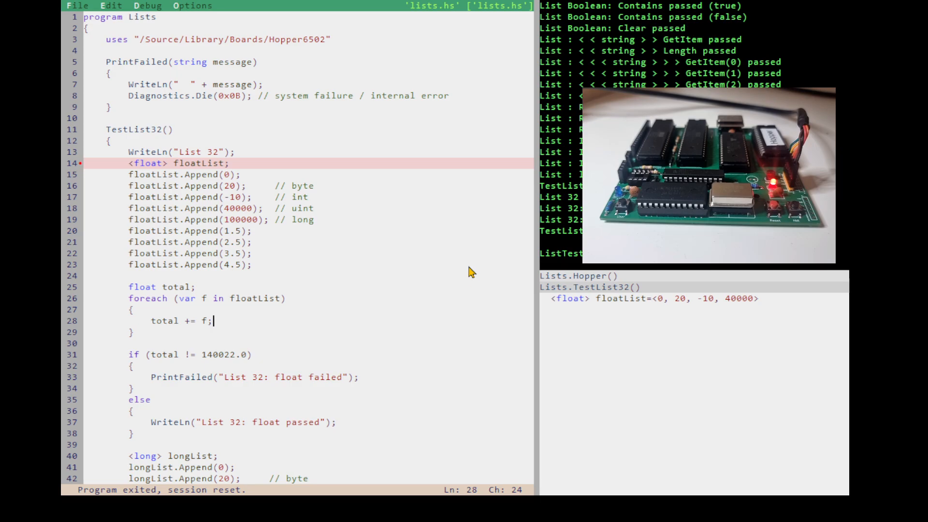
mouse_move(142, 63)
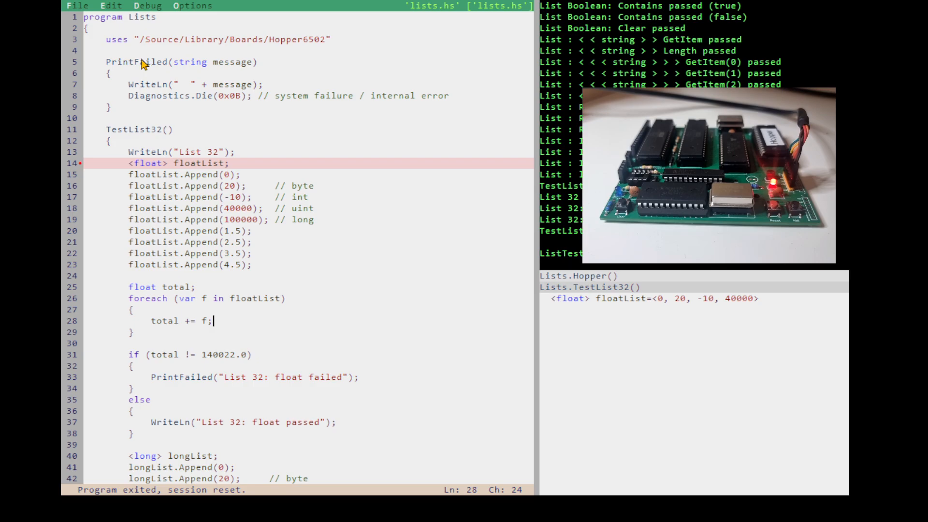
mouse_move(290, 257)
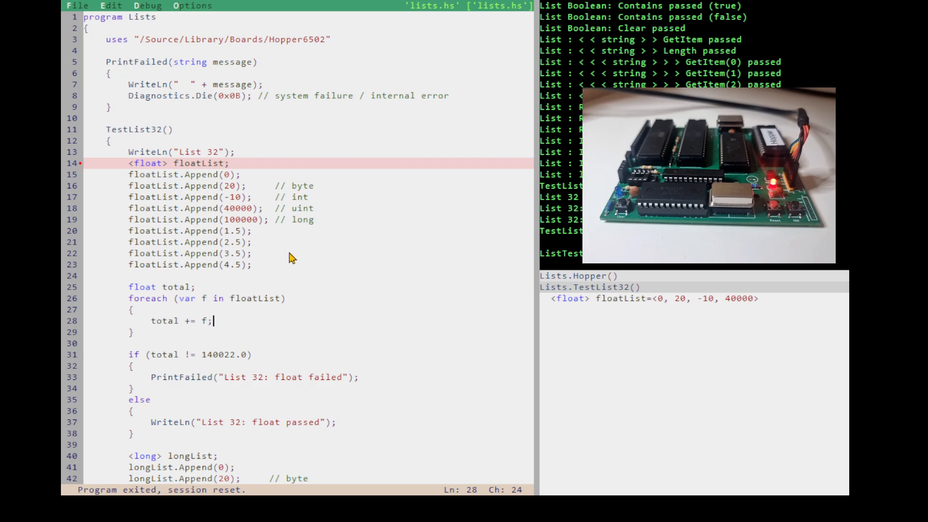
mouse_move(180, 95)
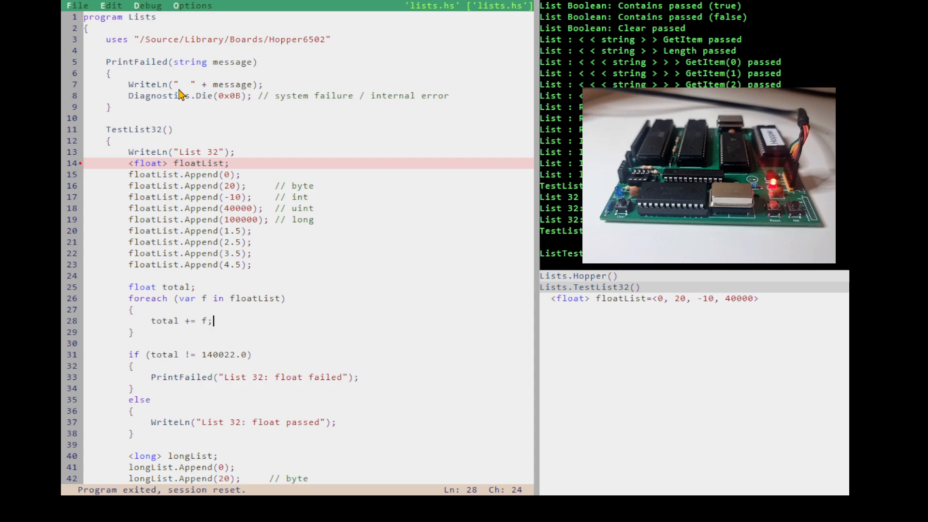
mouse_move(243, 232)
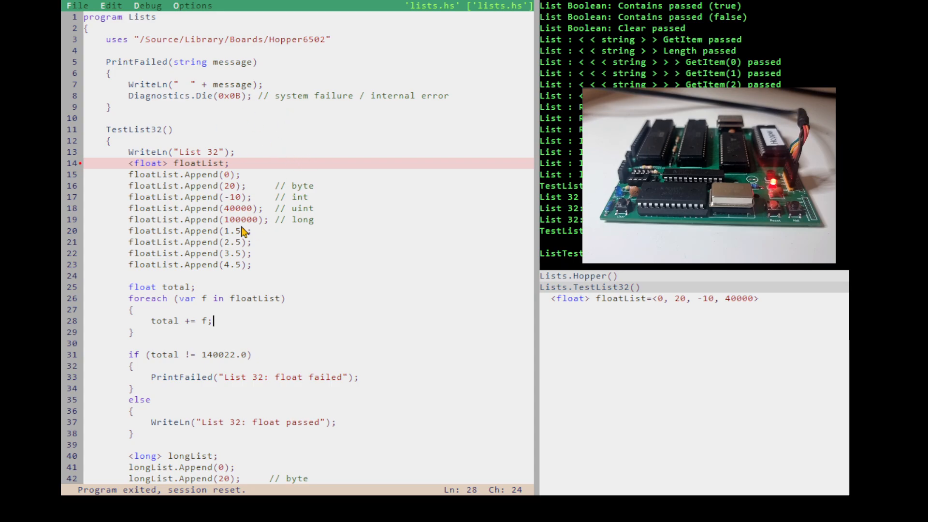
mouse_move(269, 234)
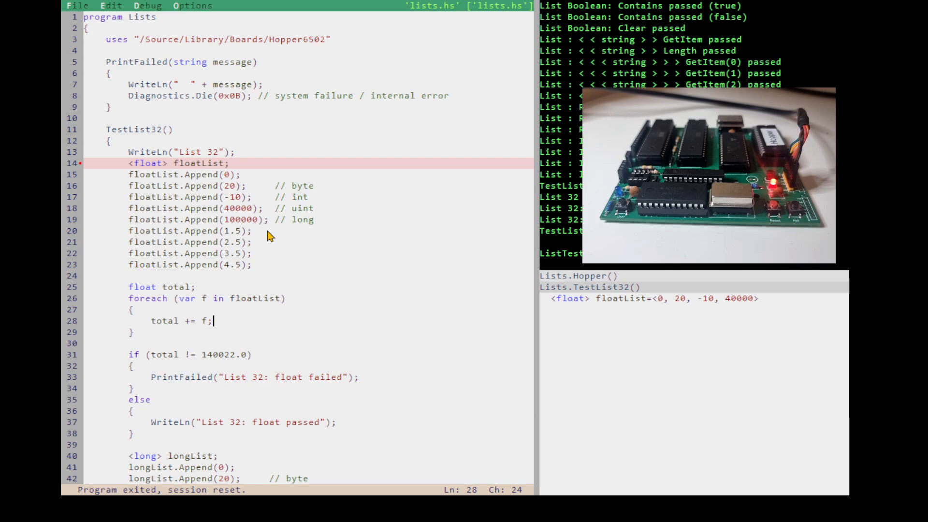
mouse_move(264, 299)
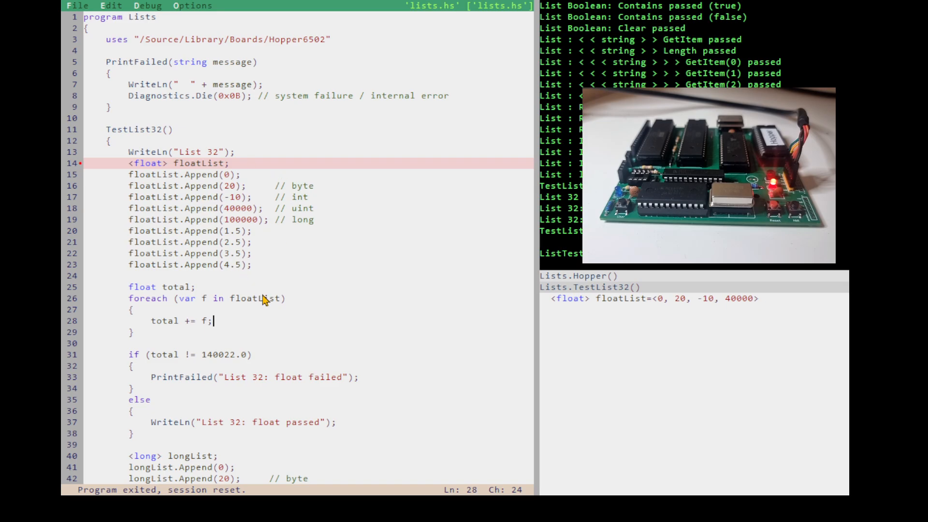
mouse_move(272, 326)
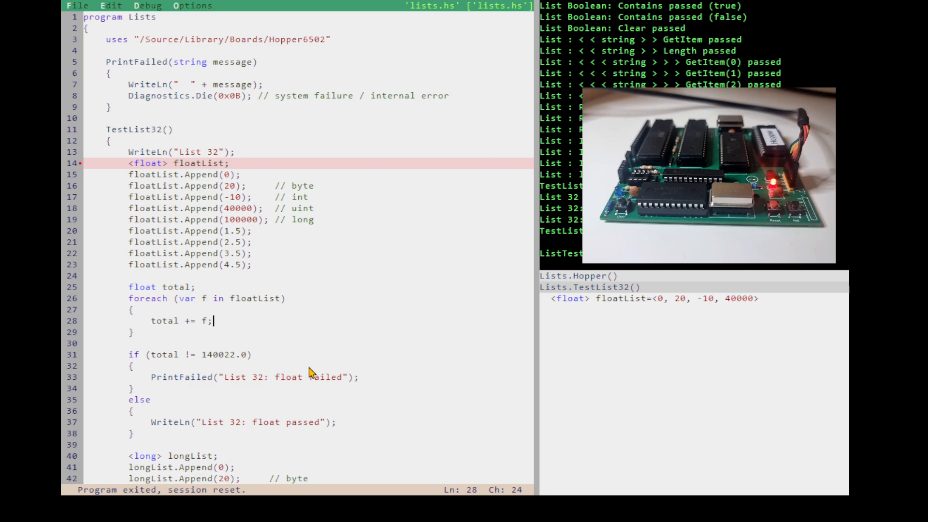
mouse_move(205, 166)
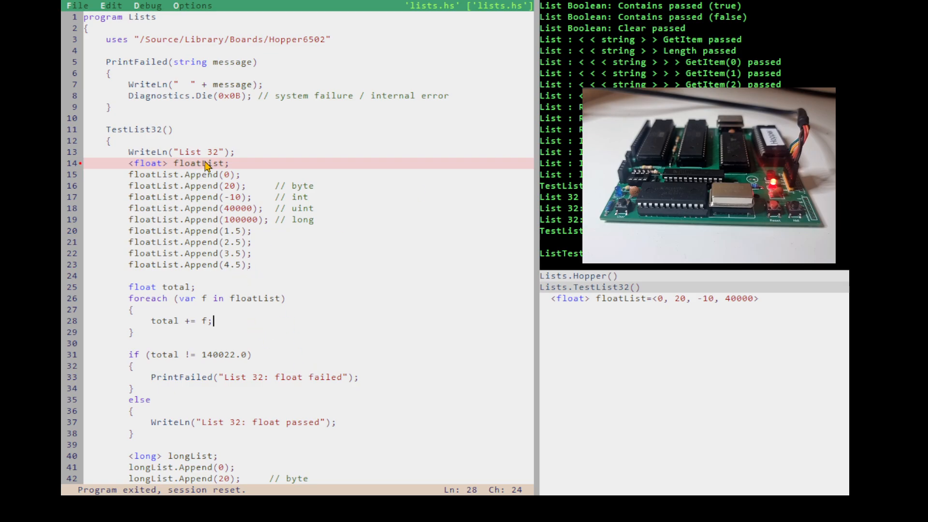
mouse_move(256, 290)
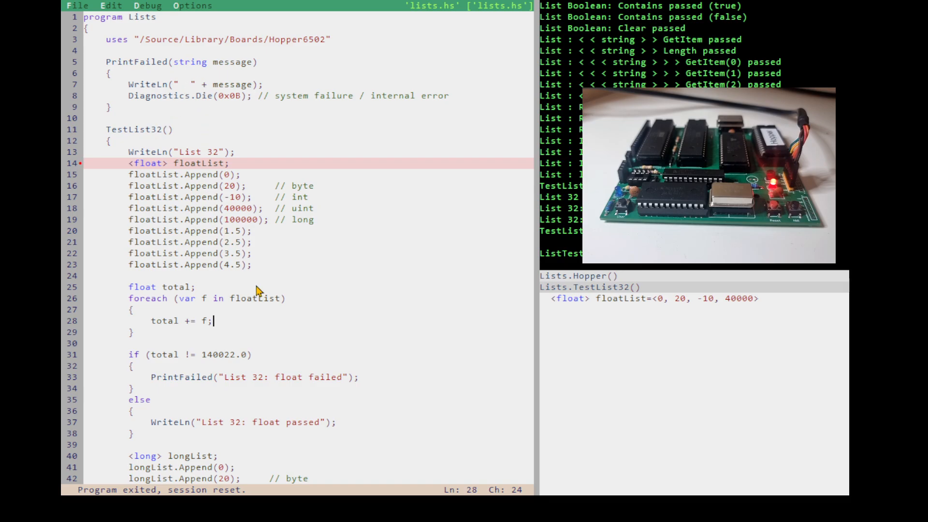
mouse_move(341, 313)
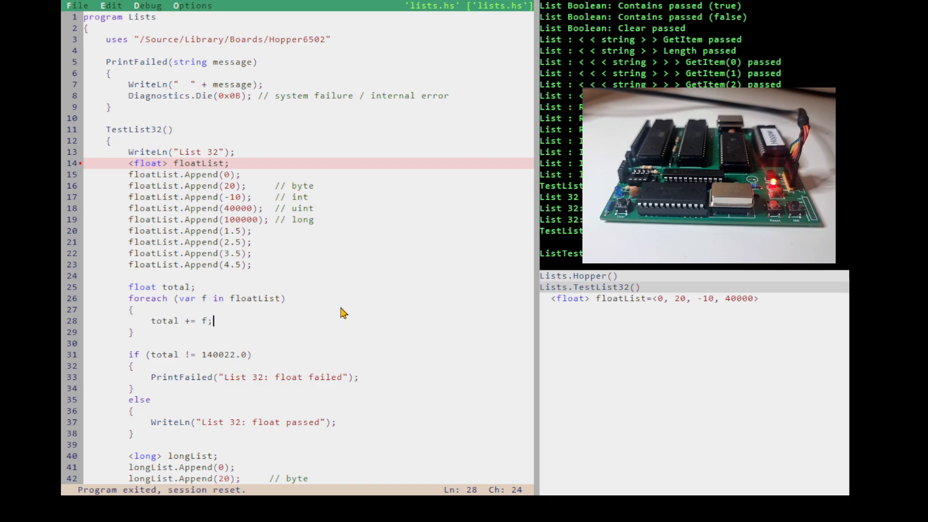
mouse_move(309, 280)
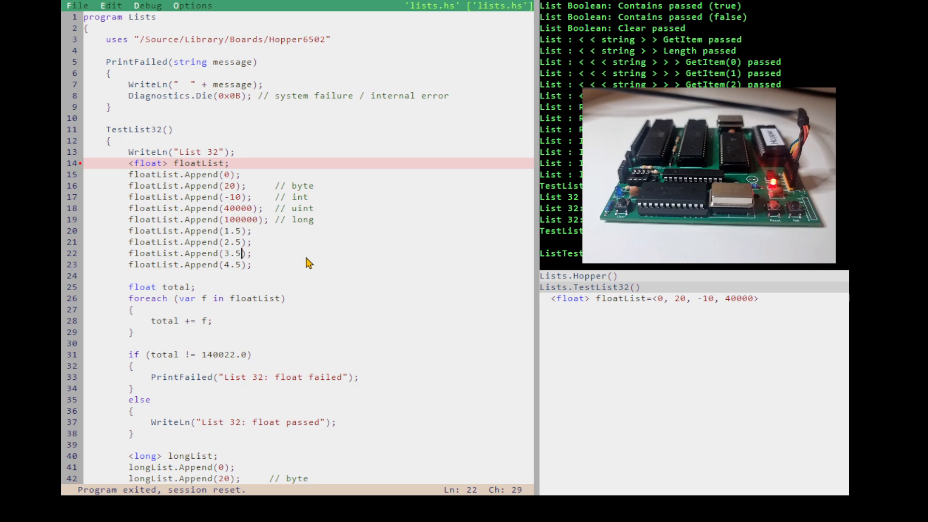
mouse_move(257, 247)
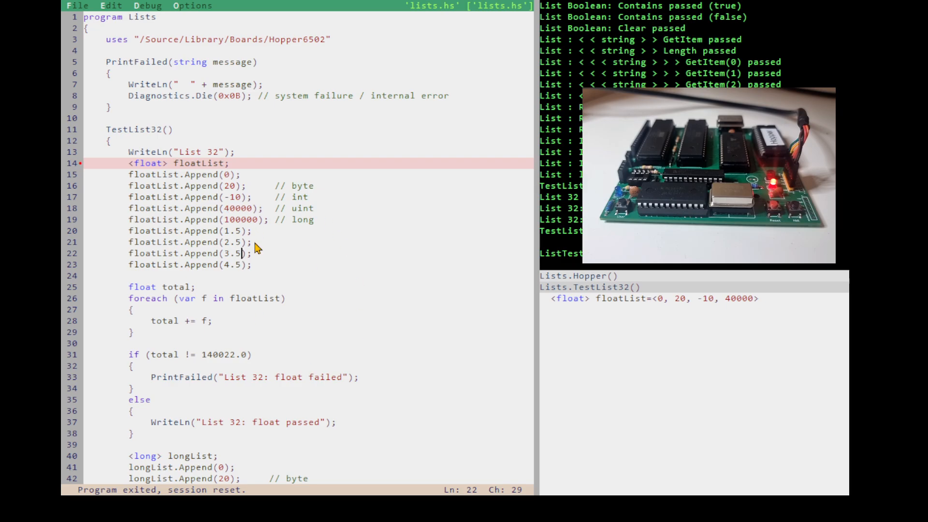
mouse_move(298, 307)
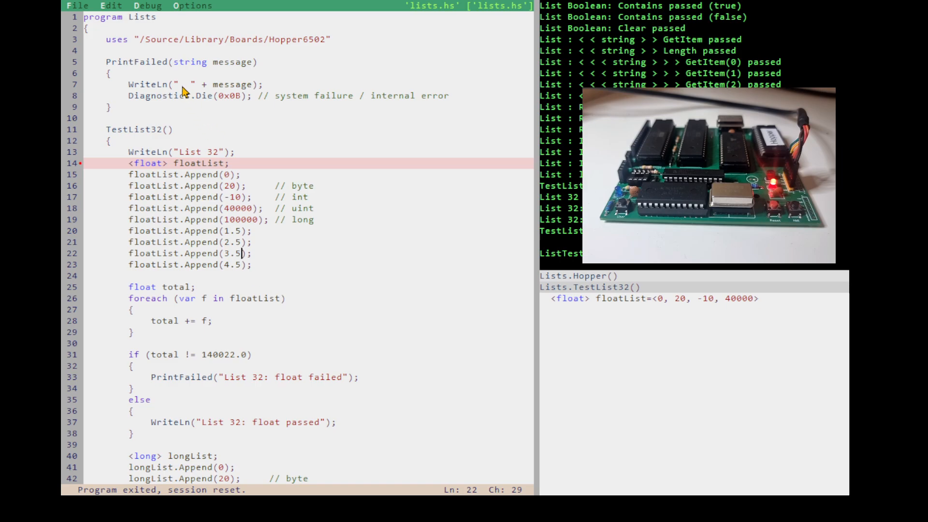
mouse_move(263, 306)
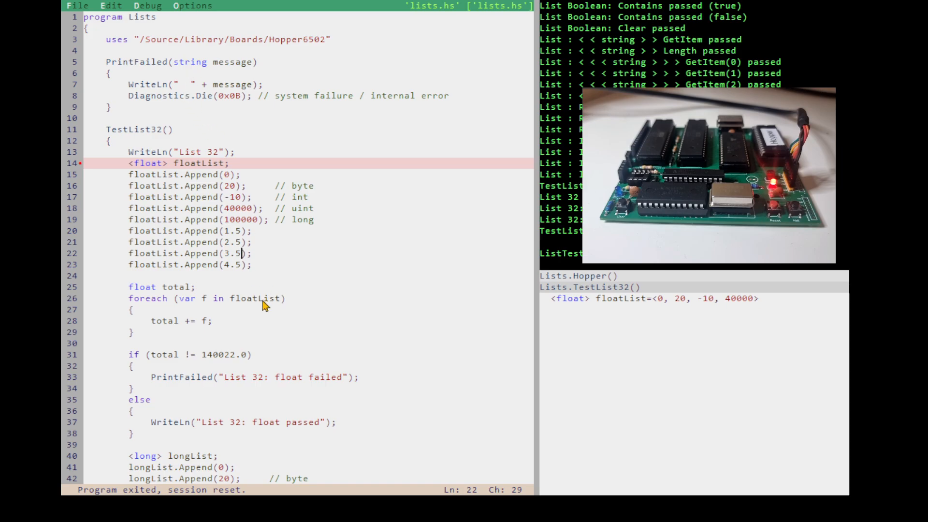
mouse_move(241, 241)
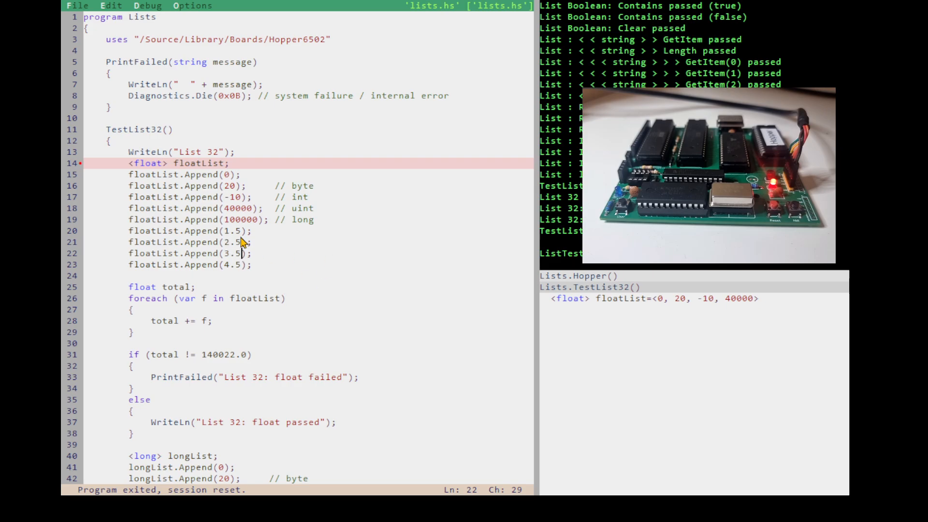
mouse_move(316, 249)
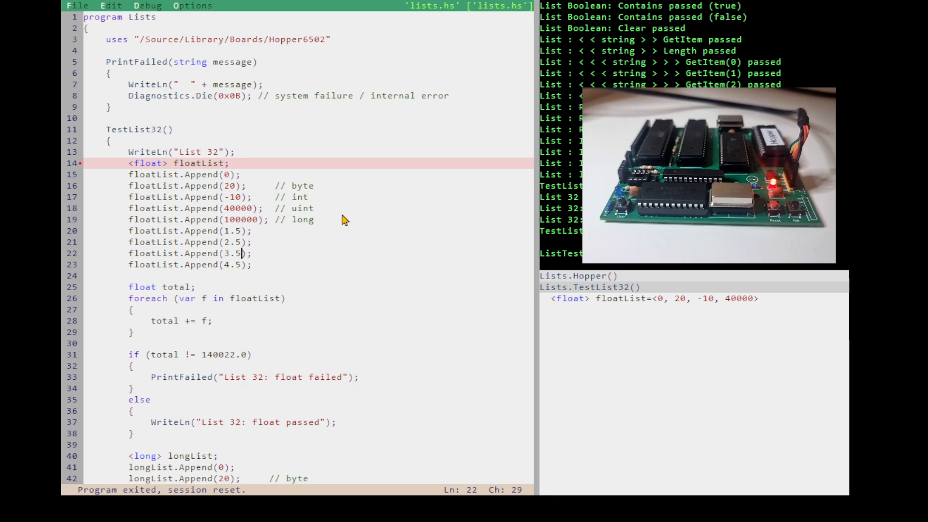
mouse_move(261, 283)
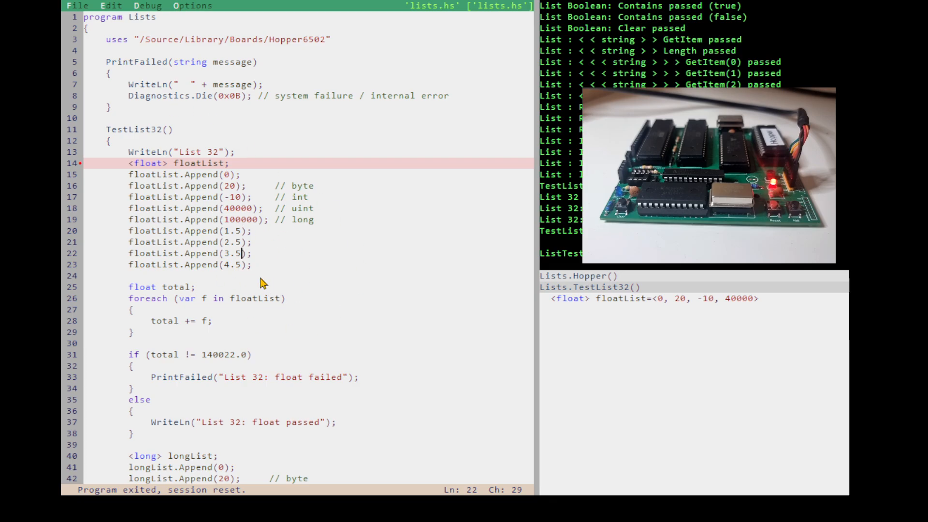
mouse_move(240, 311)
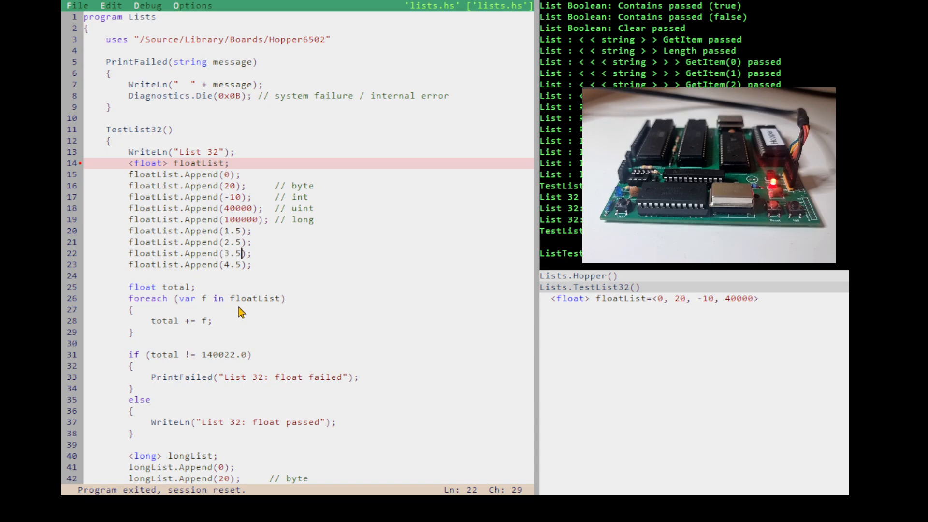
mouse_move(252, 226)
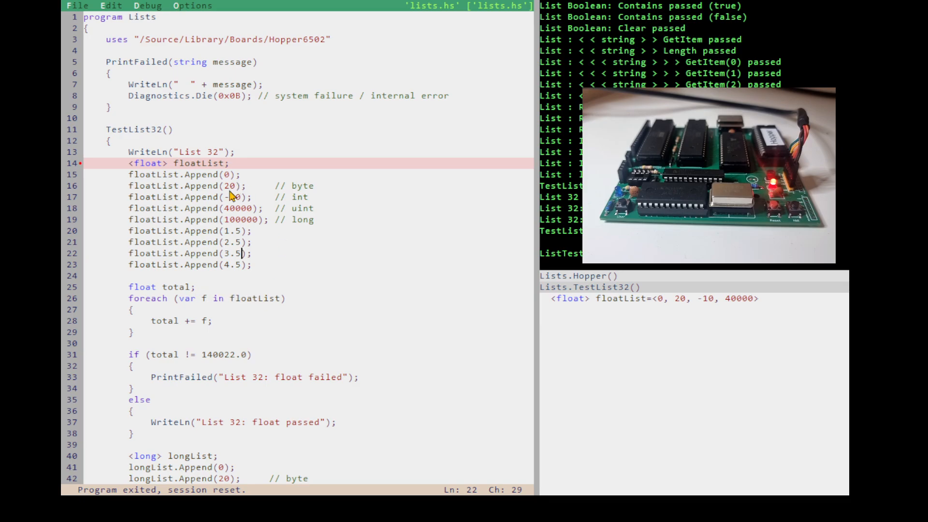
mouse_move(263, 298)
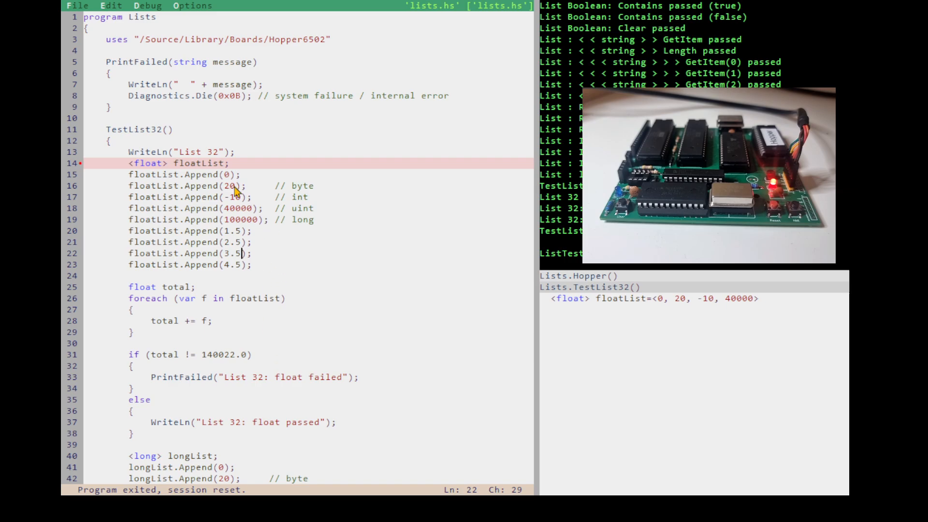
mouse_move(344, 329)
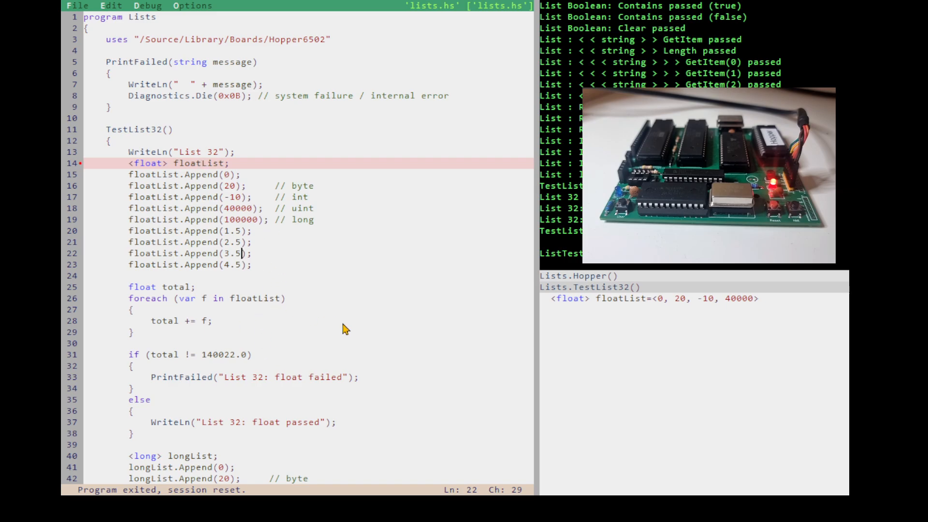
mouse_move(305, 309)
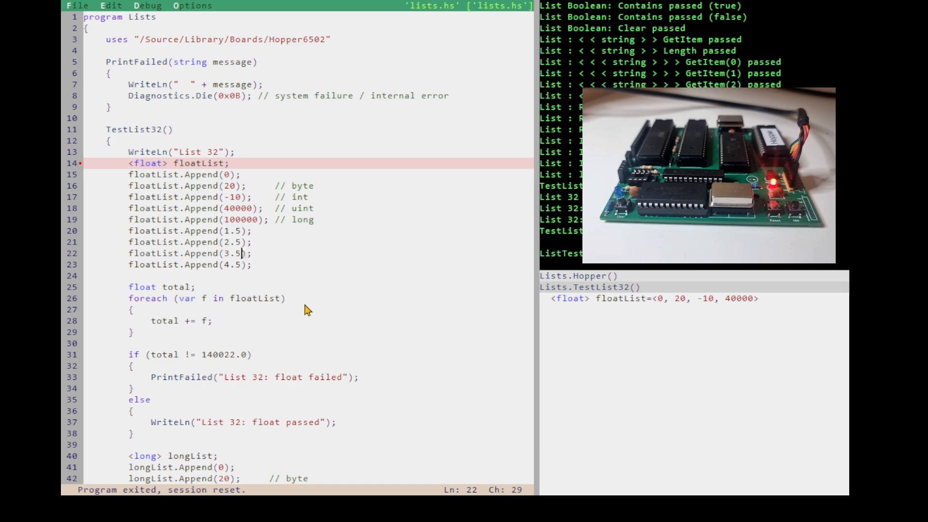
mouse_move(274, 295)
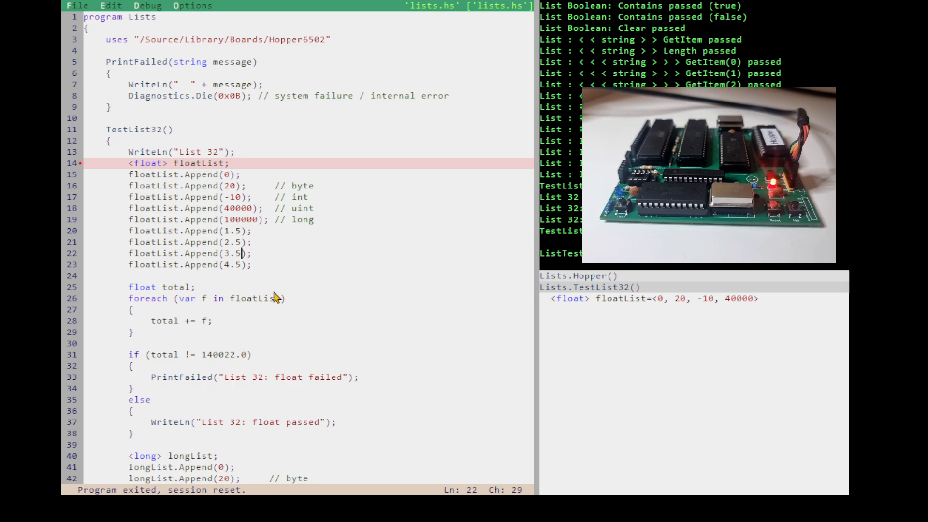
mouse_move(284, 309)
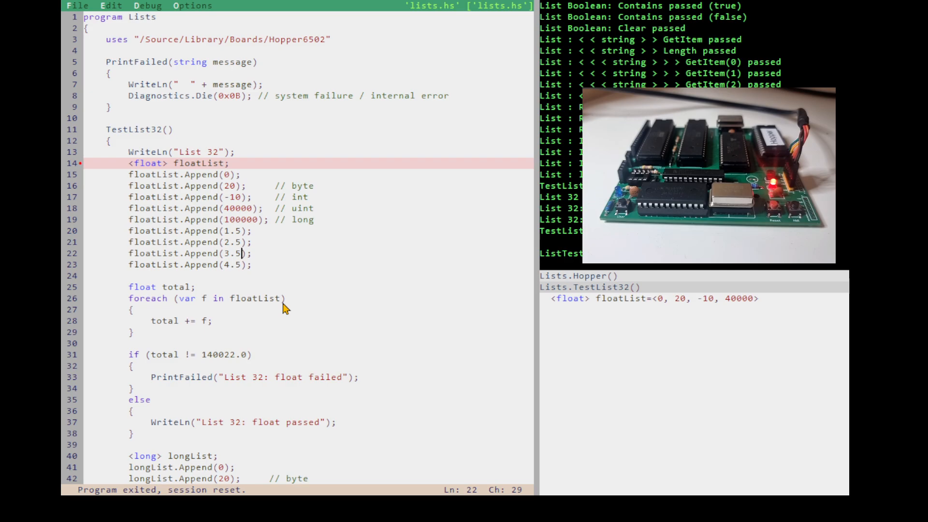
mouse_move(213, 286)
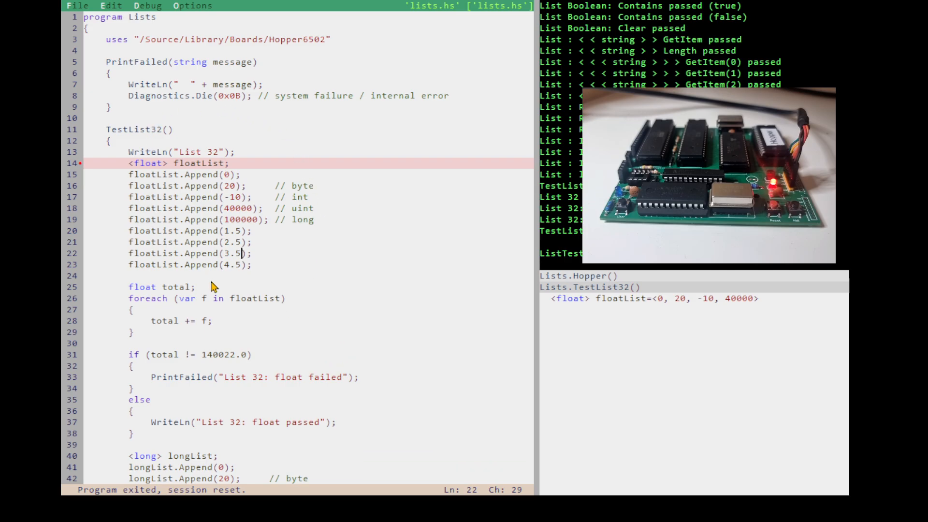
mouse_move(282, 302)
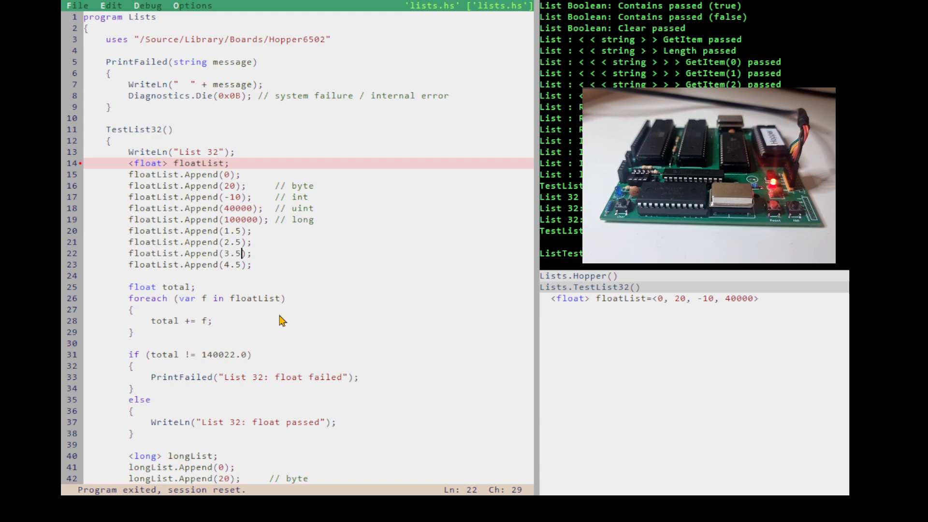
mouse_move(286, 270)
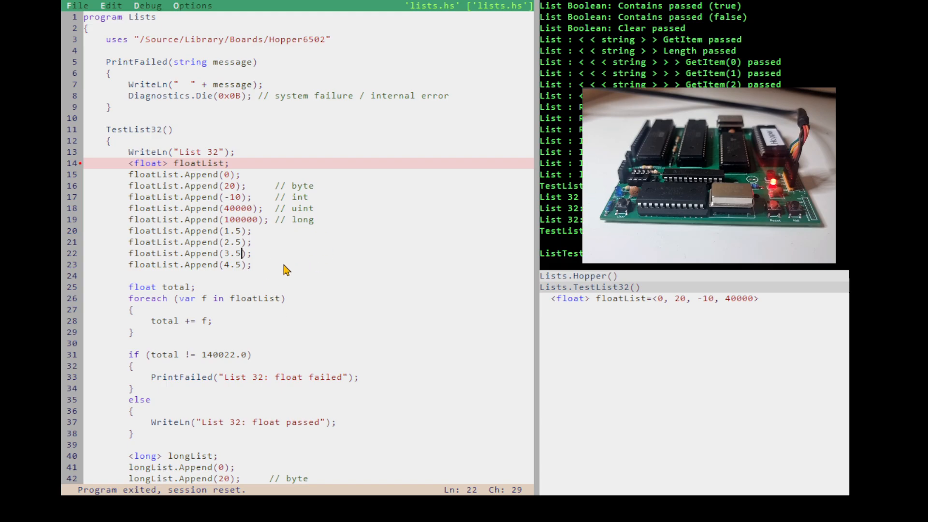
mouse_move(257, 288)
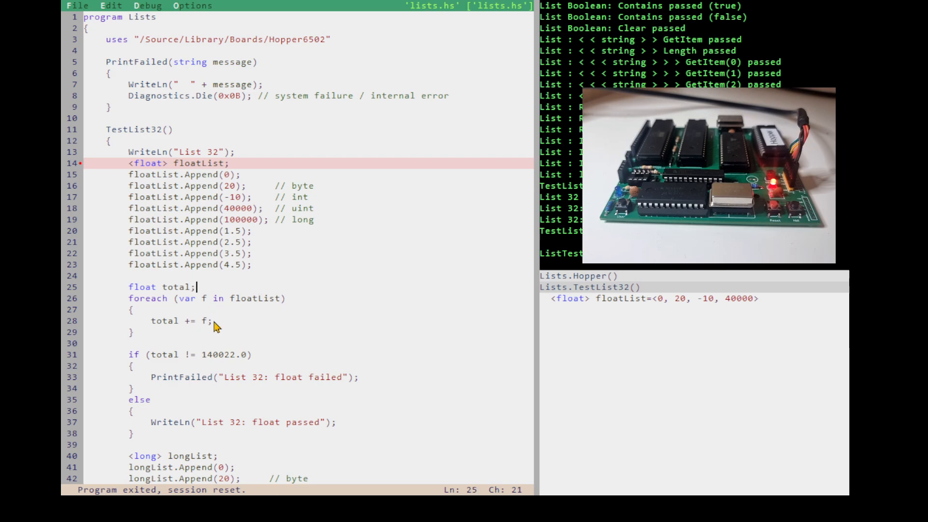
mouse_move(228, 319)
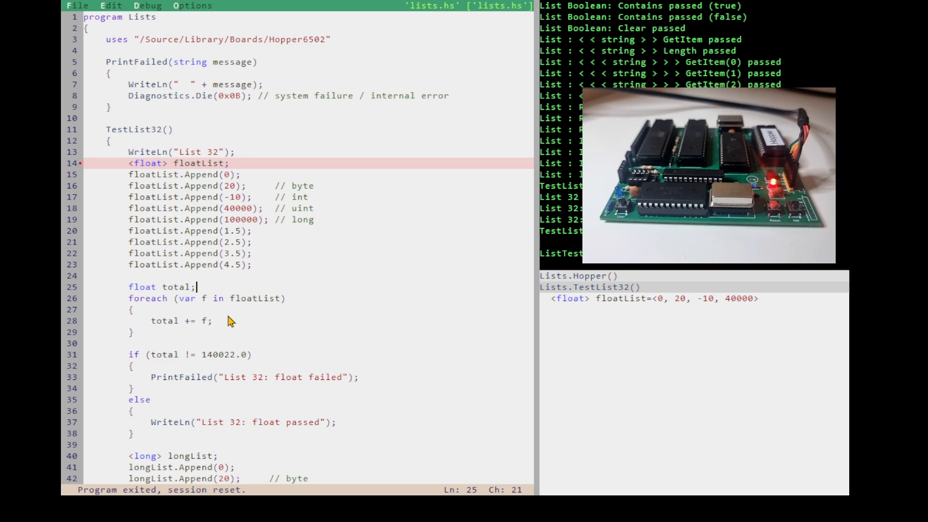
mouse_move(237, 325)
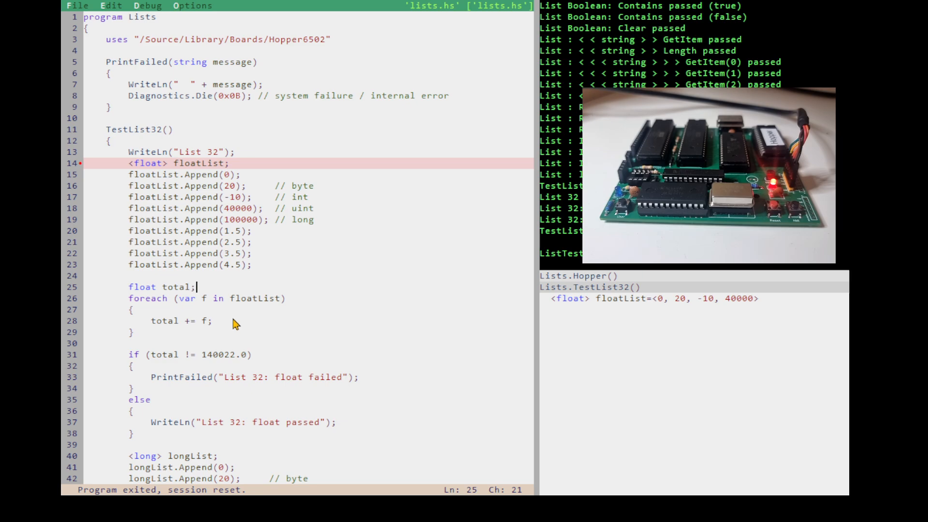
mouse_move(272, 278)
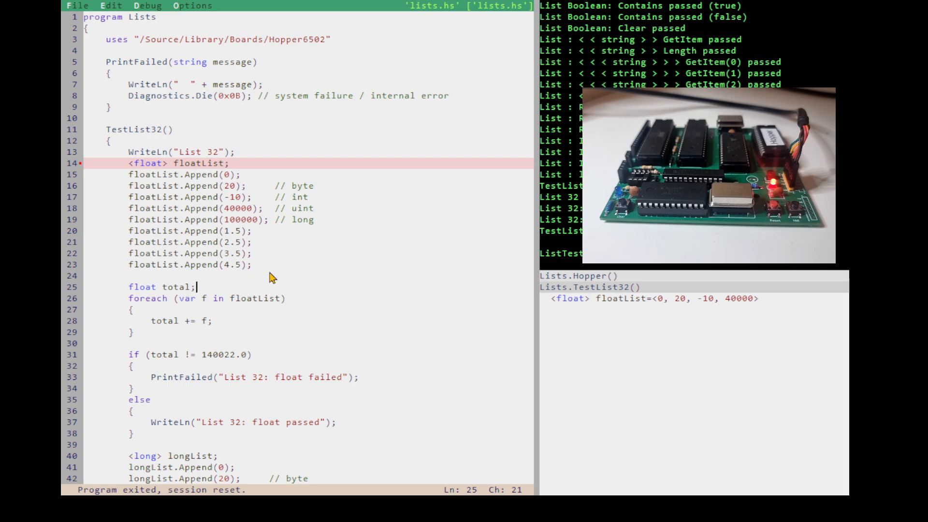